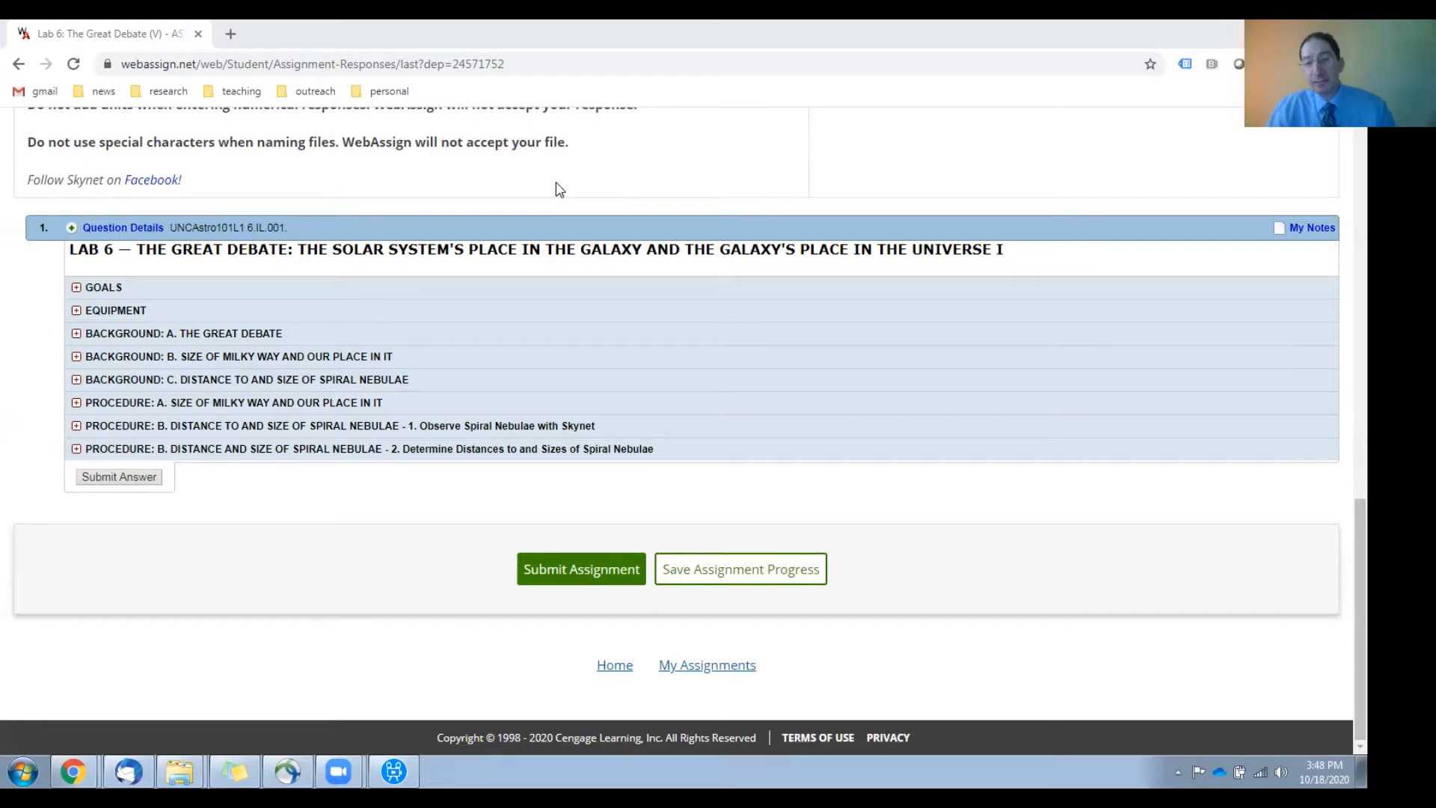
mouse_move(514, 213)
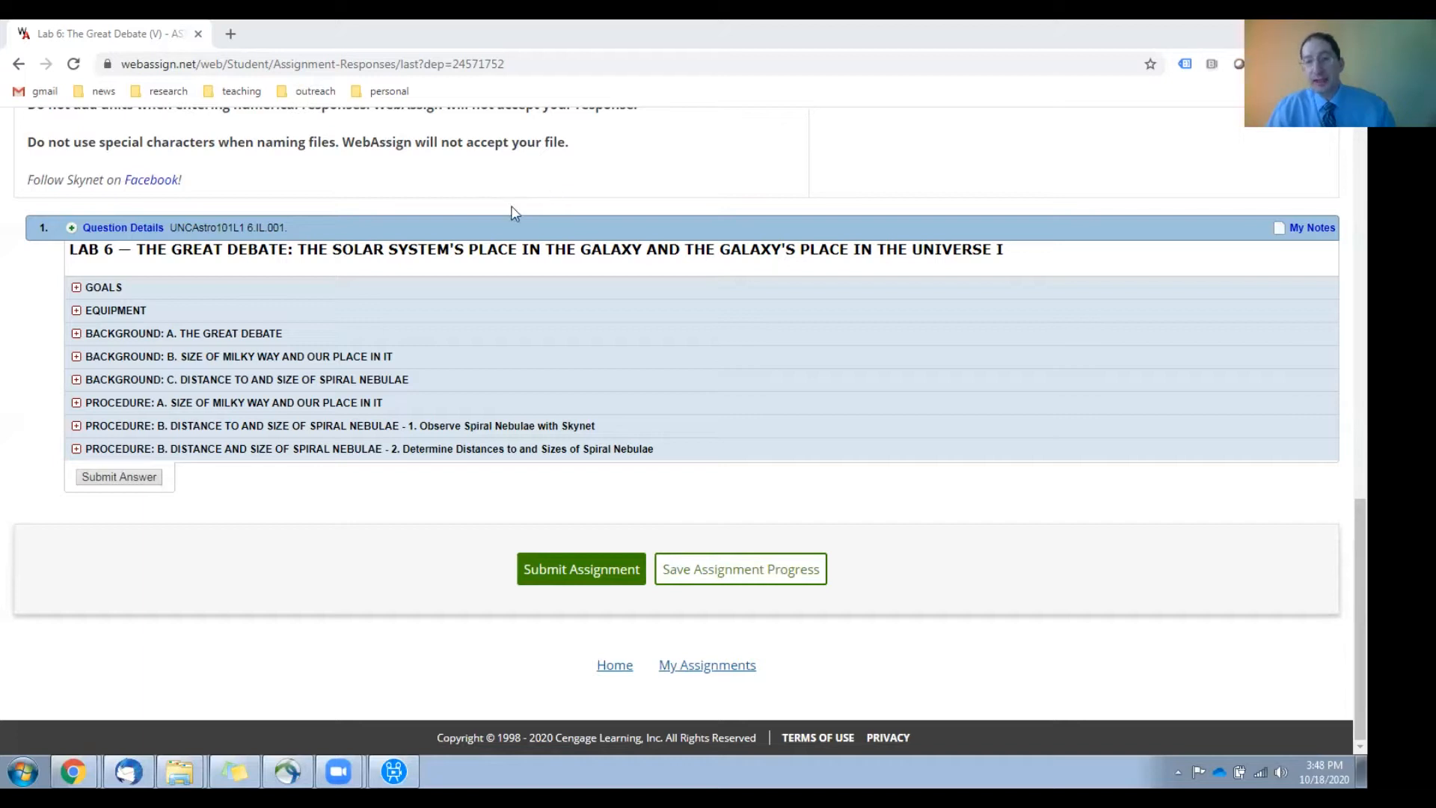
mouse_move(322, 392)
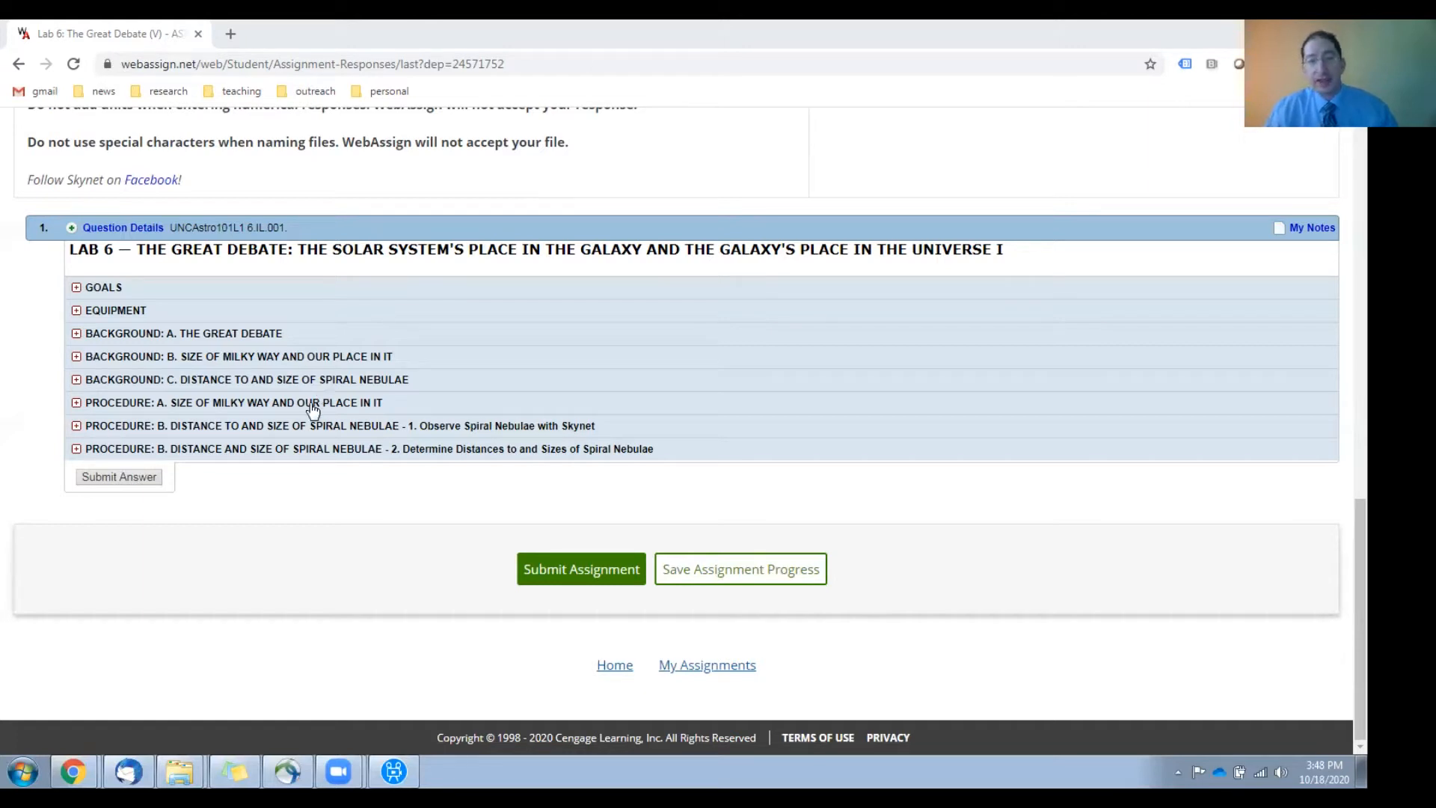
mouse_move(294, 442)
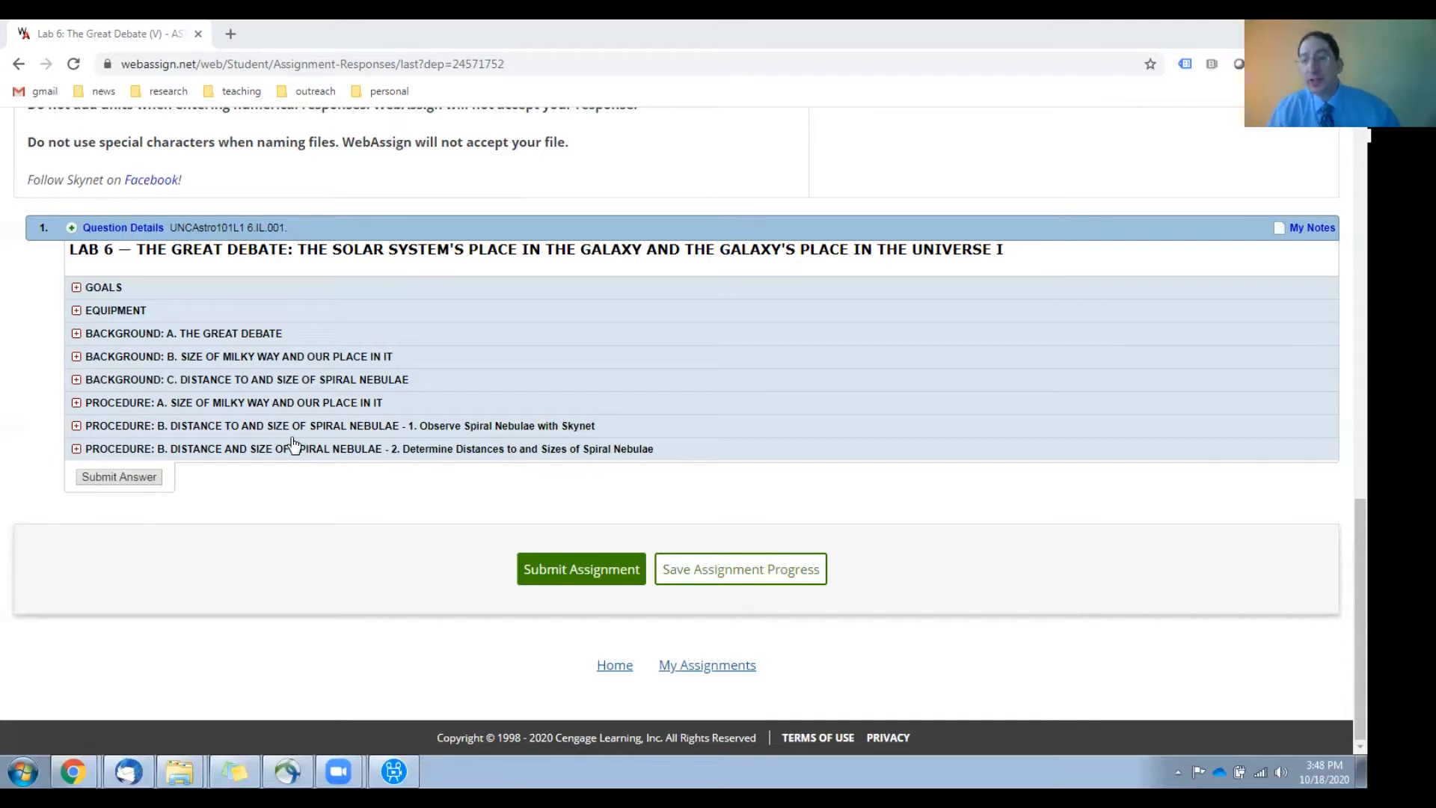
mouse_move(386, 446)
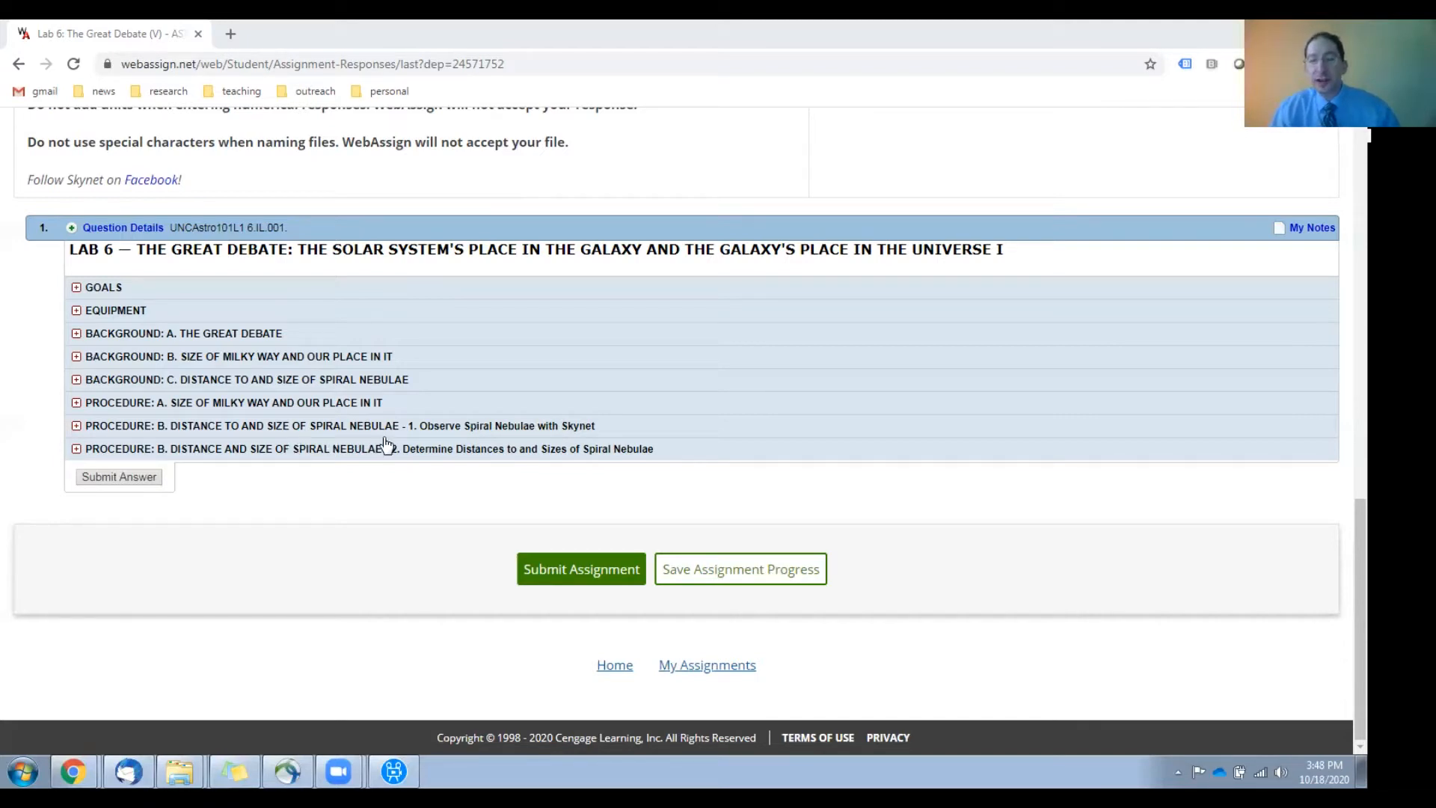
mouse_move(498, 427)
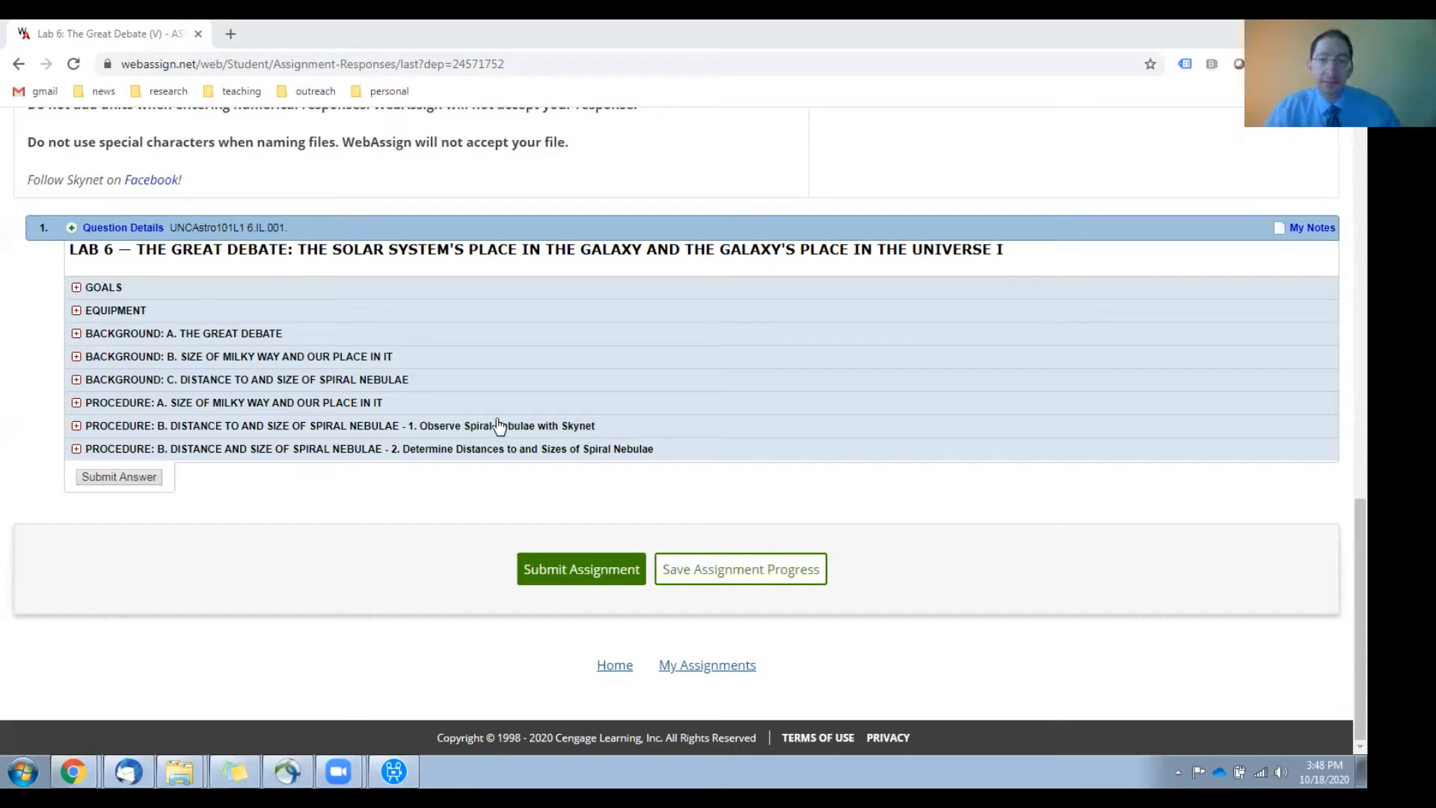
mouse_move(524, 463)
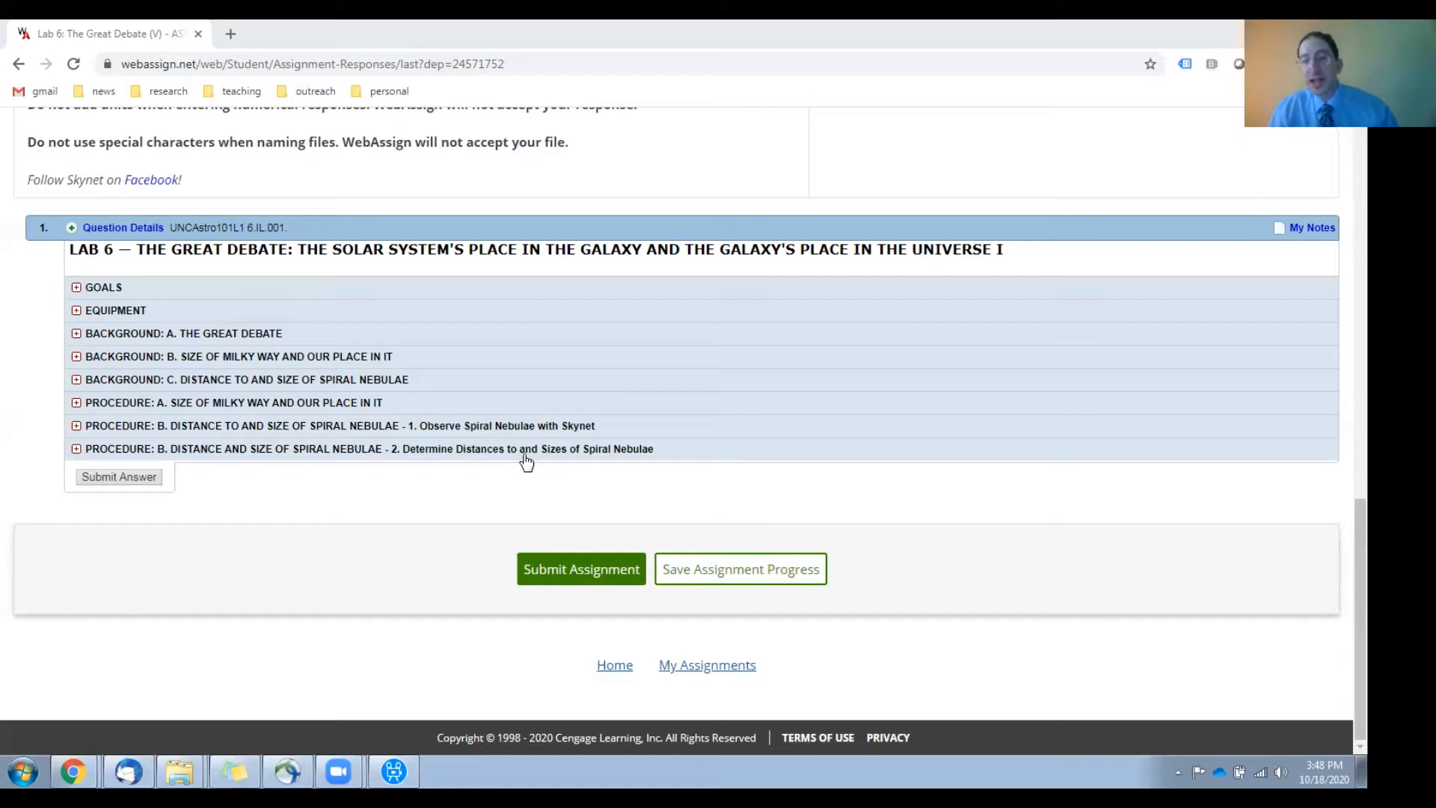
mouse_move(306, 544)
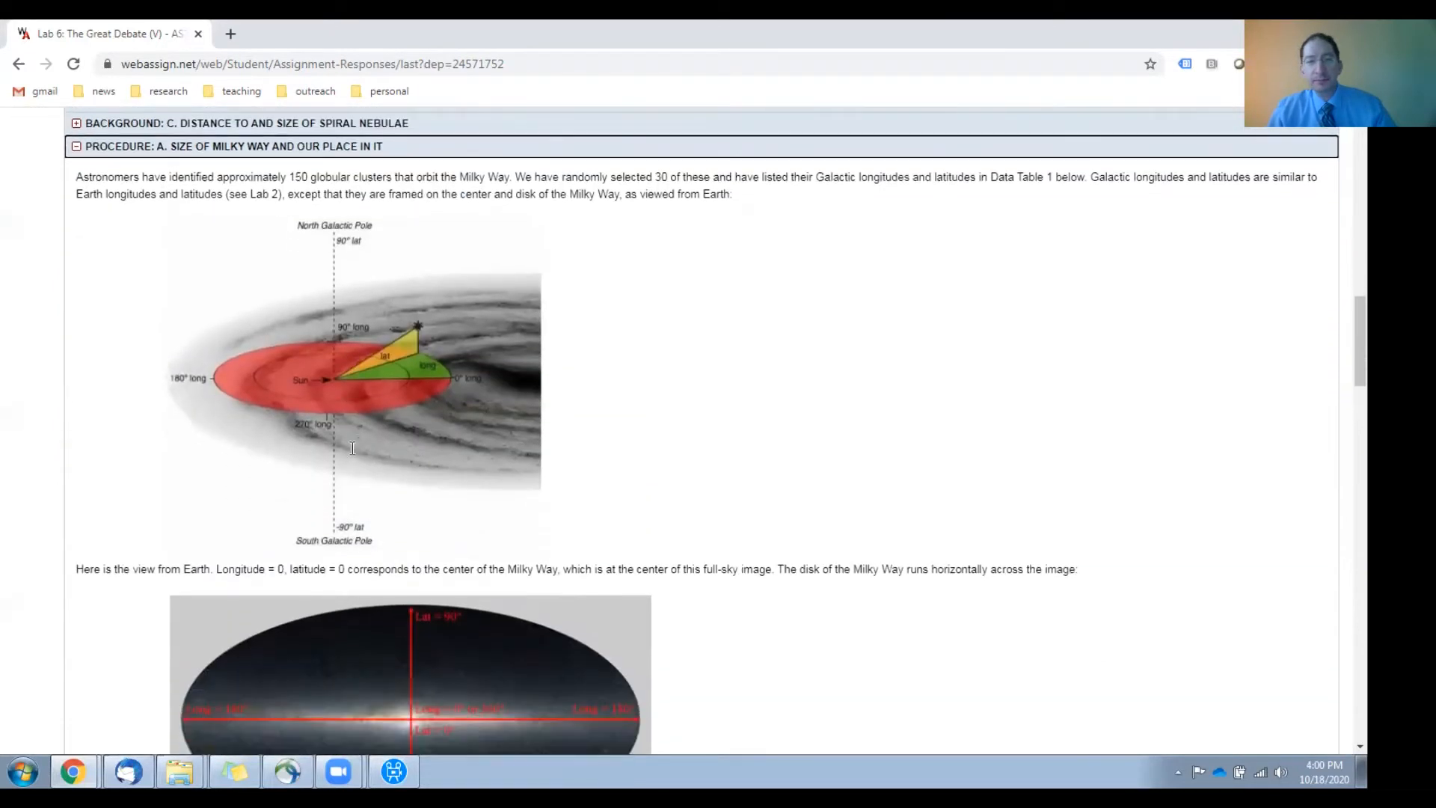
mouse_move(353, 455)
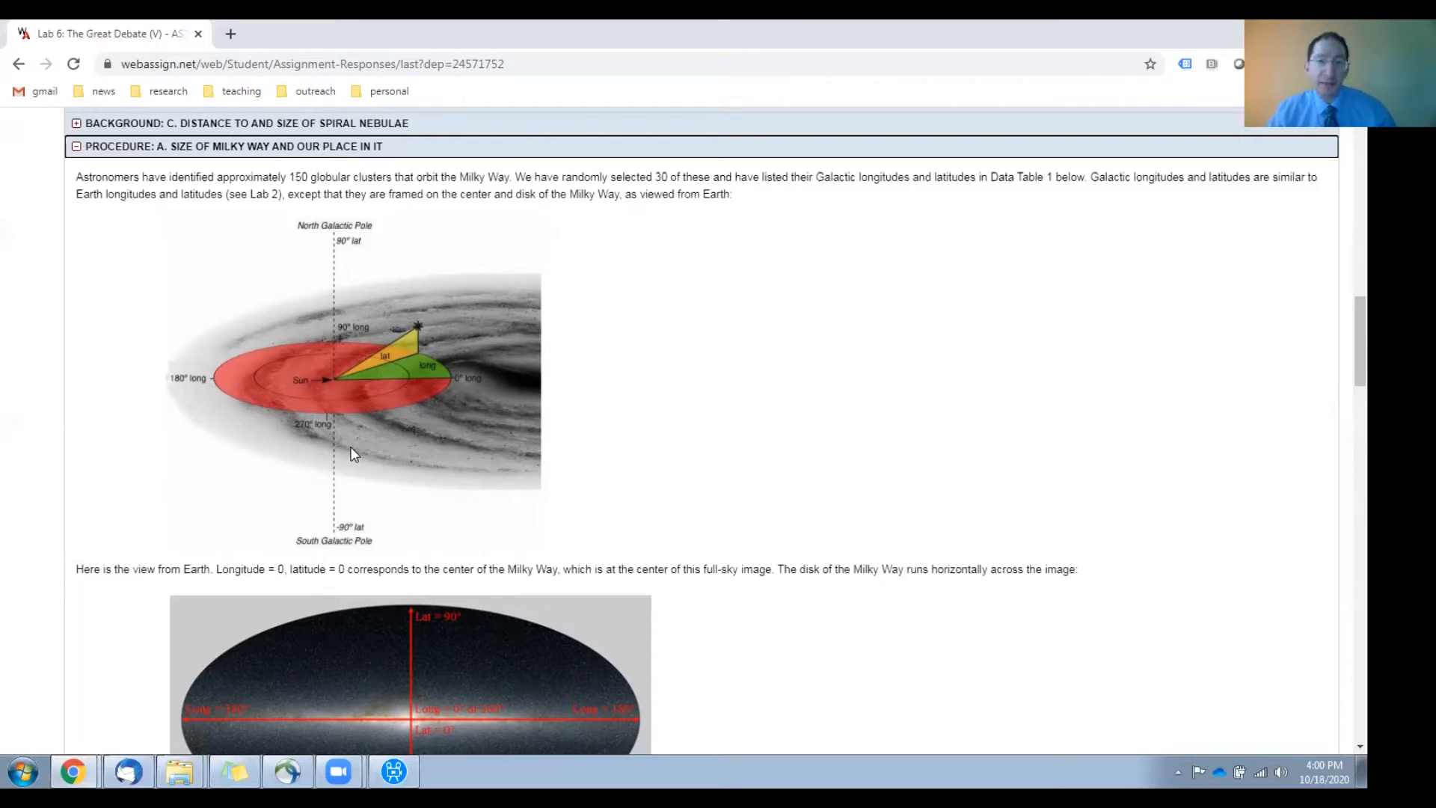
scroll(down, 3)
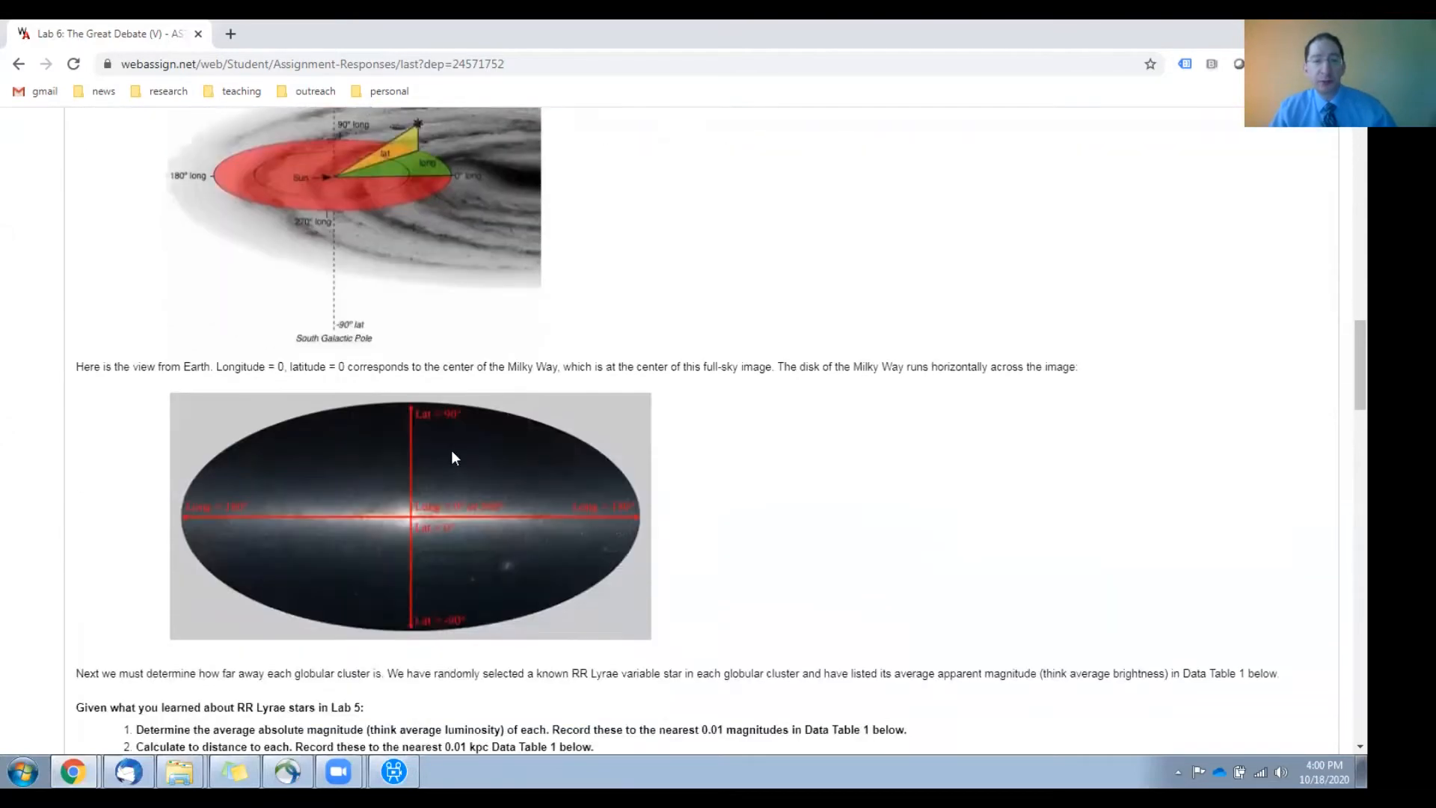
scroll(down, 3)
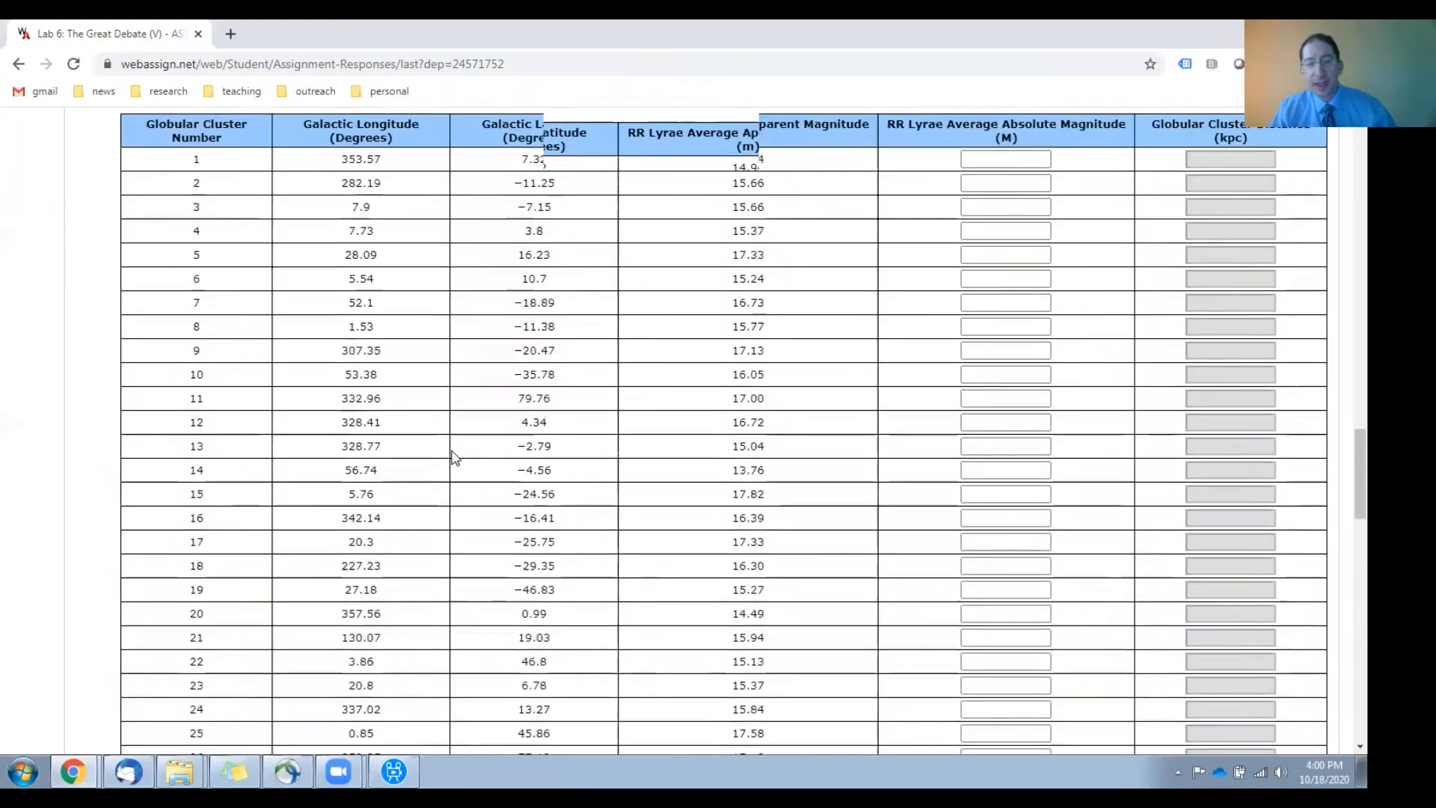
scroll(up, 3)
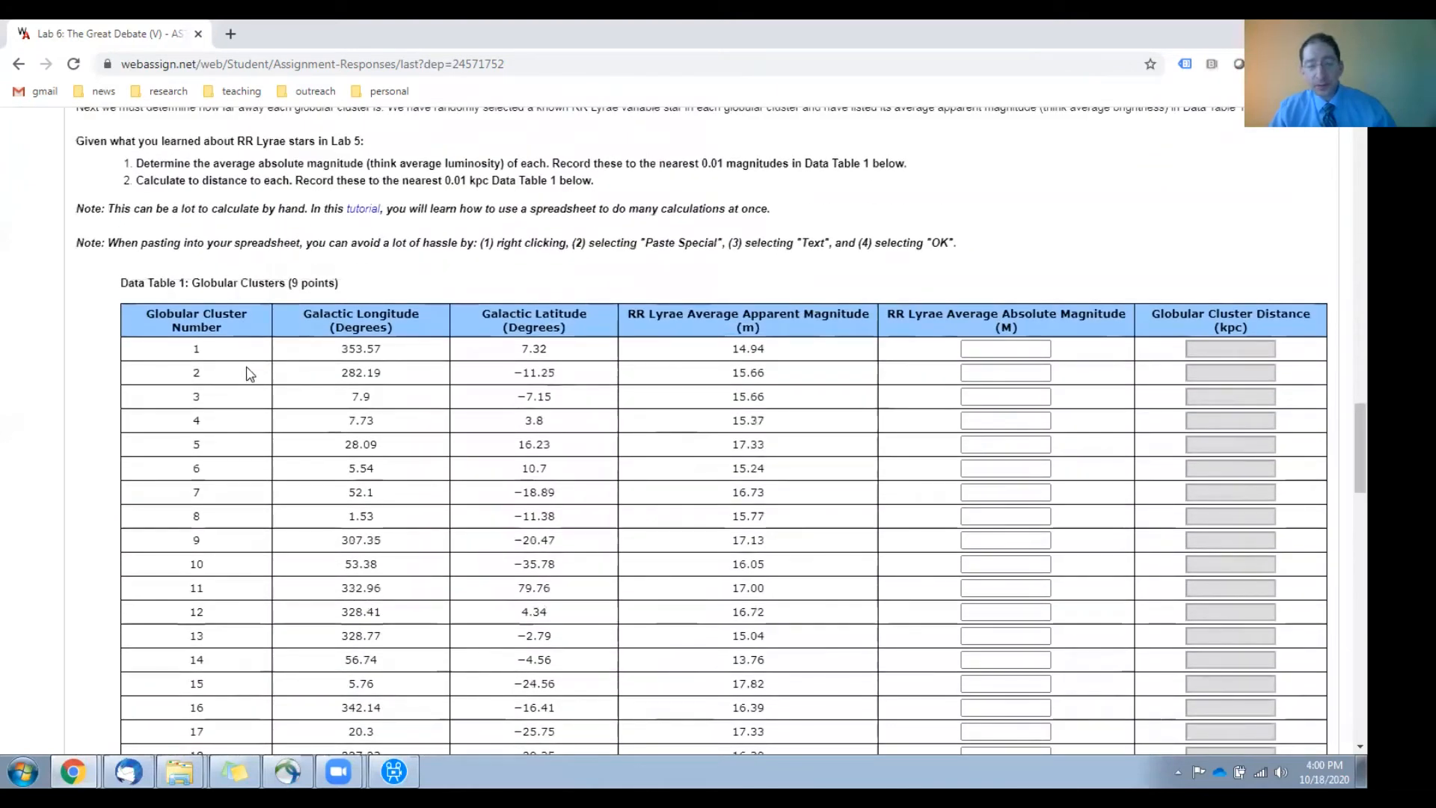
mouse_move(436, 363)
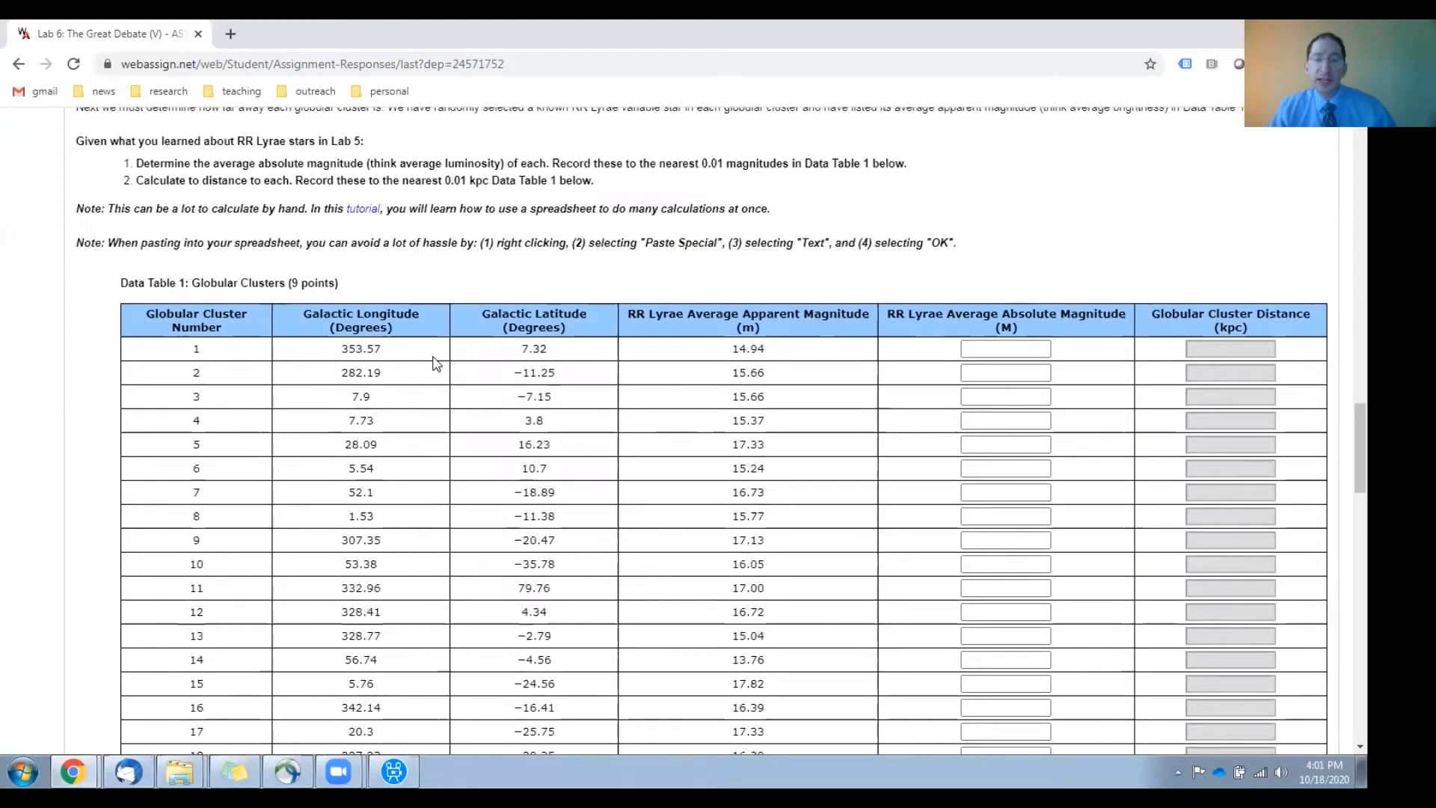
mouse_move(424, 321)
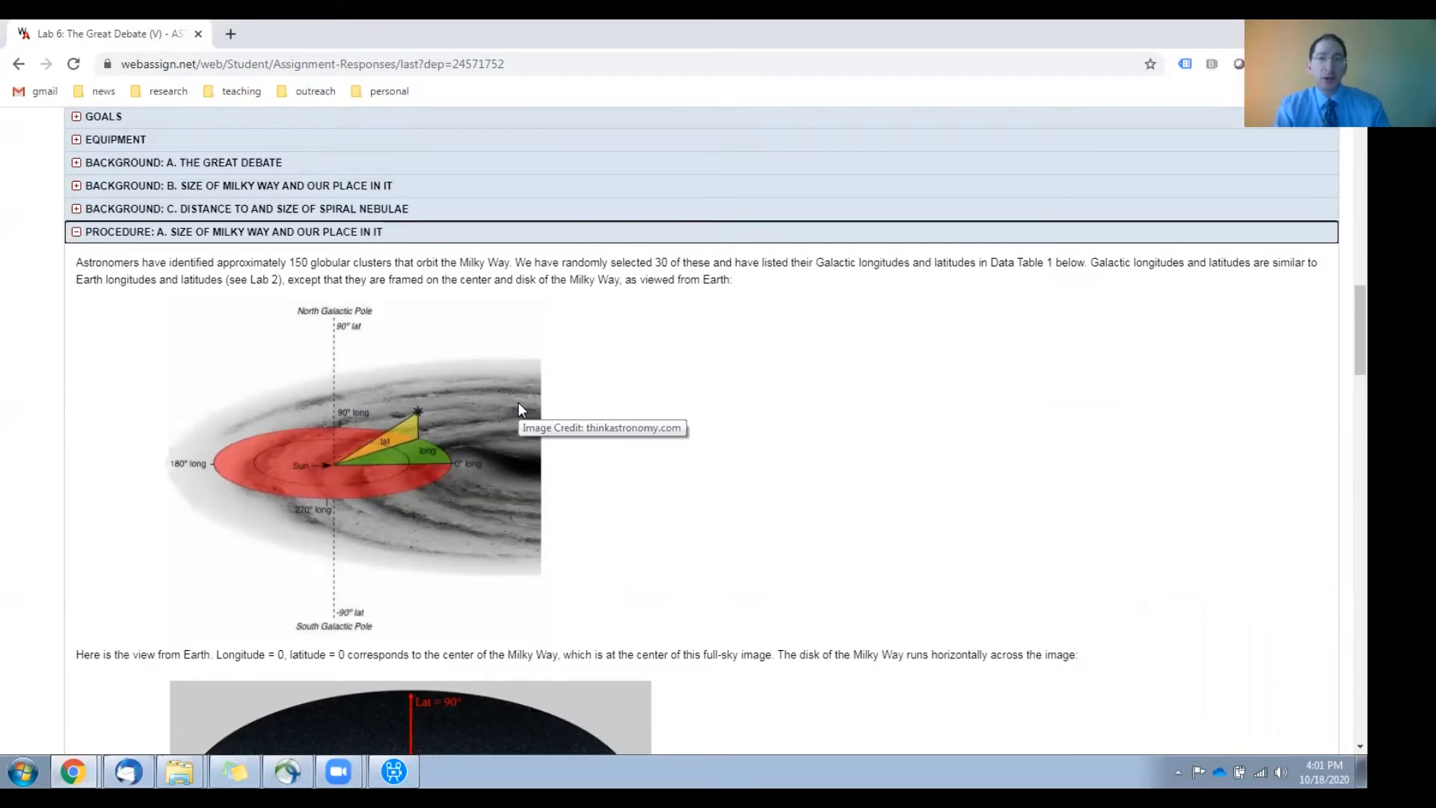
mouse_move(473, 471)
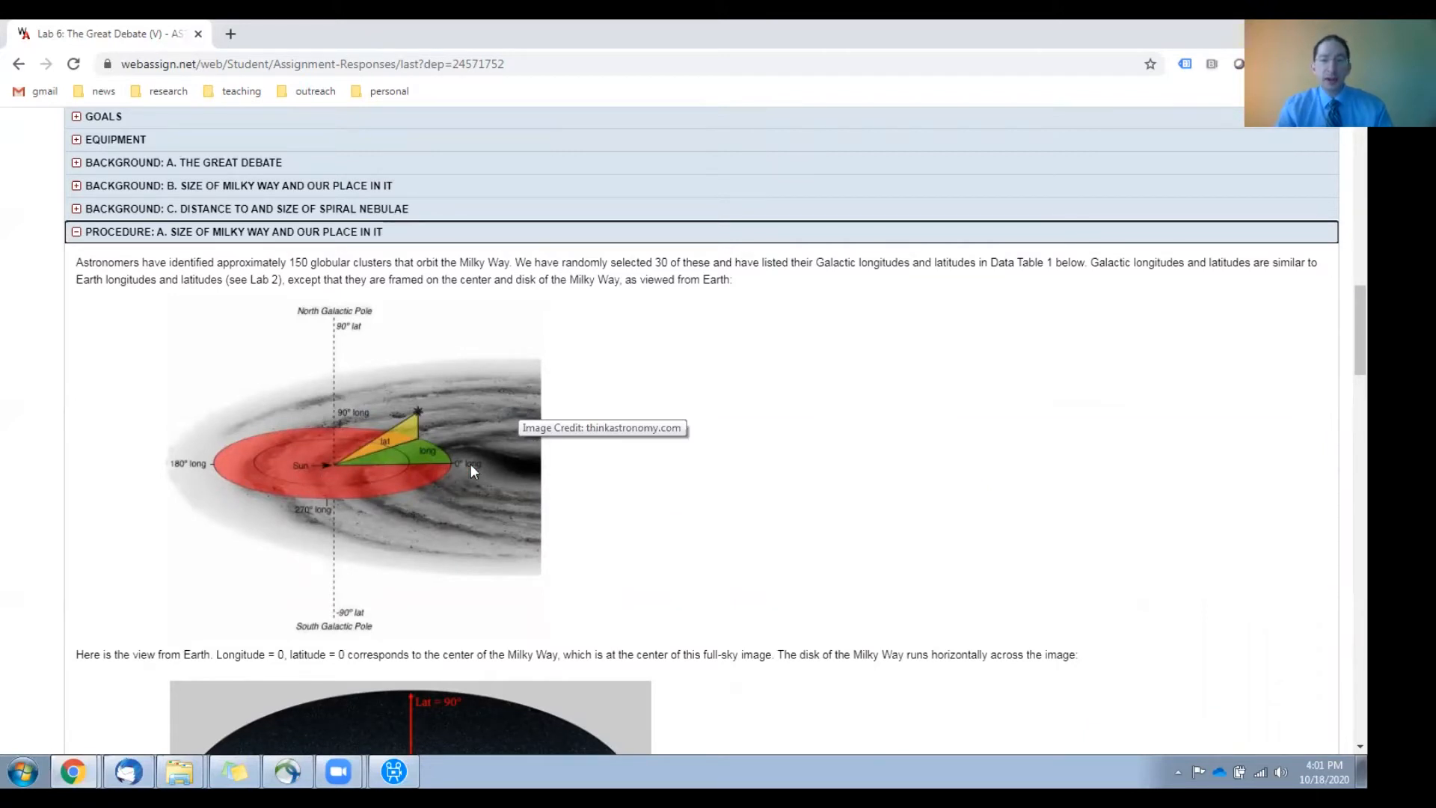
mouse_move(512, 470)
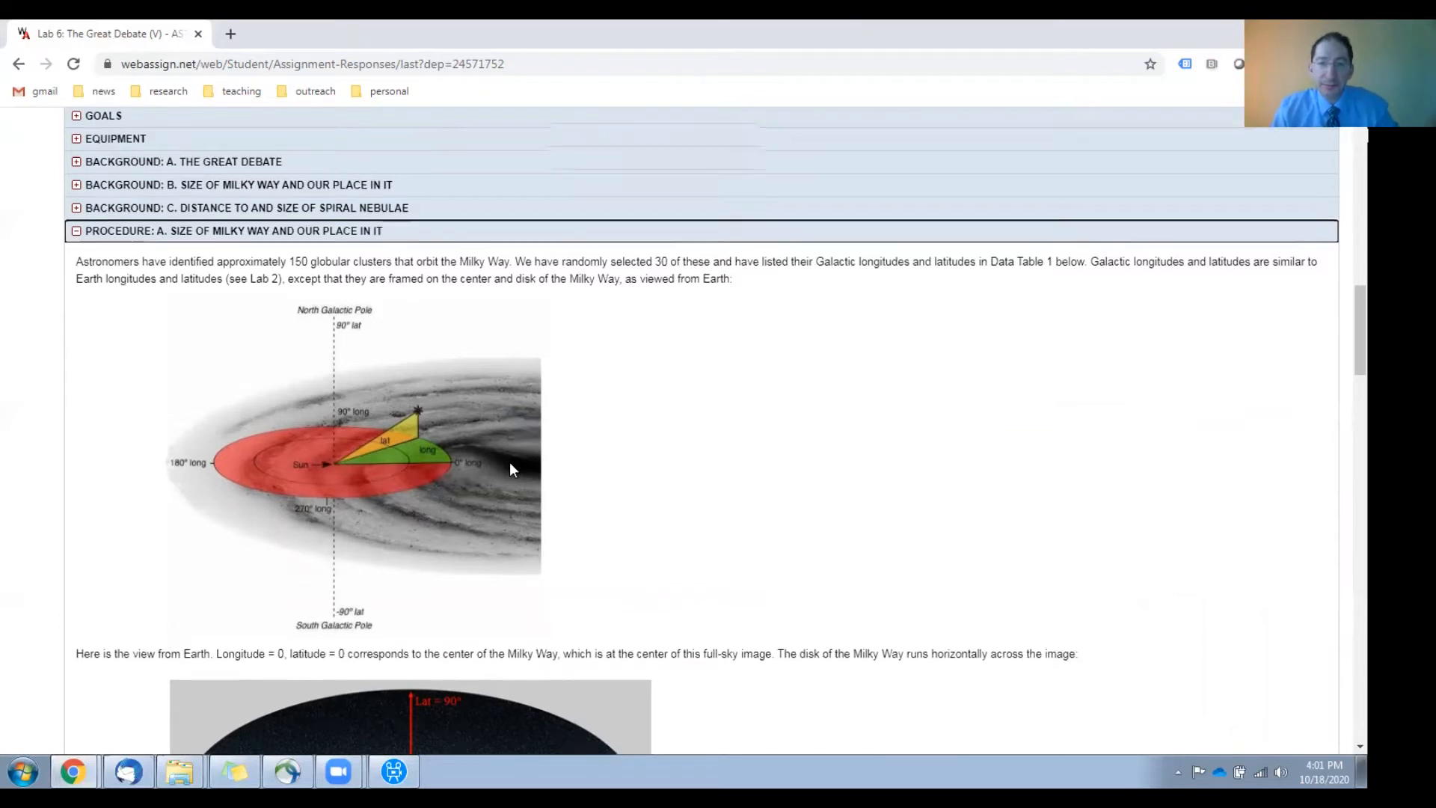
scroll(down, 3)
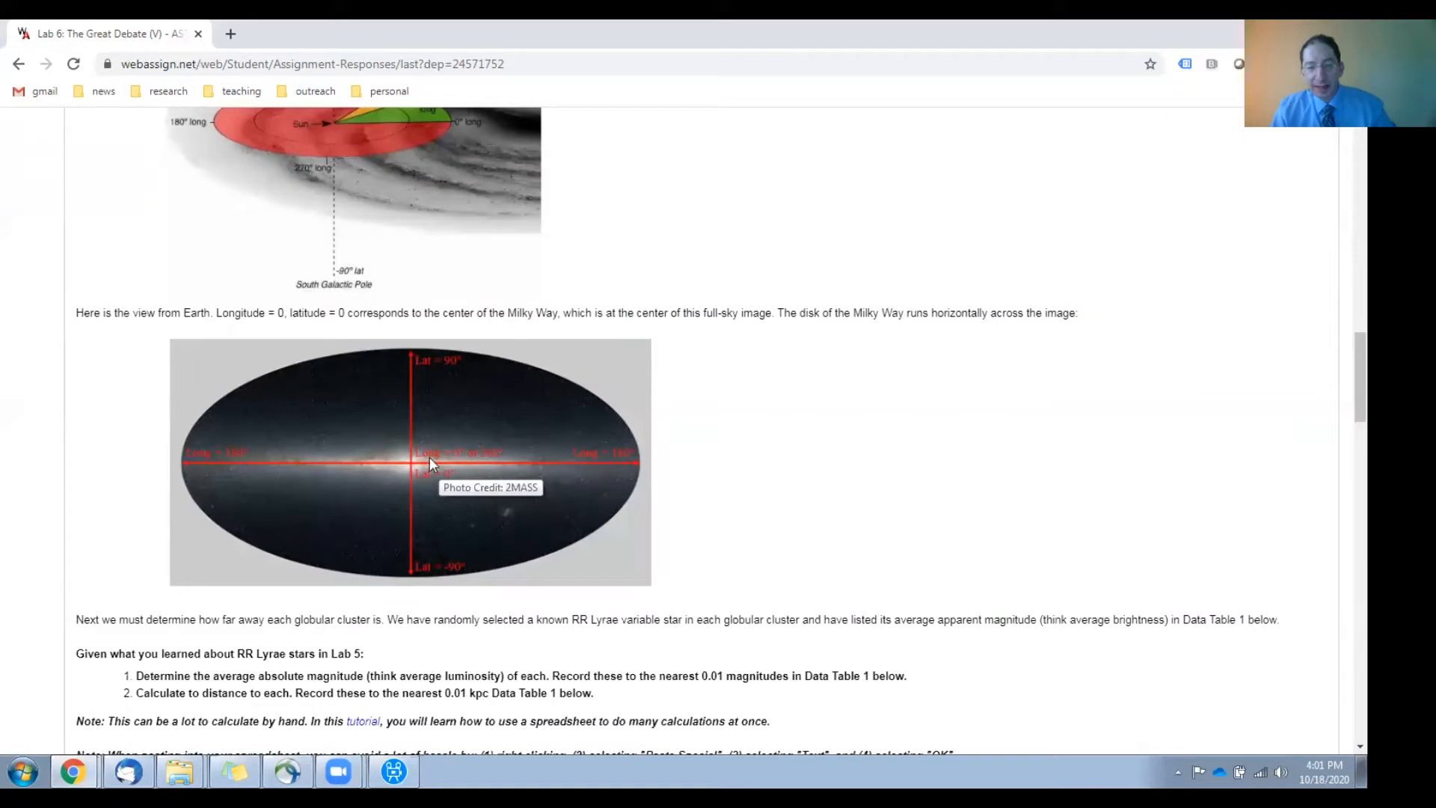
mouse_move(413, 466)
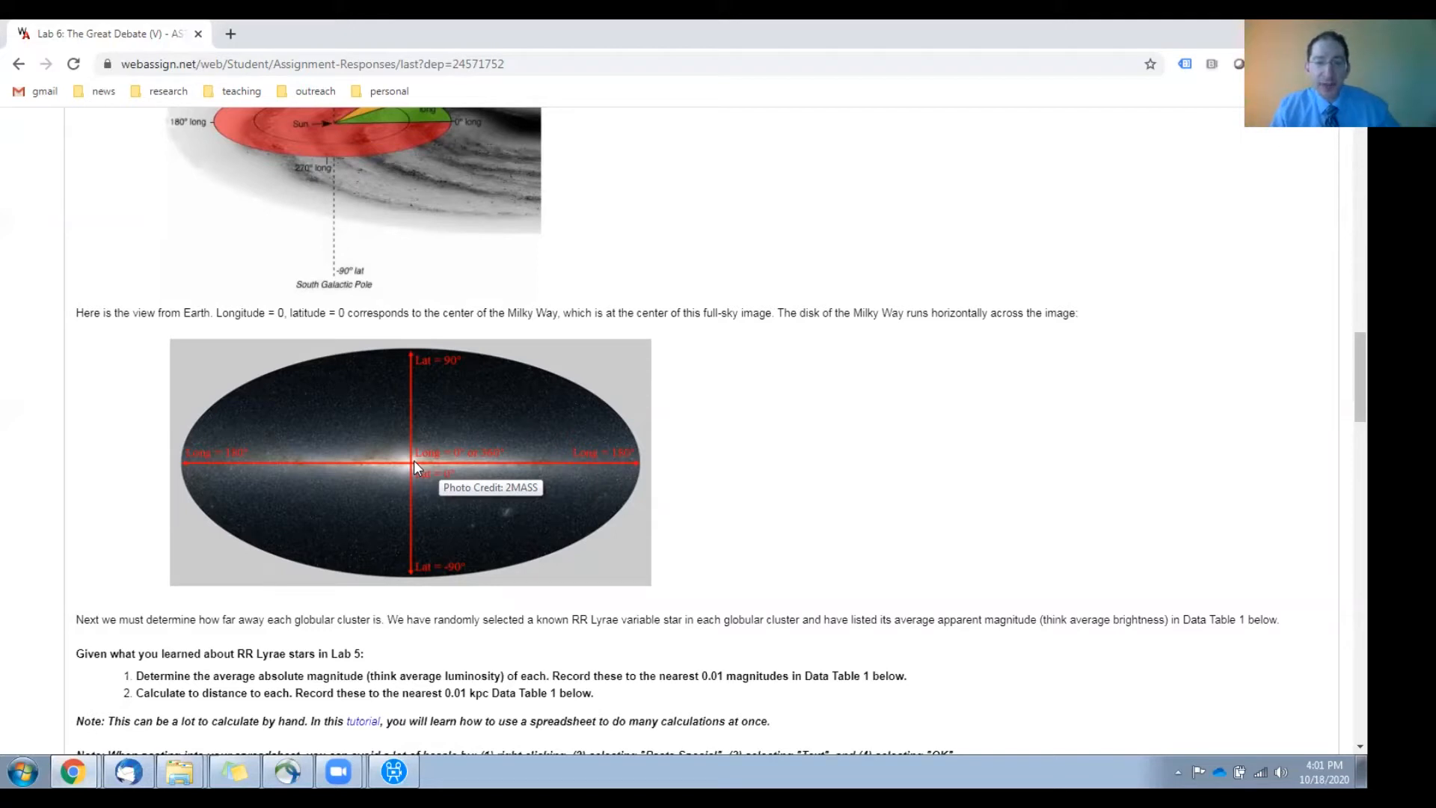
mouse_move(501, 474)
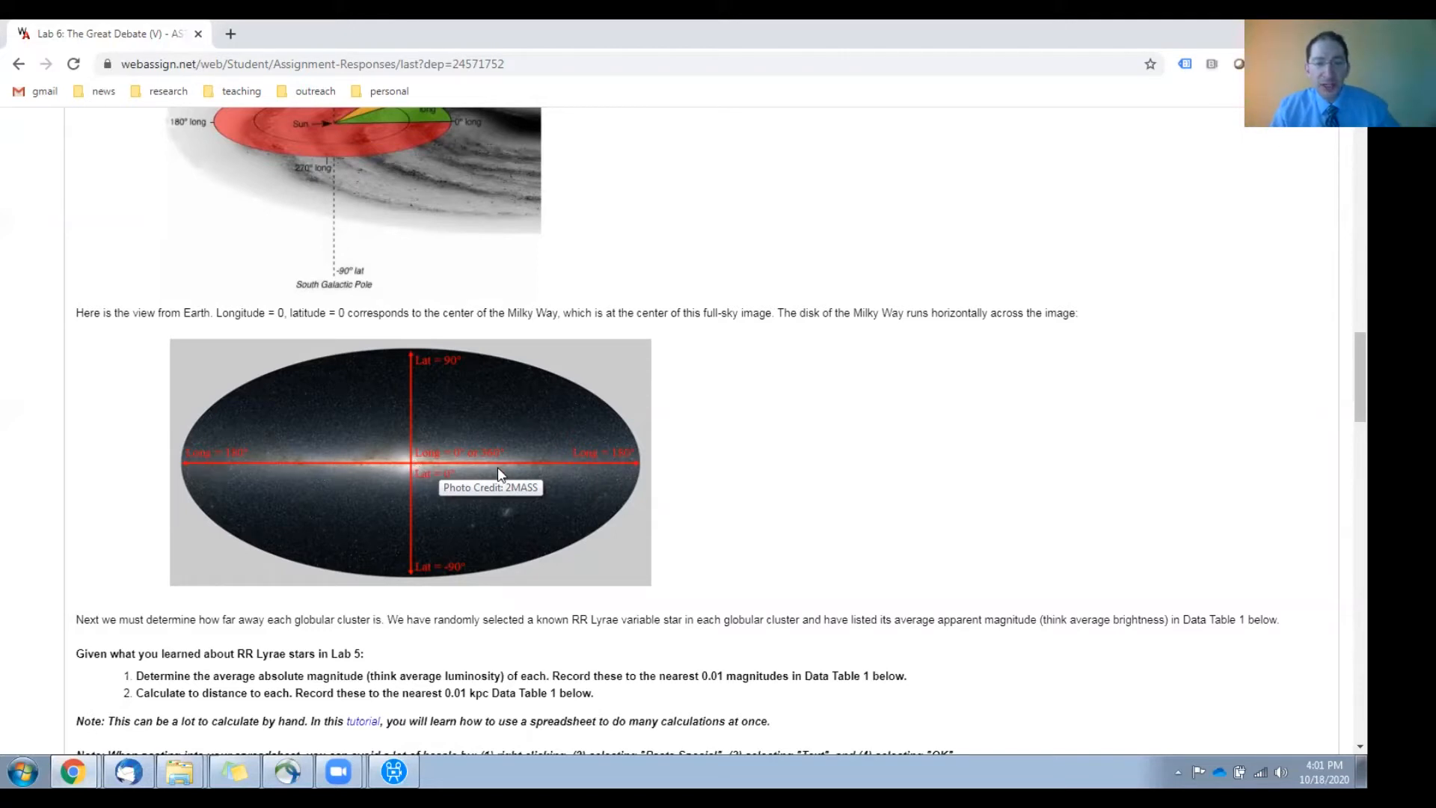
mouse_move(408, 421)
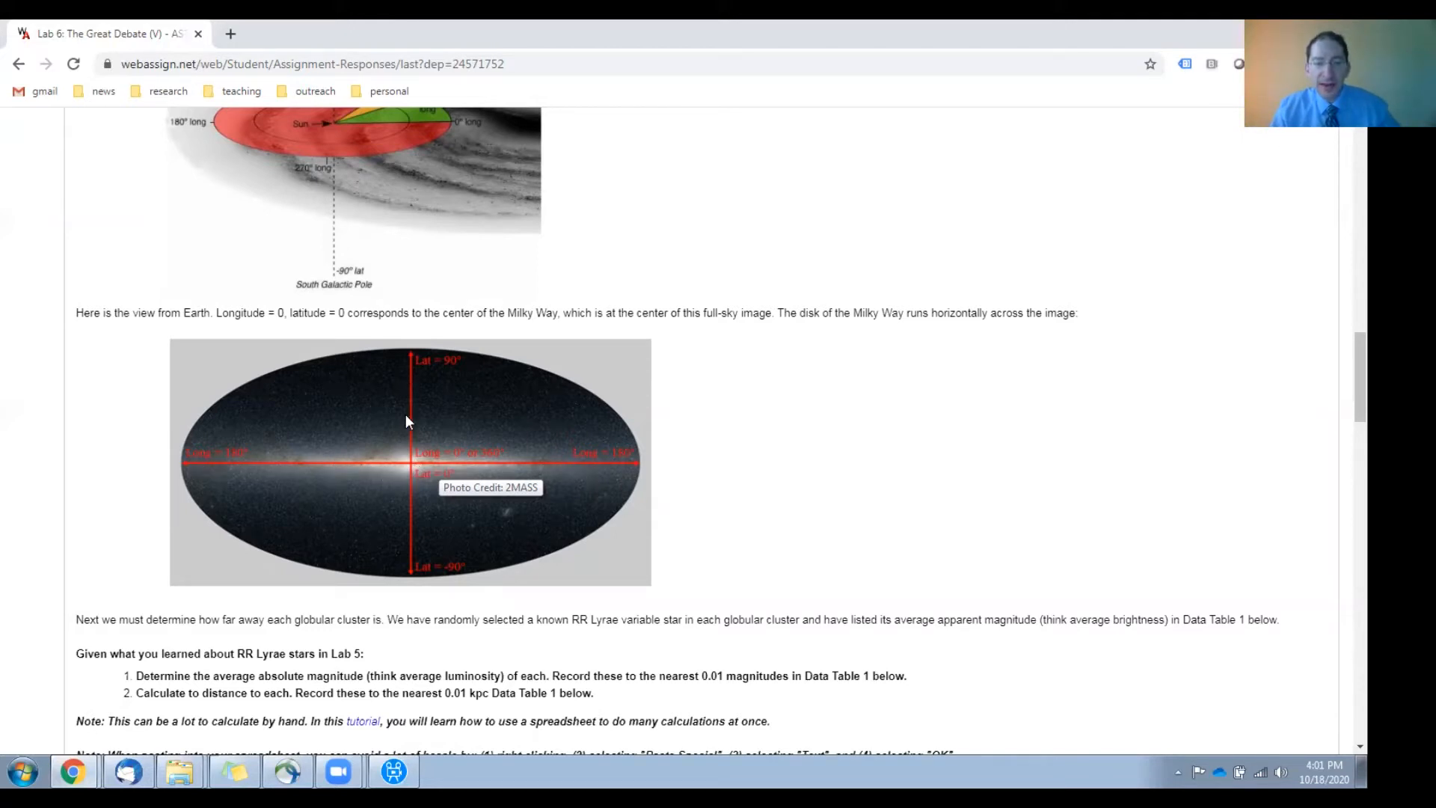
mouse_move(409, 512)
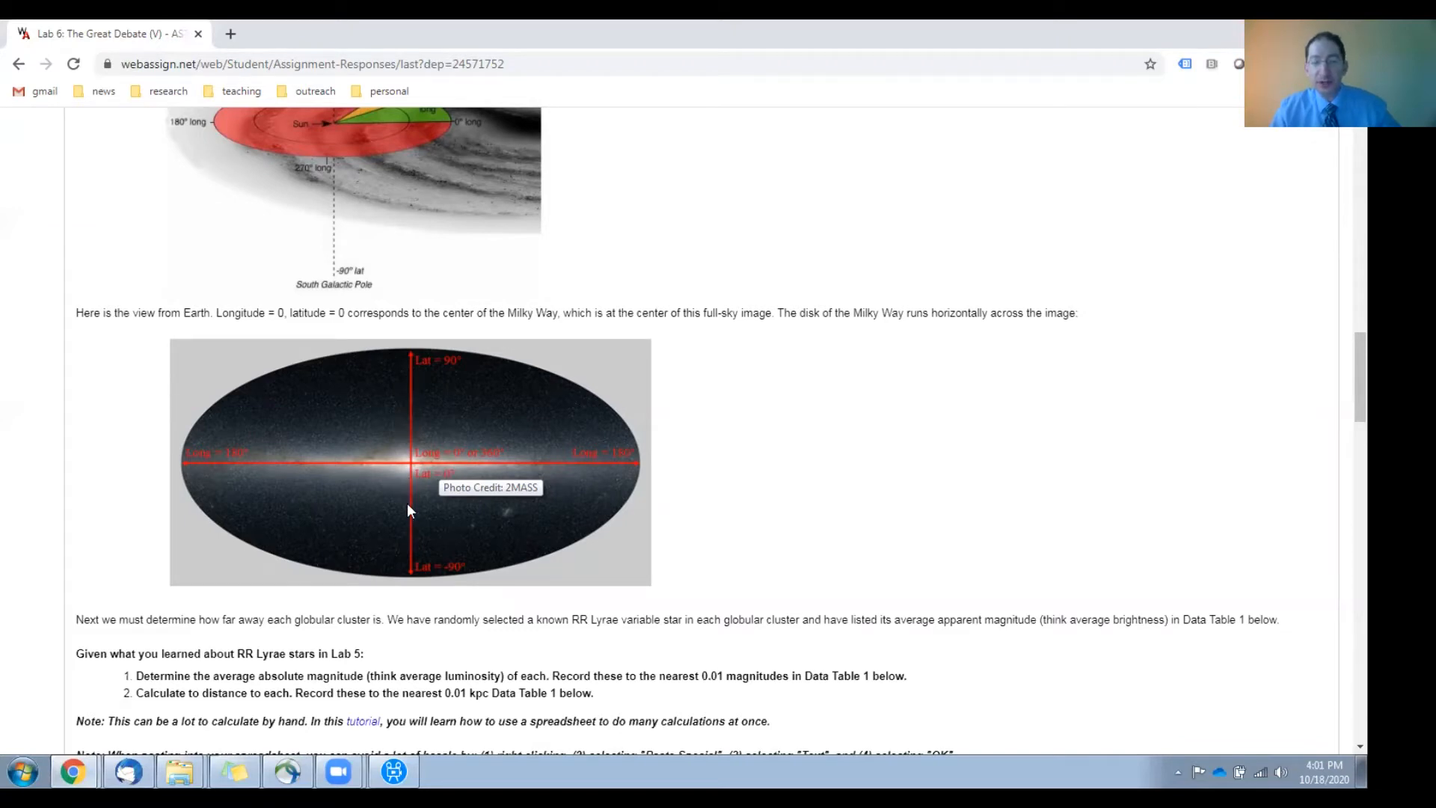
scroll(down, 3)
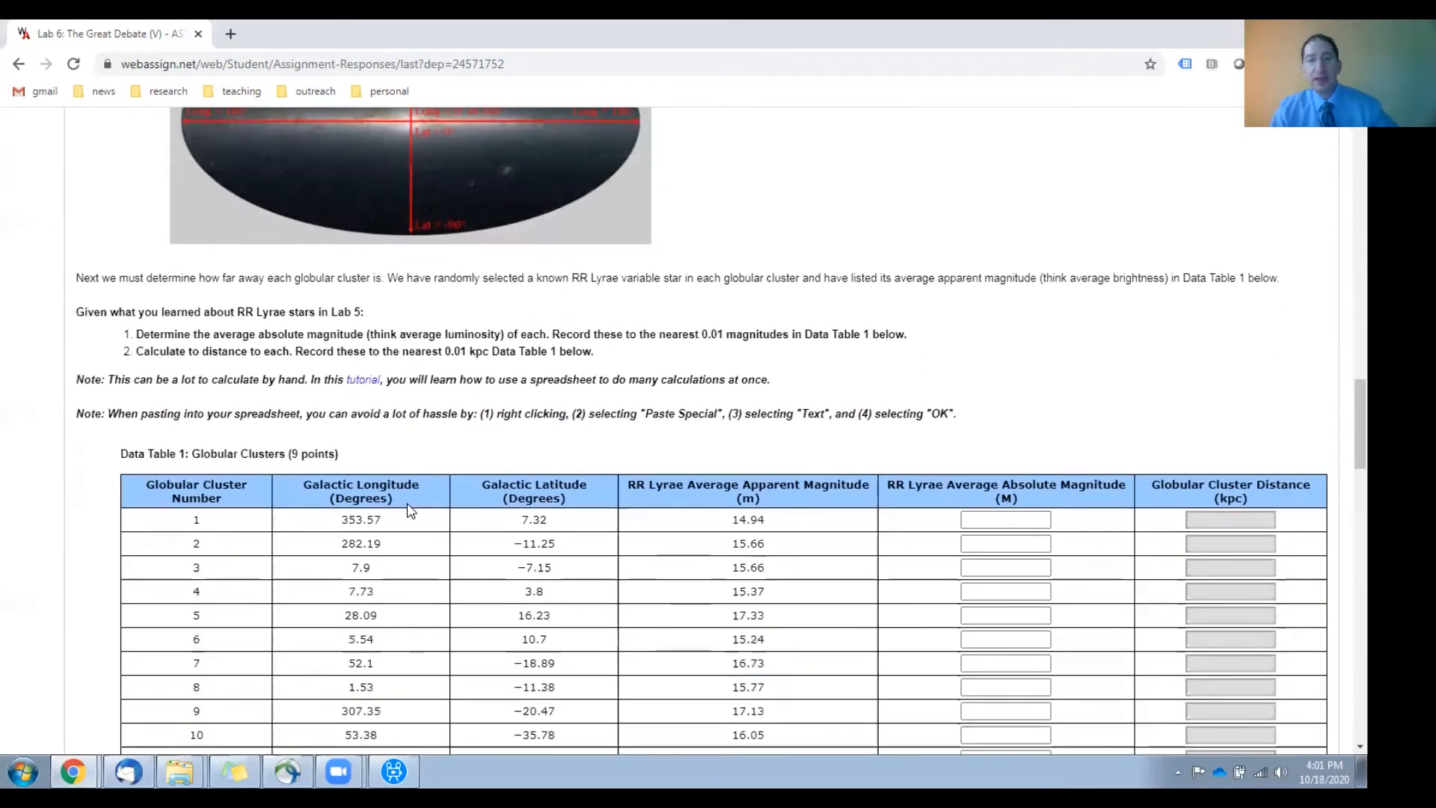
scroll(down, 3)
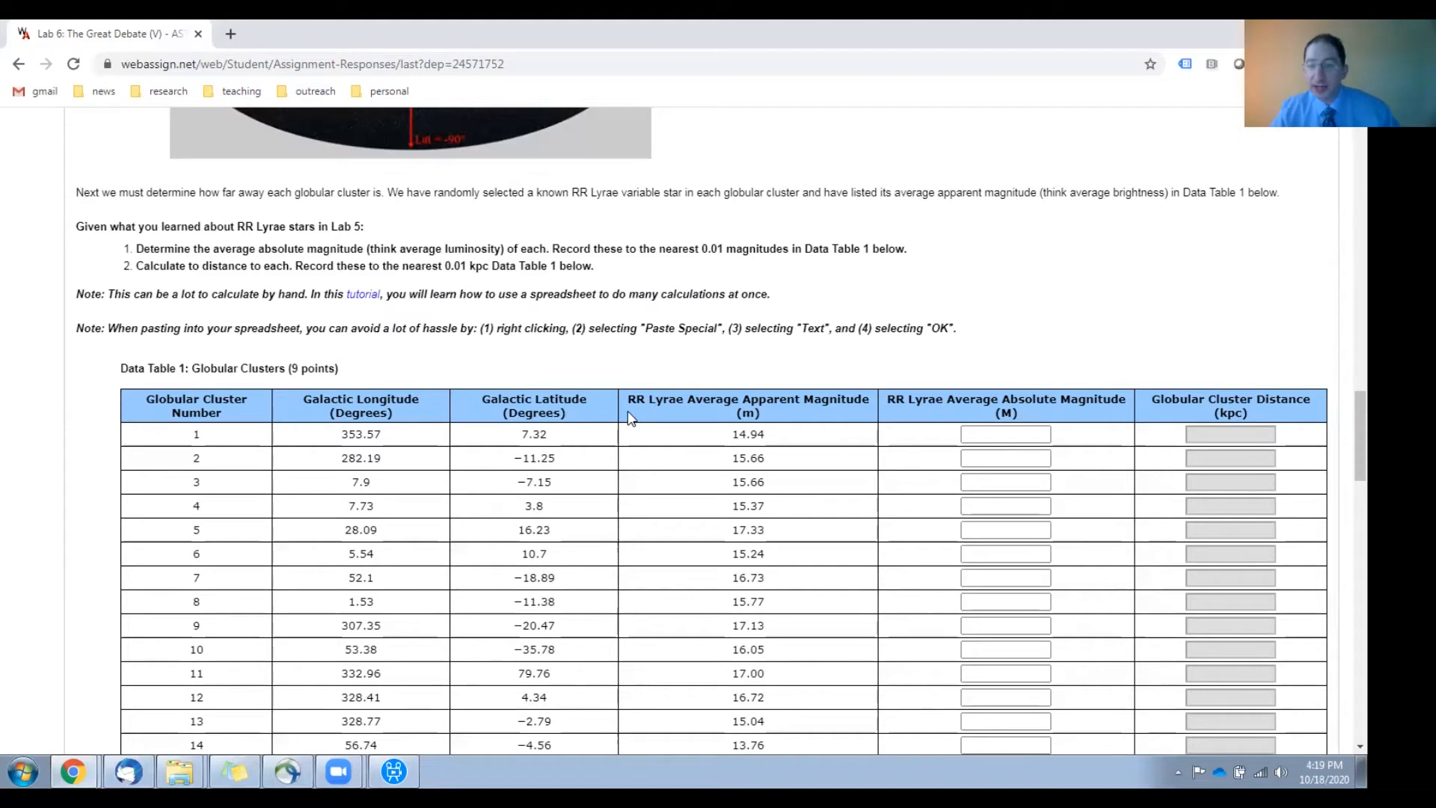
mouse_move(790, 420)
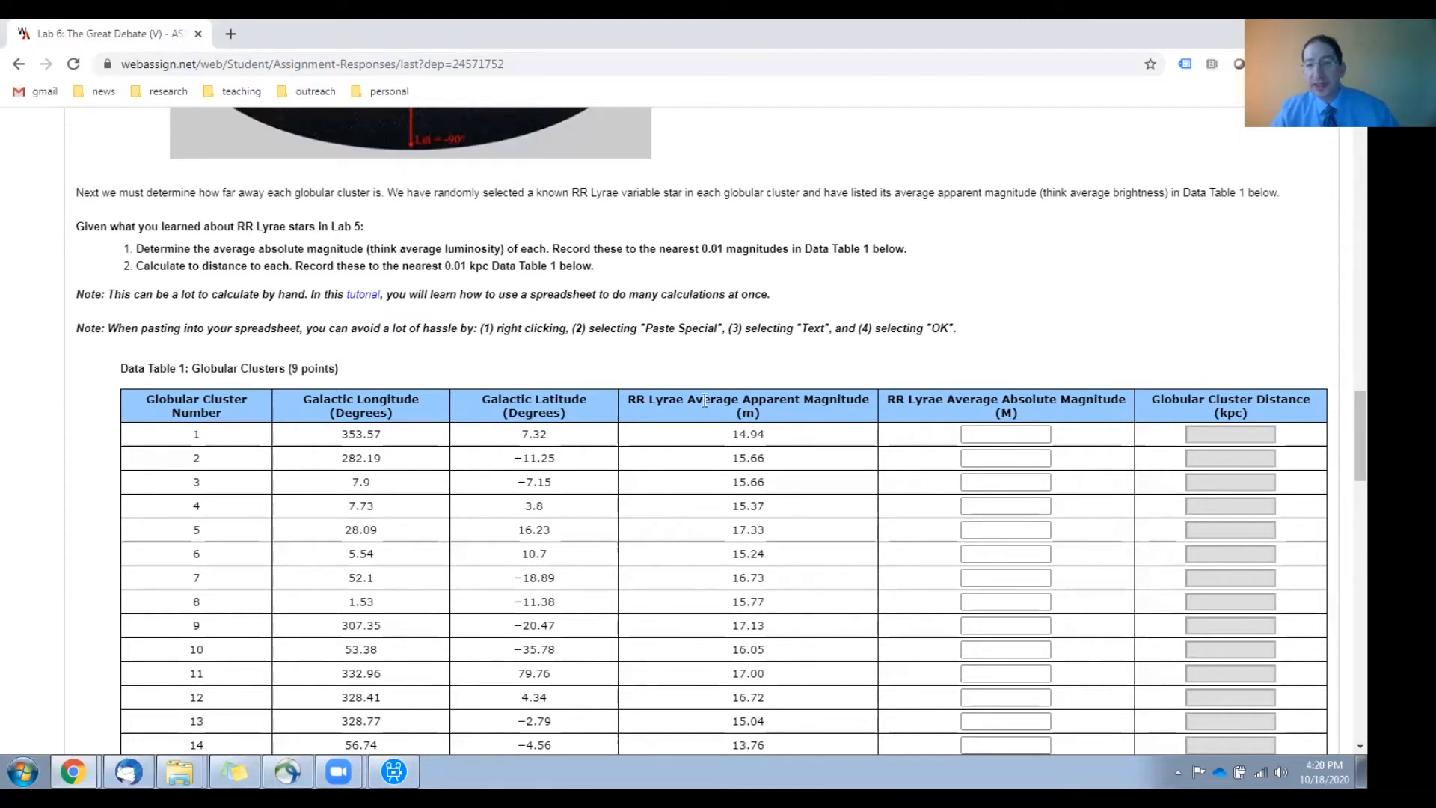
mouse_move(855, 399)
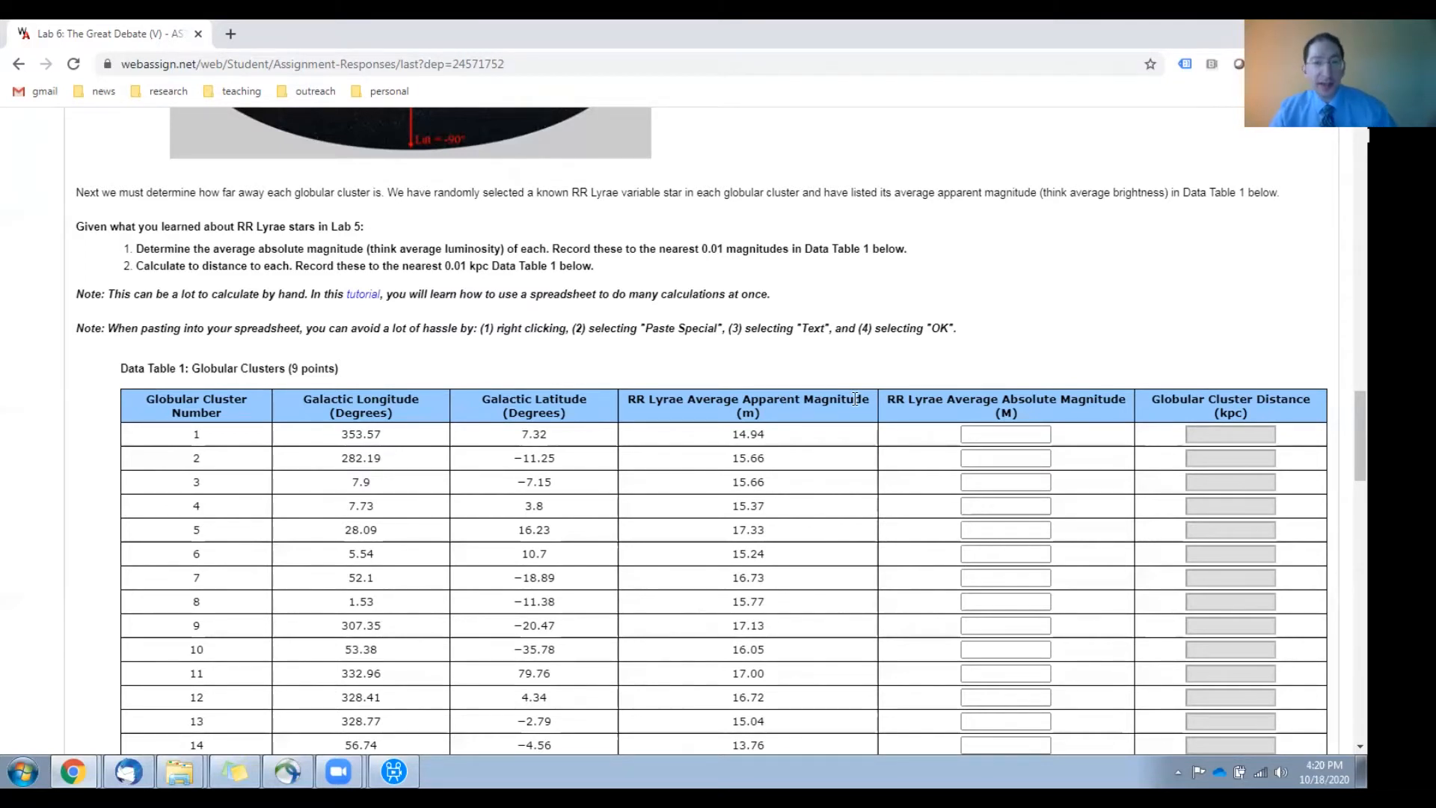
mouse_move(797, 519)
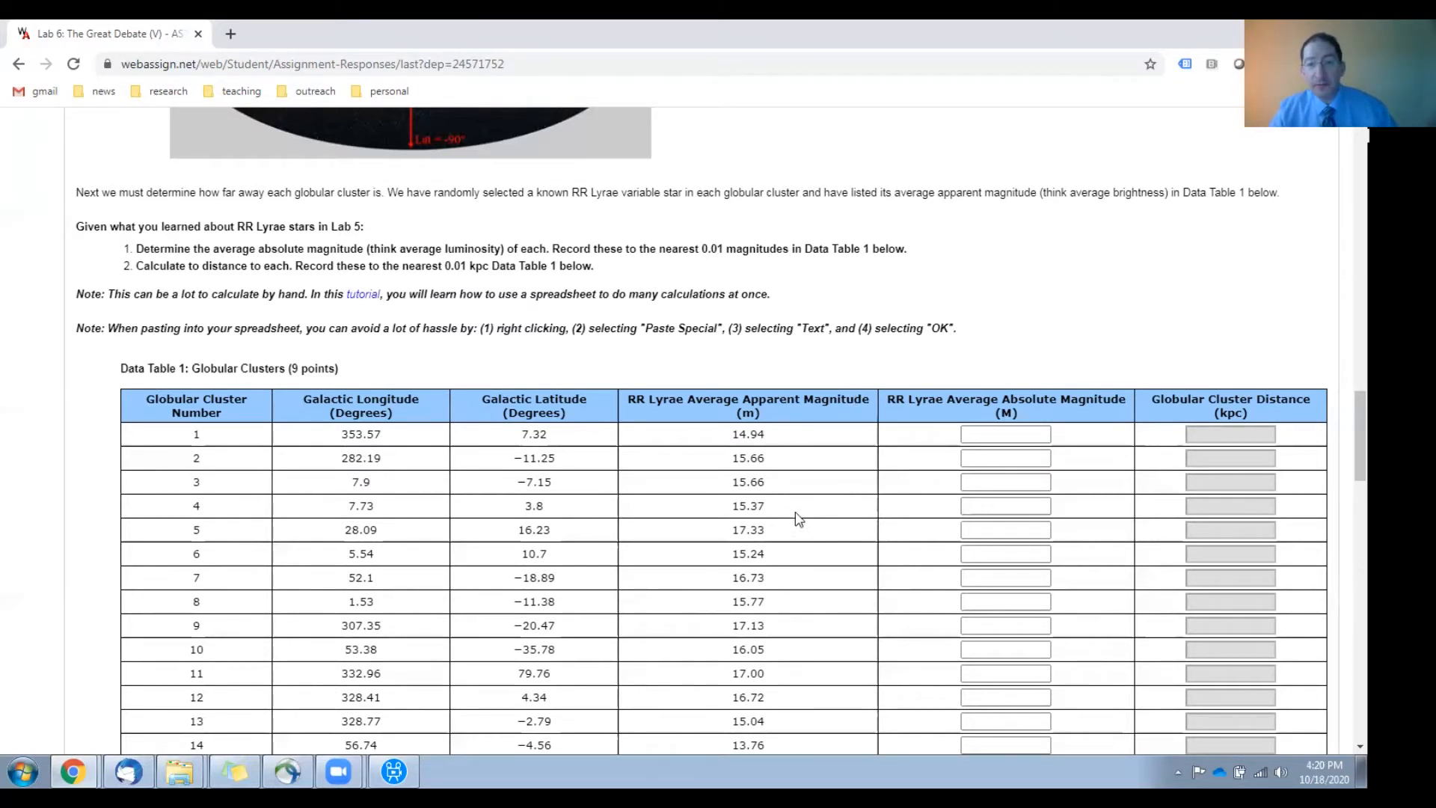
mouse_move(920, 555)
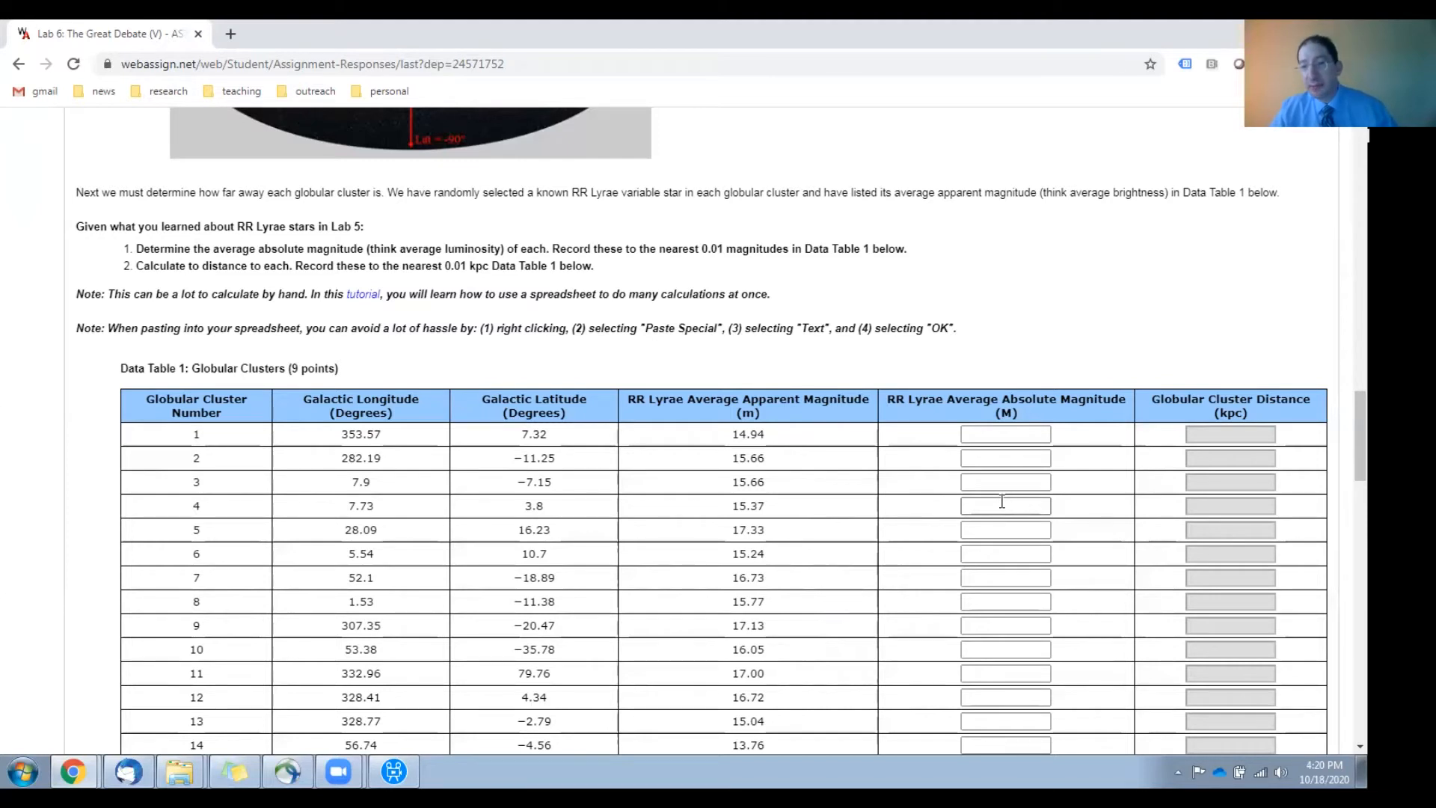
mouse_move(798, 426)
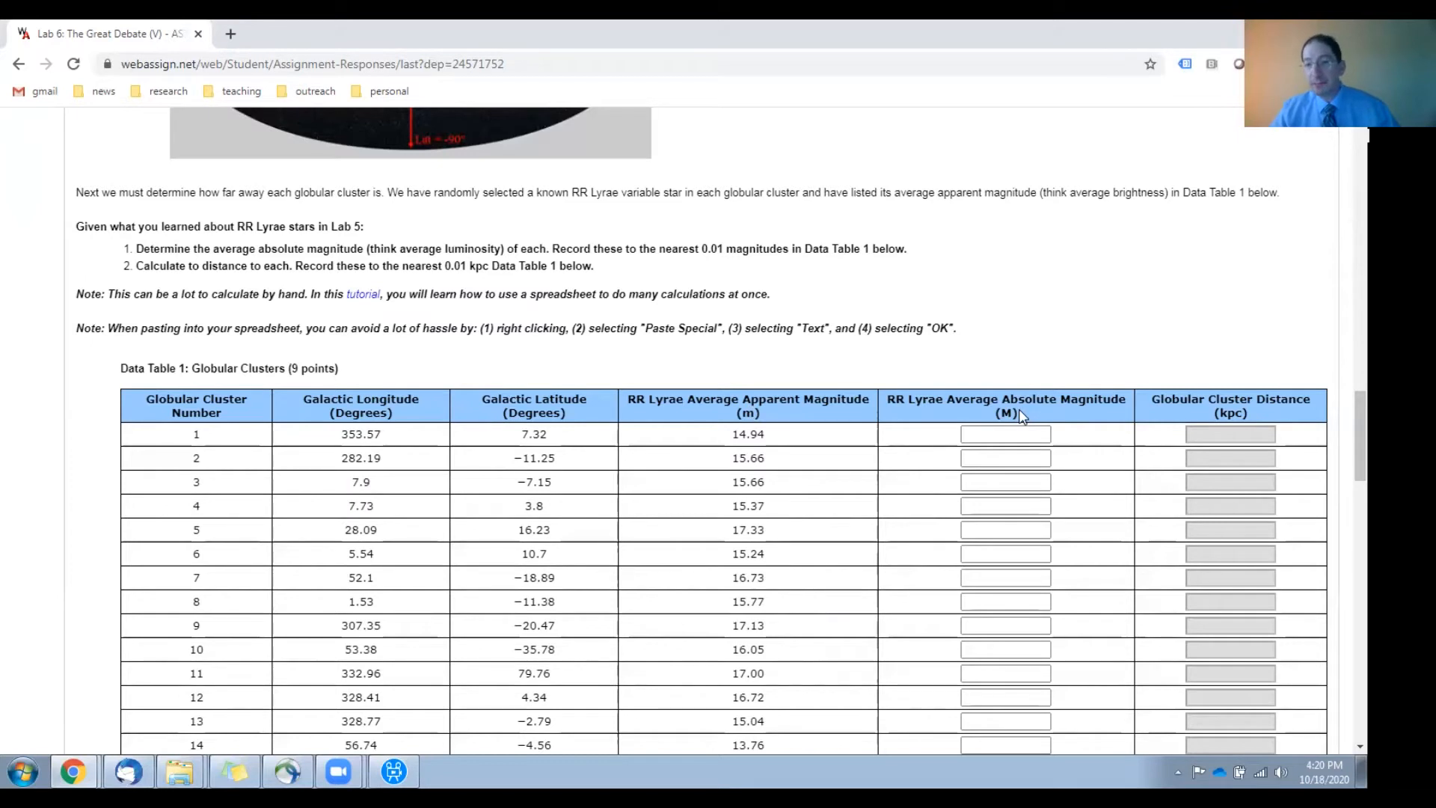
mouse_move(1196, 413)
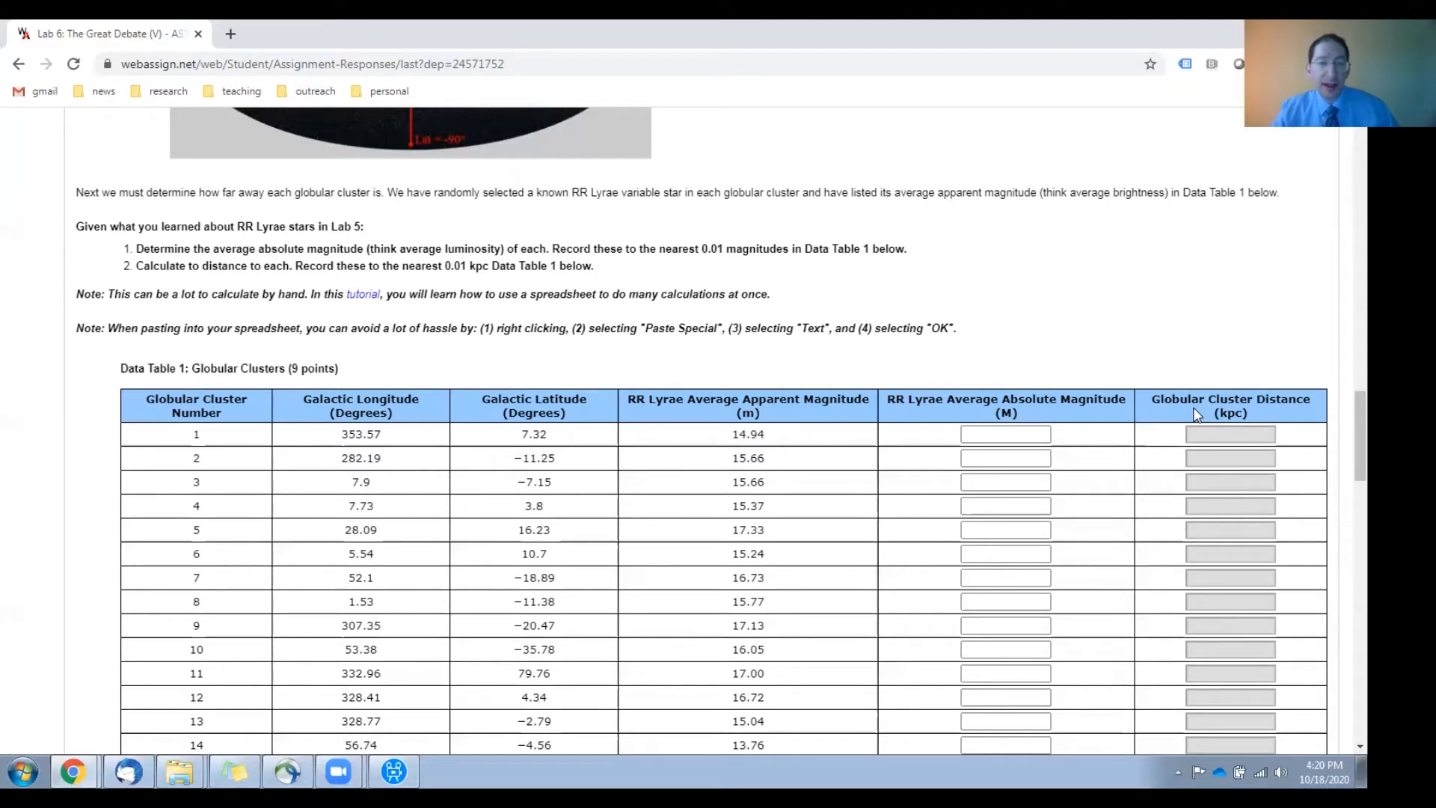
mouse_move(1186, 422)
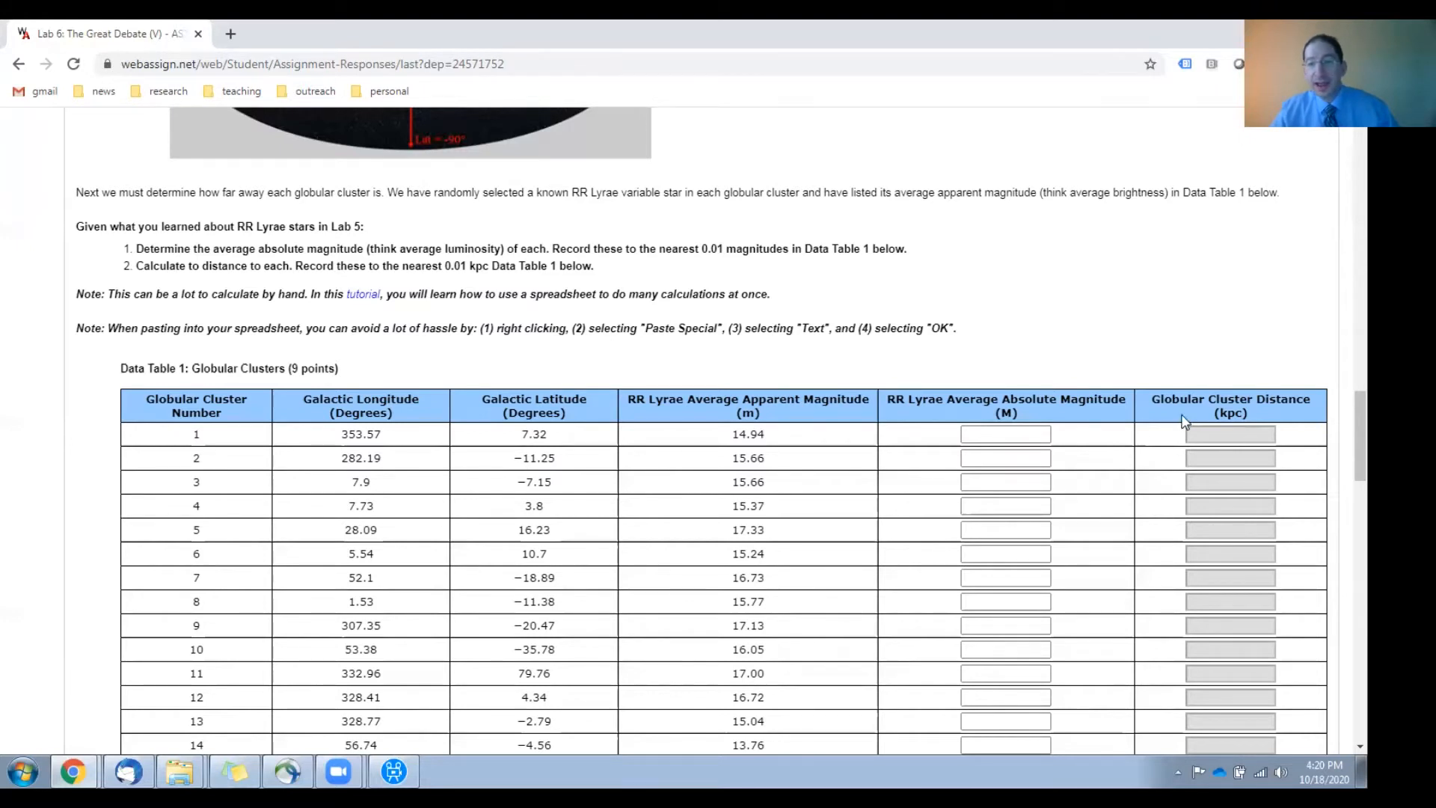
mouse_move(930, 466)
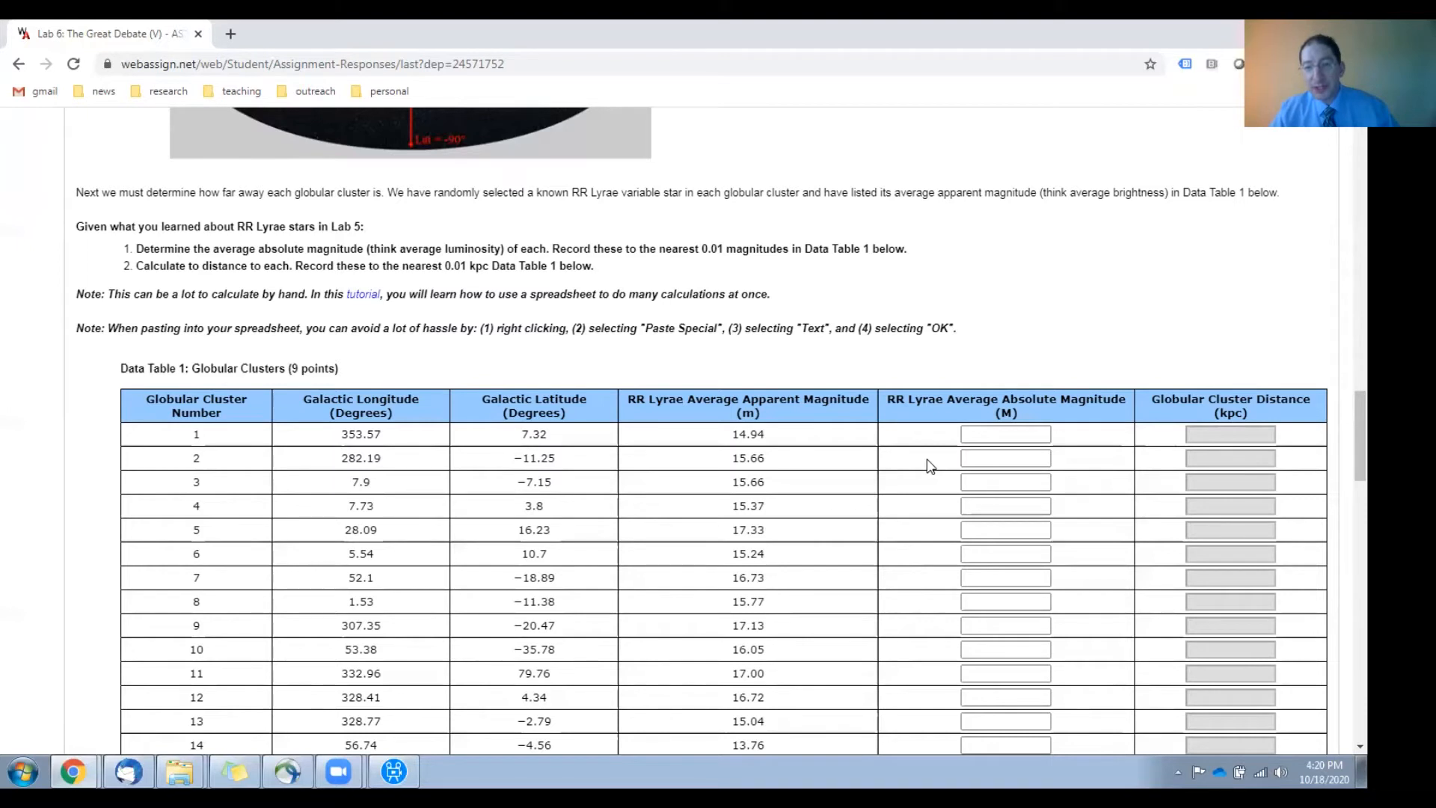
mouse_move(374, 308)
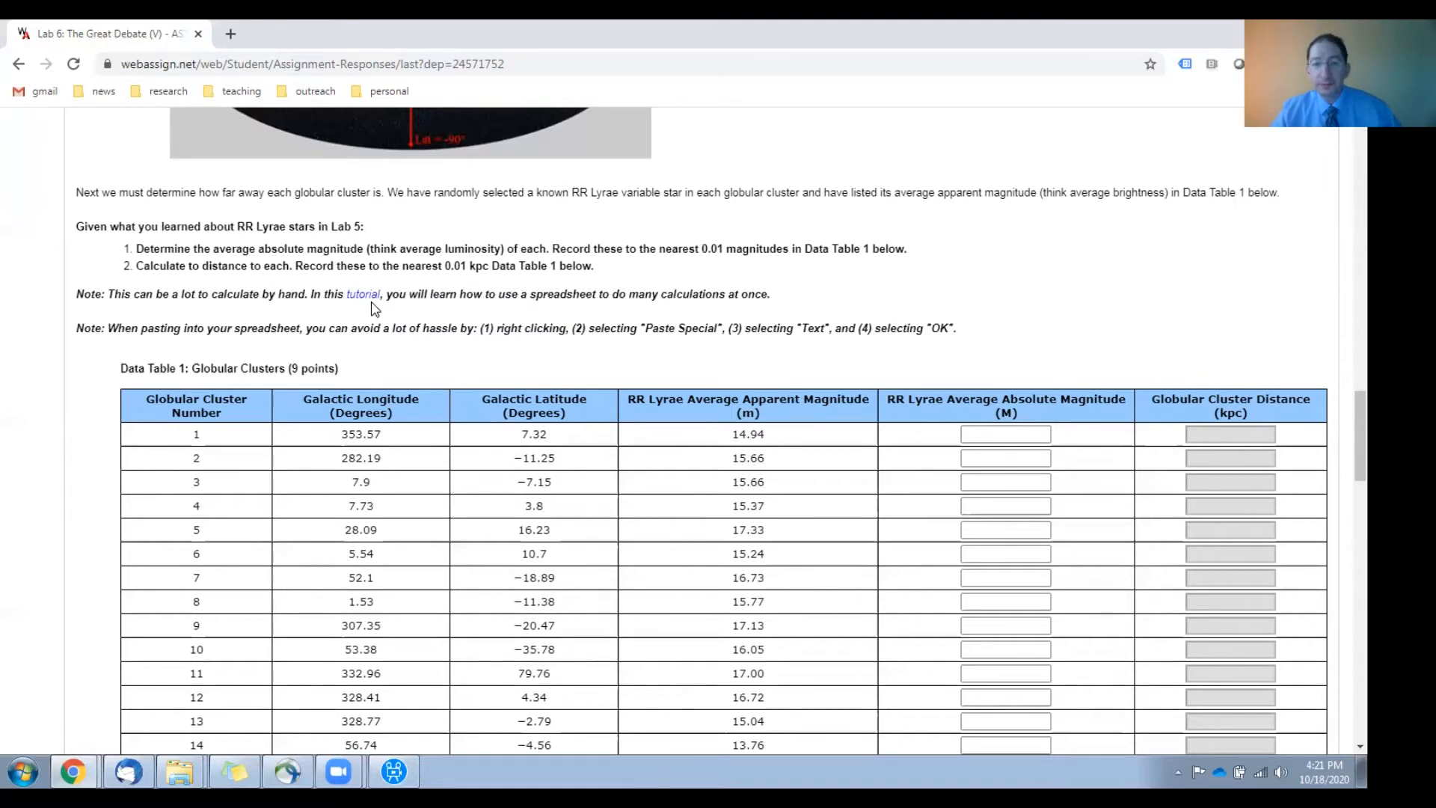
Scroll past Data Table 1 and follow the 'website' link to the plotting tool
scroll(down, 3)
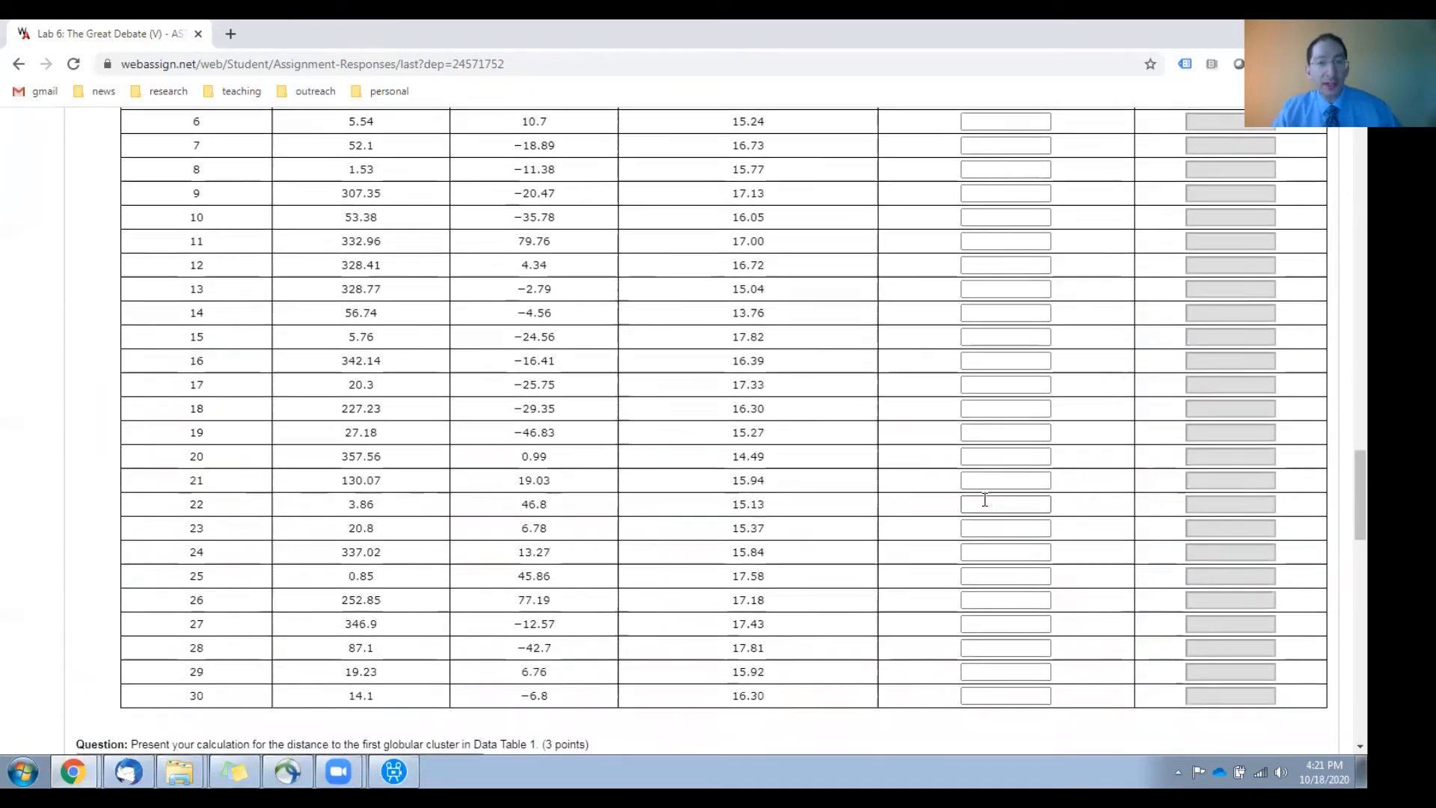
scroll(down, 3)
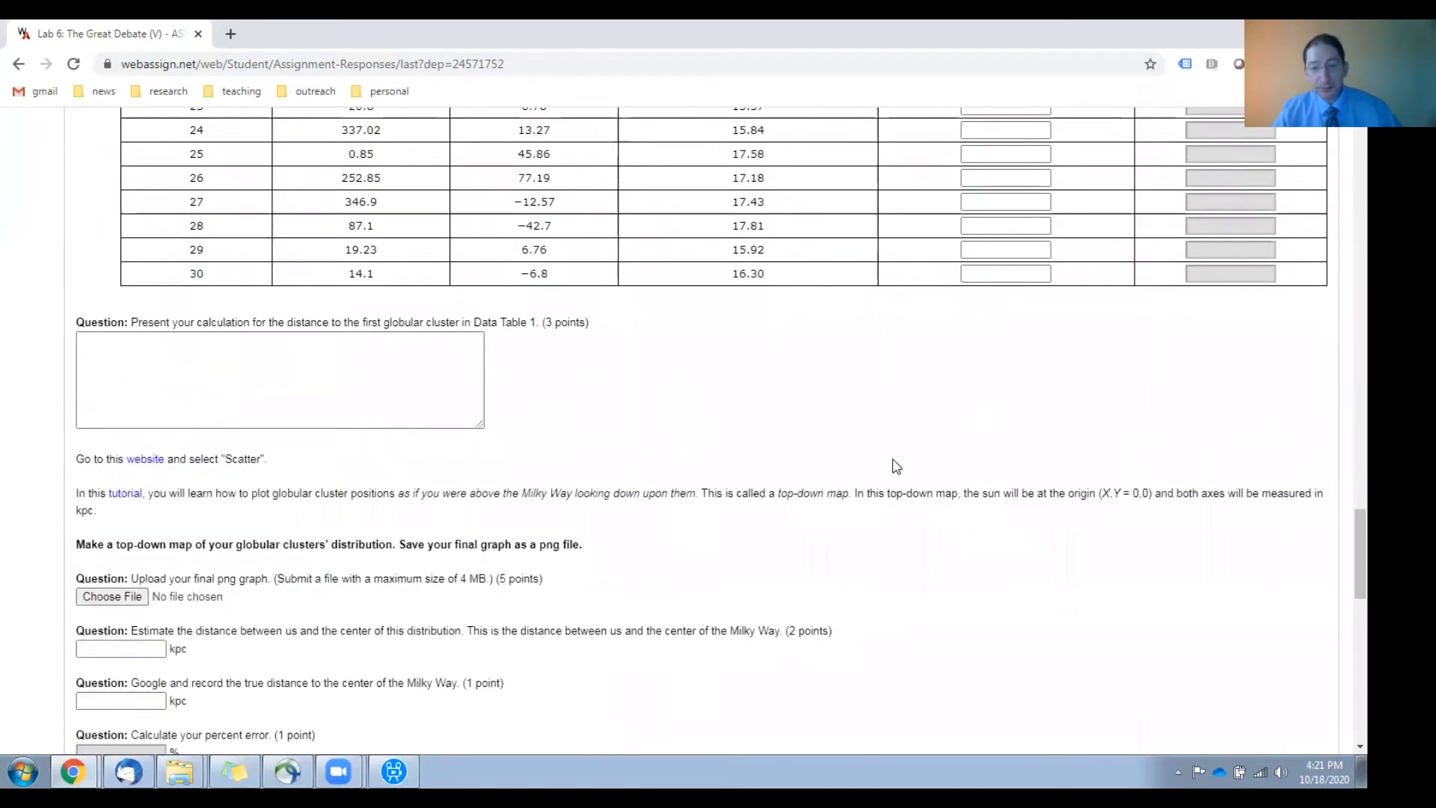
click(327, 349)
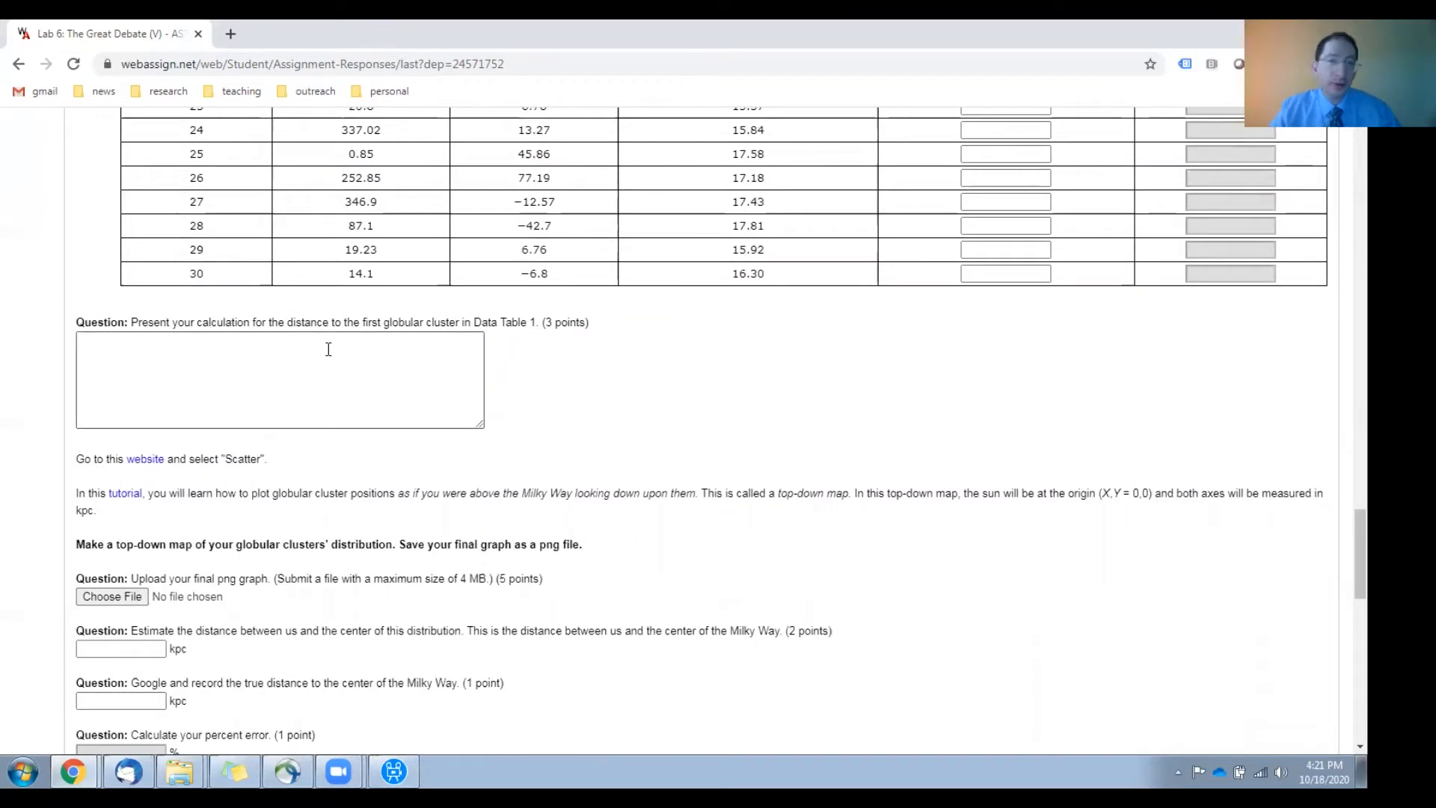
scroll(down, 3)
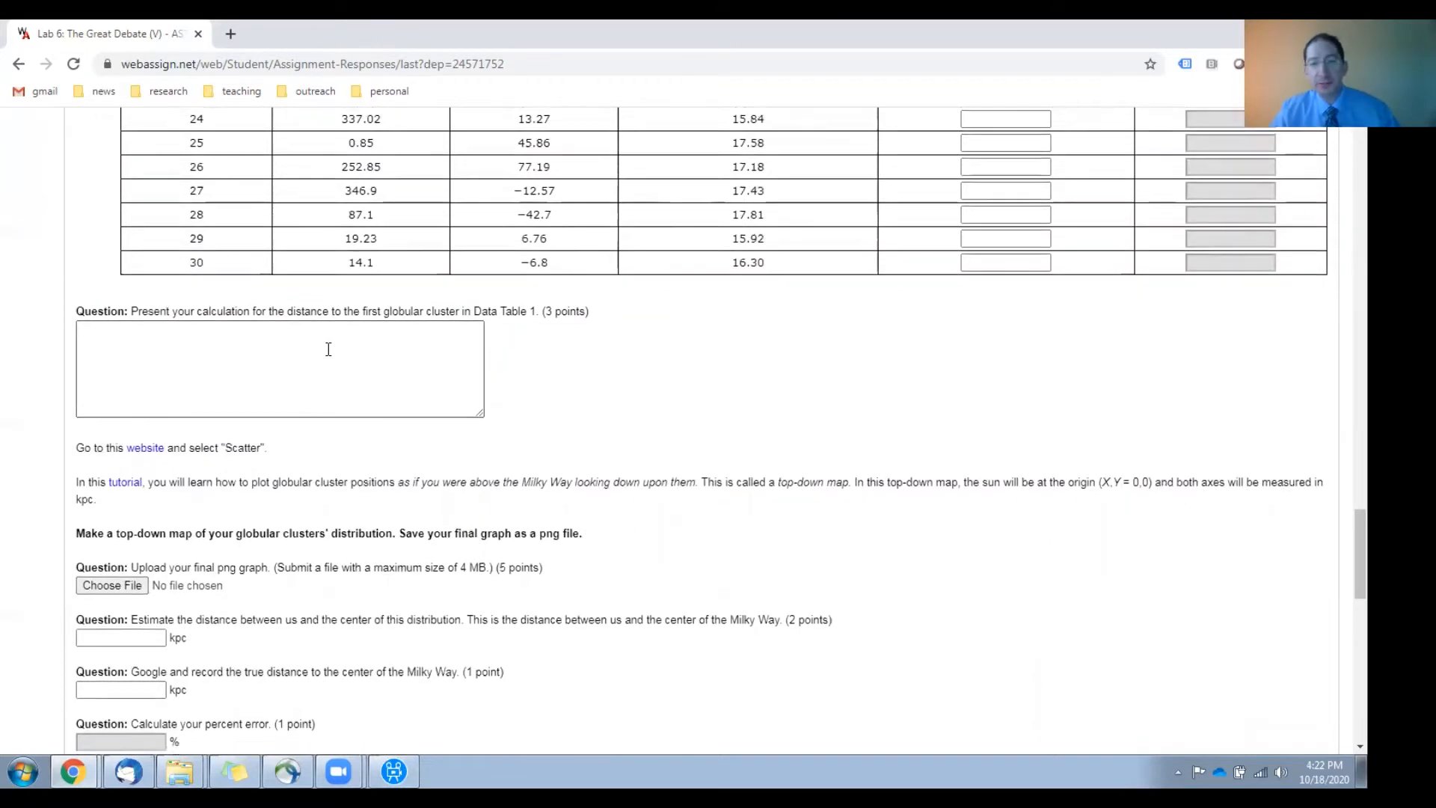
scroll(down, 3)
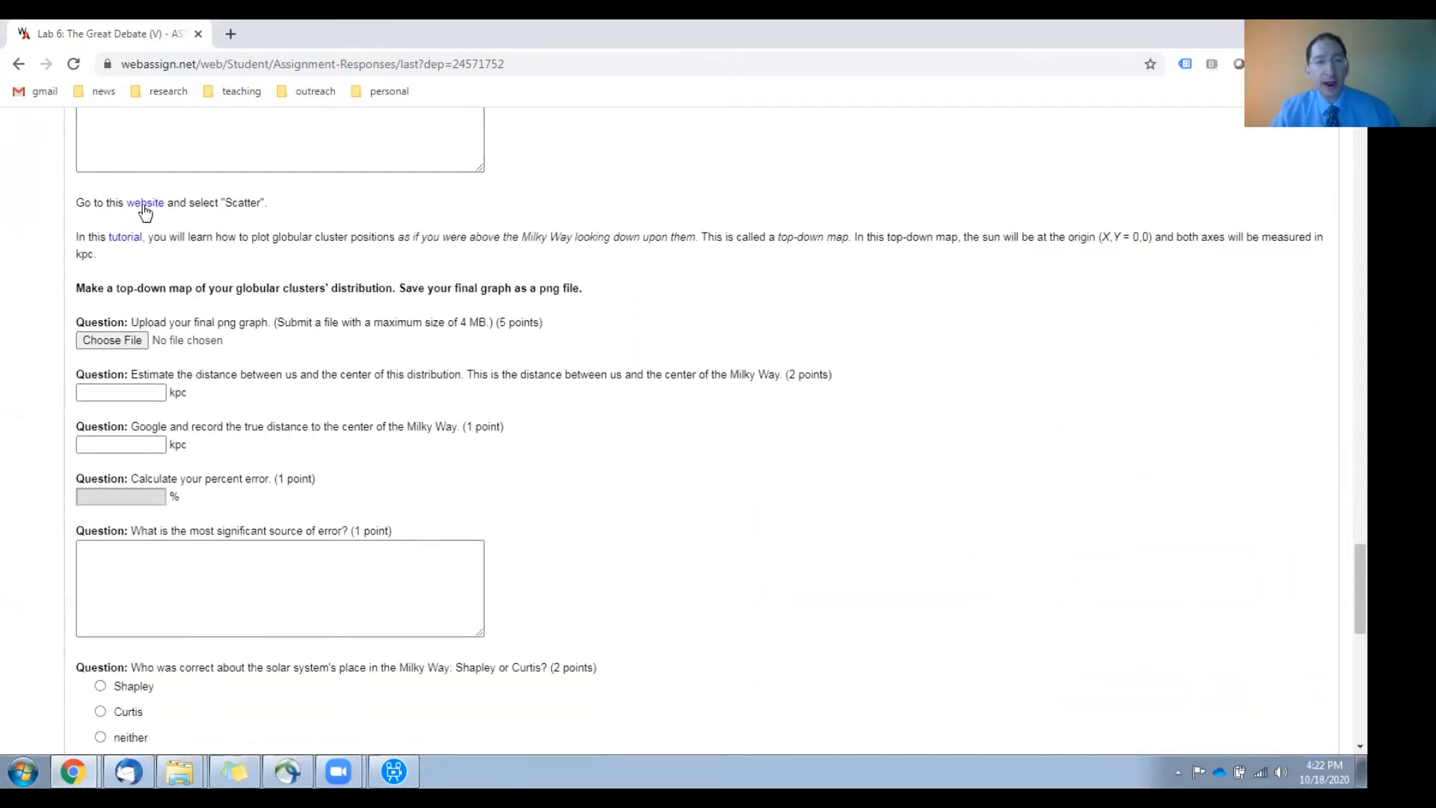
click(144, 202)
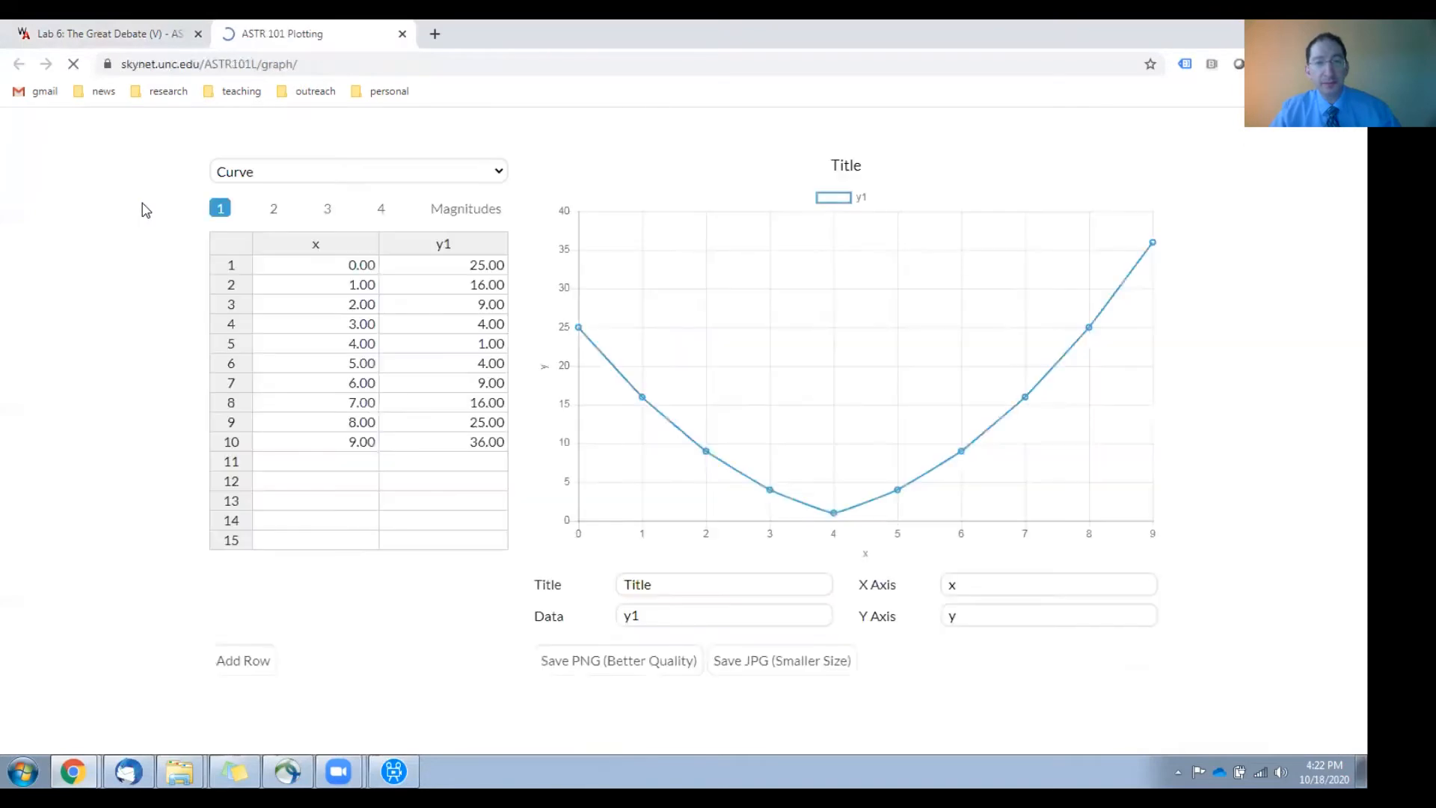
Switch the plotting tool's graph type to Scatter, then return to the WebAssign tab
click(358, 171)
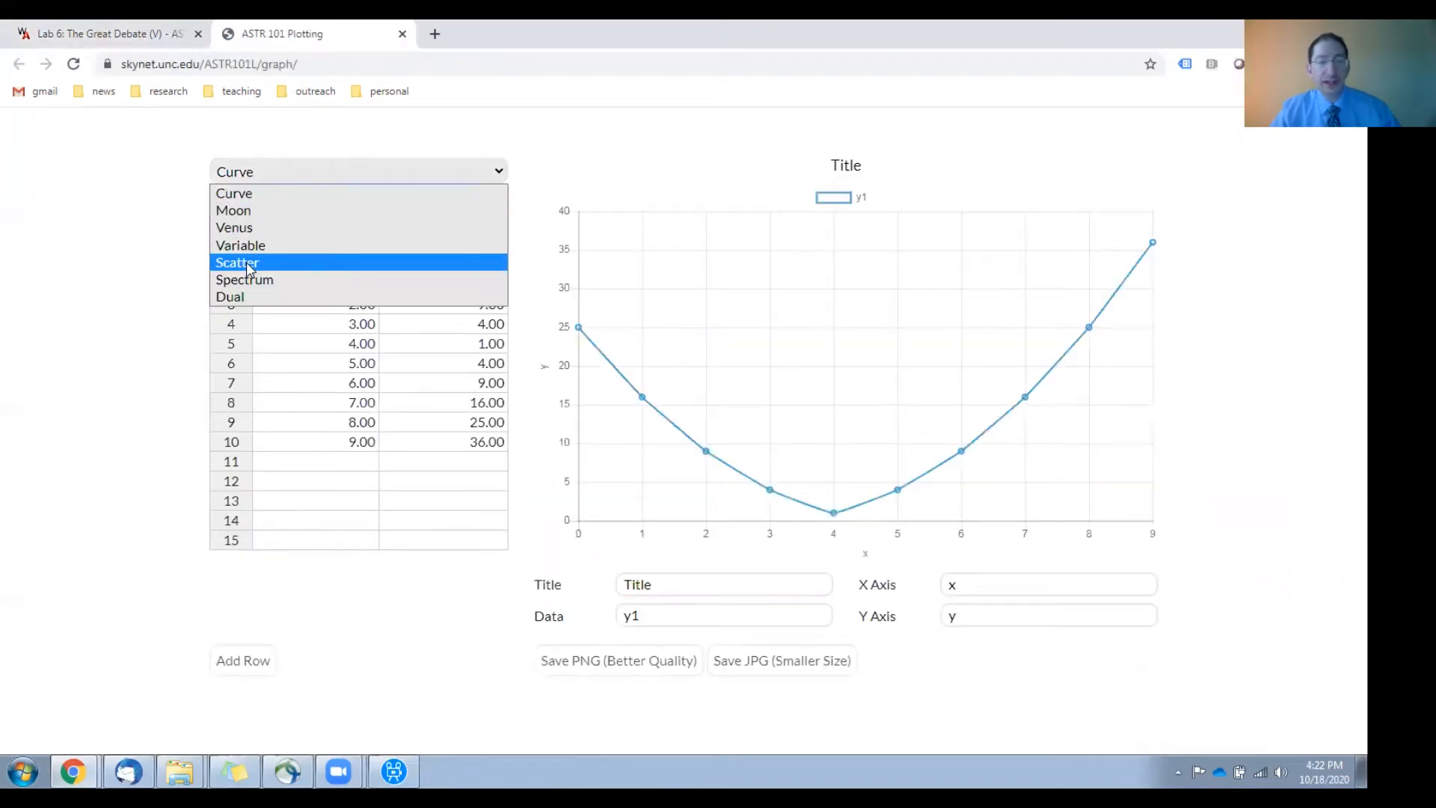
click(237, 262)
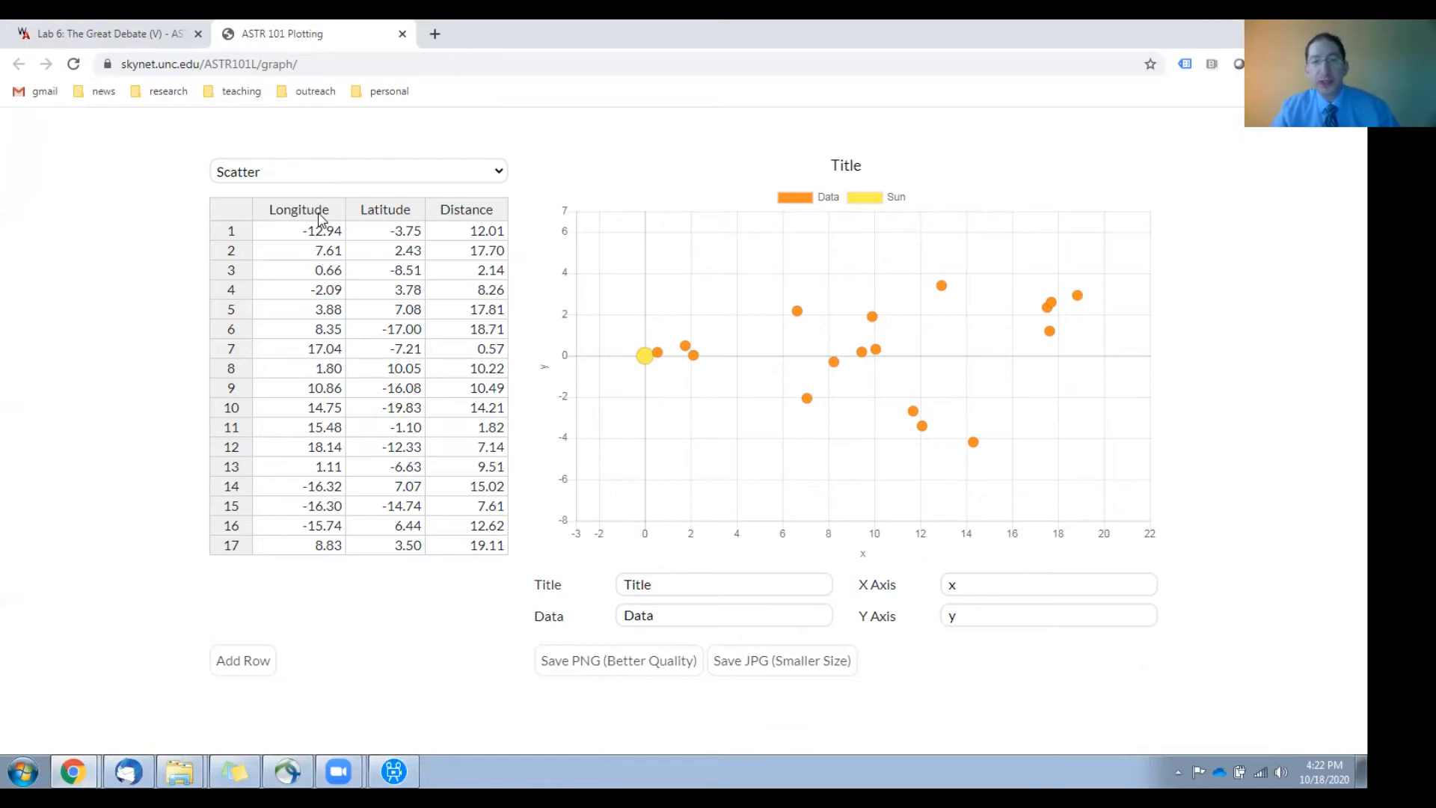
mouse_move(303, 217)
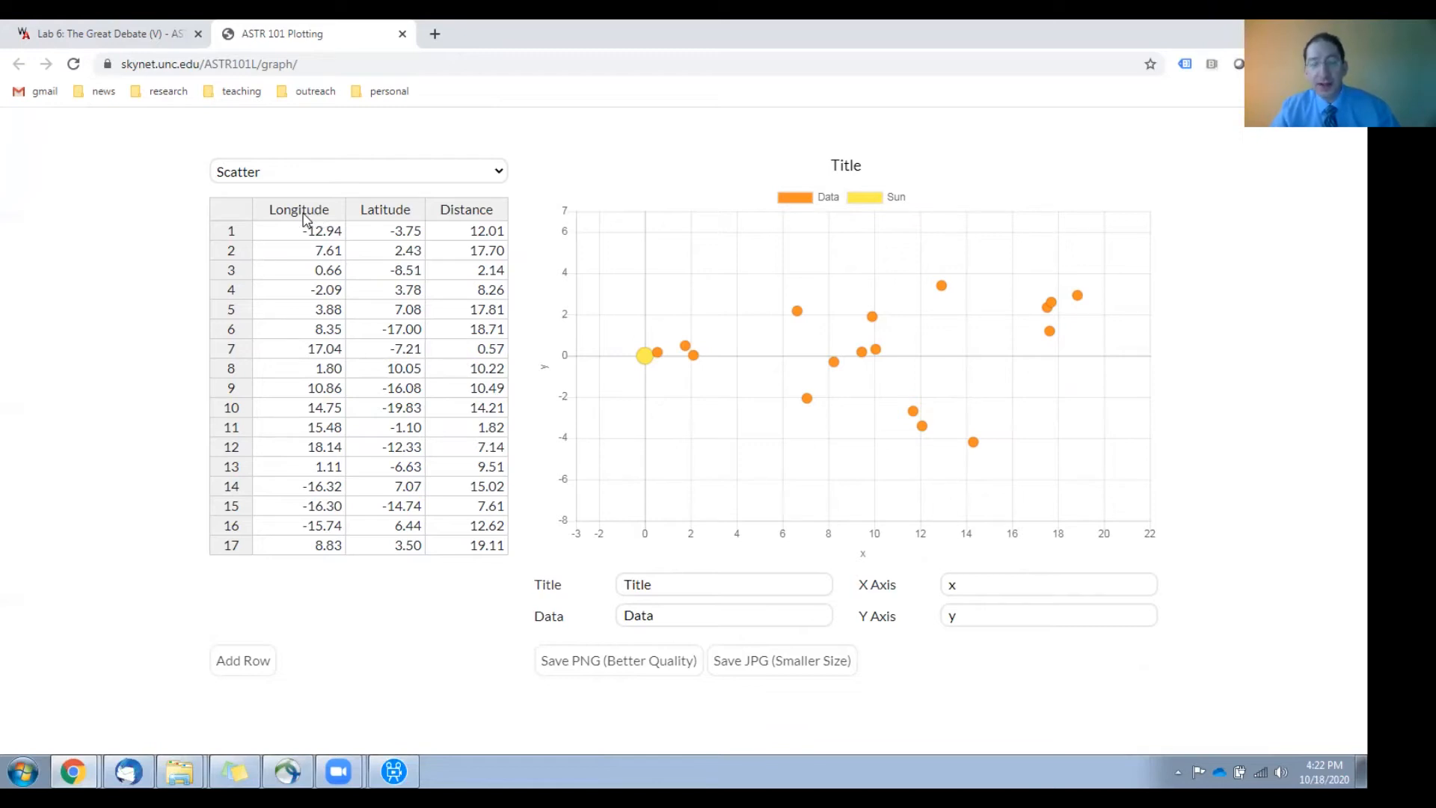
mouse_move(465, 216)
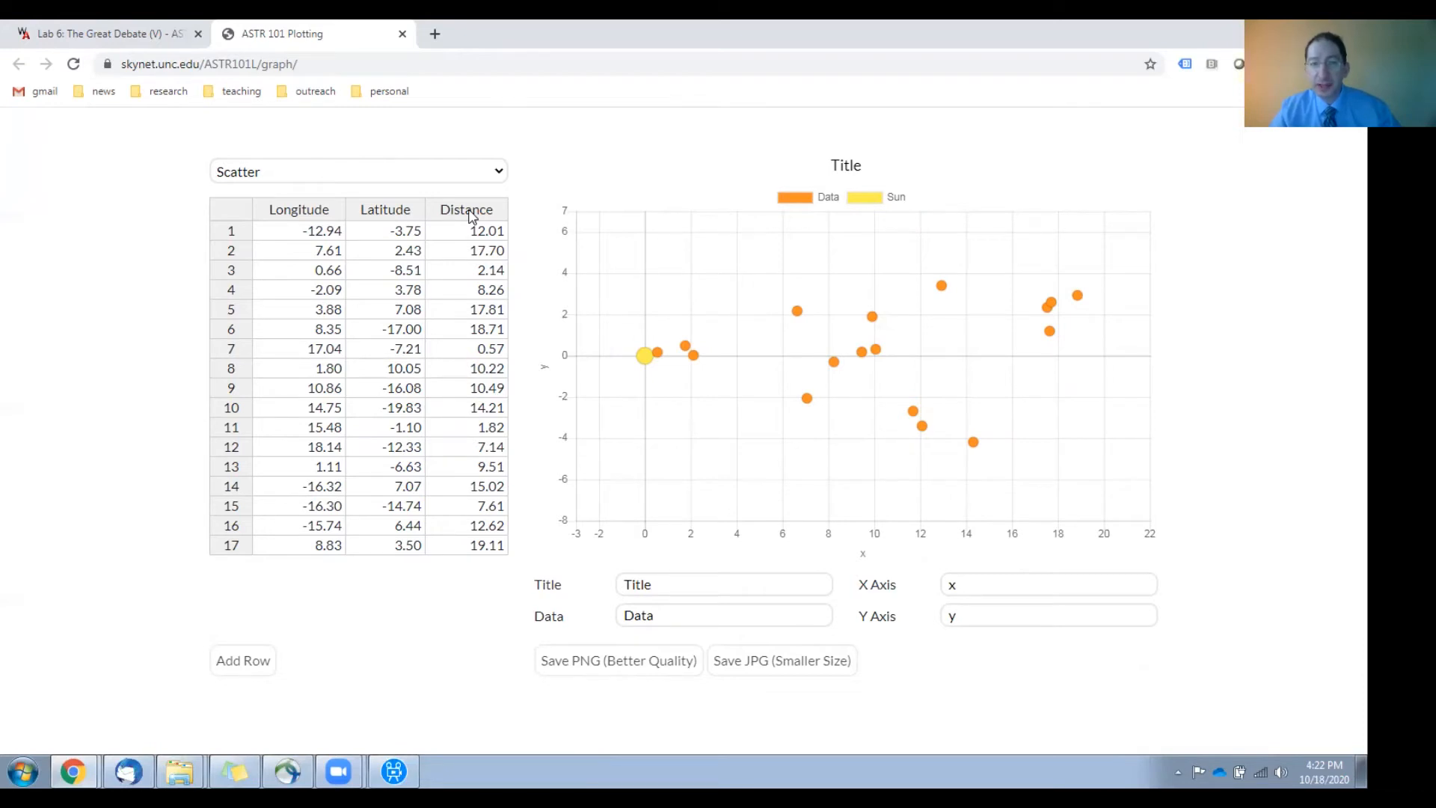
click(97, 34)
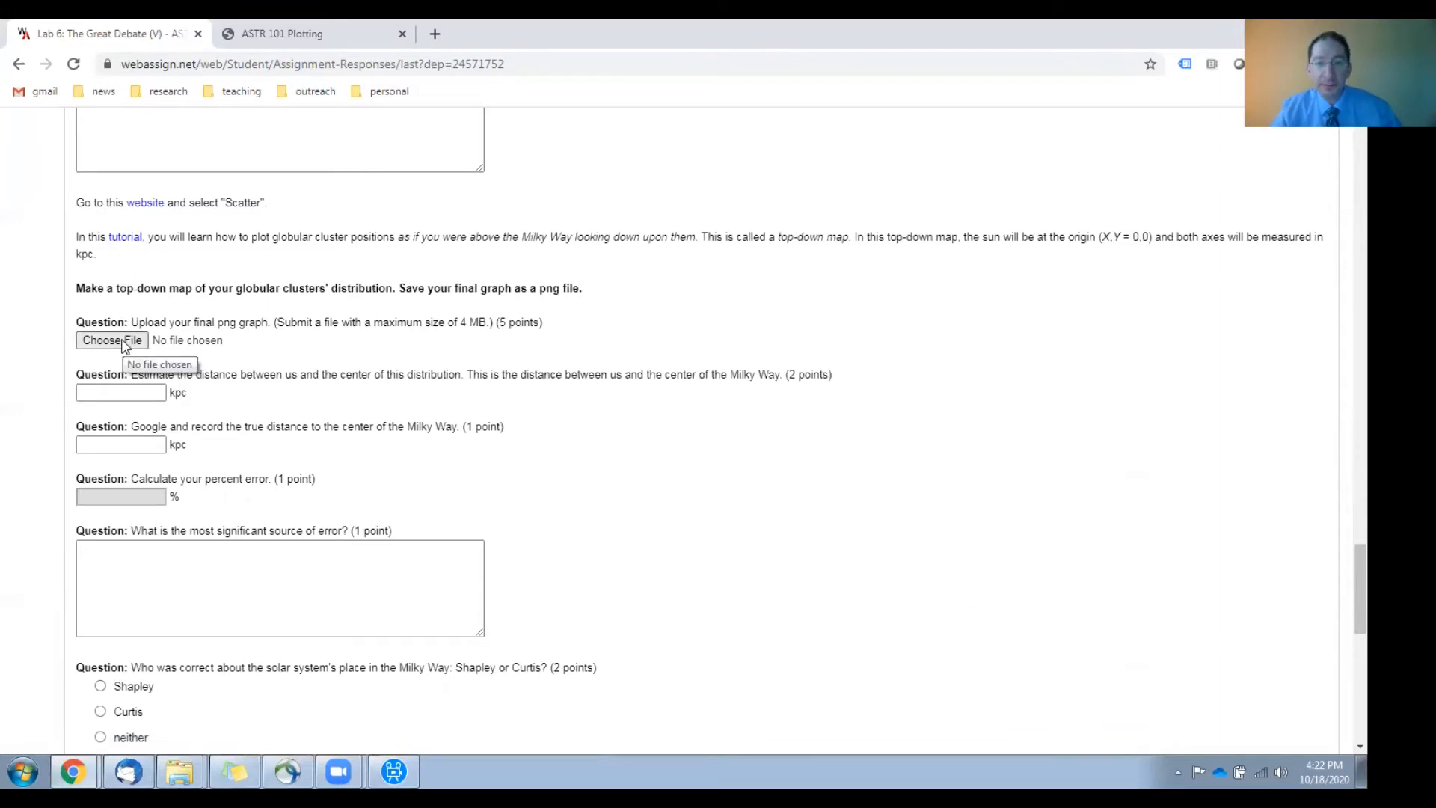
scroll(down, 3)
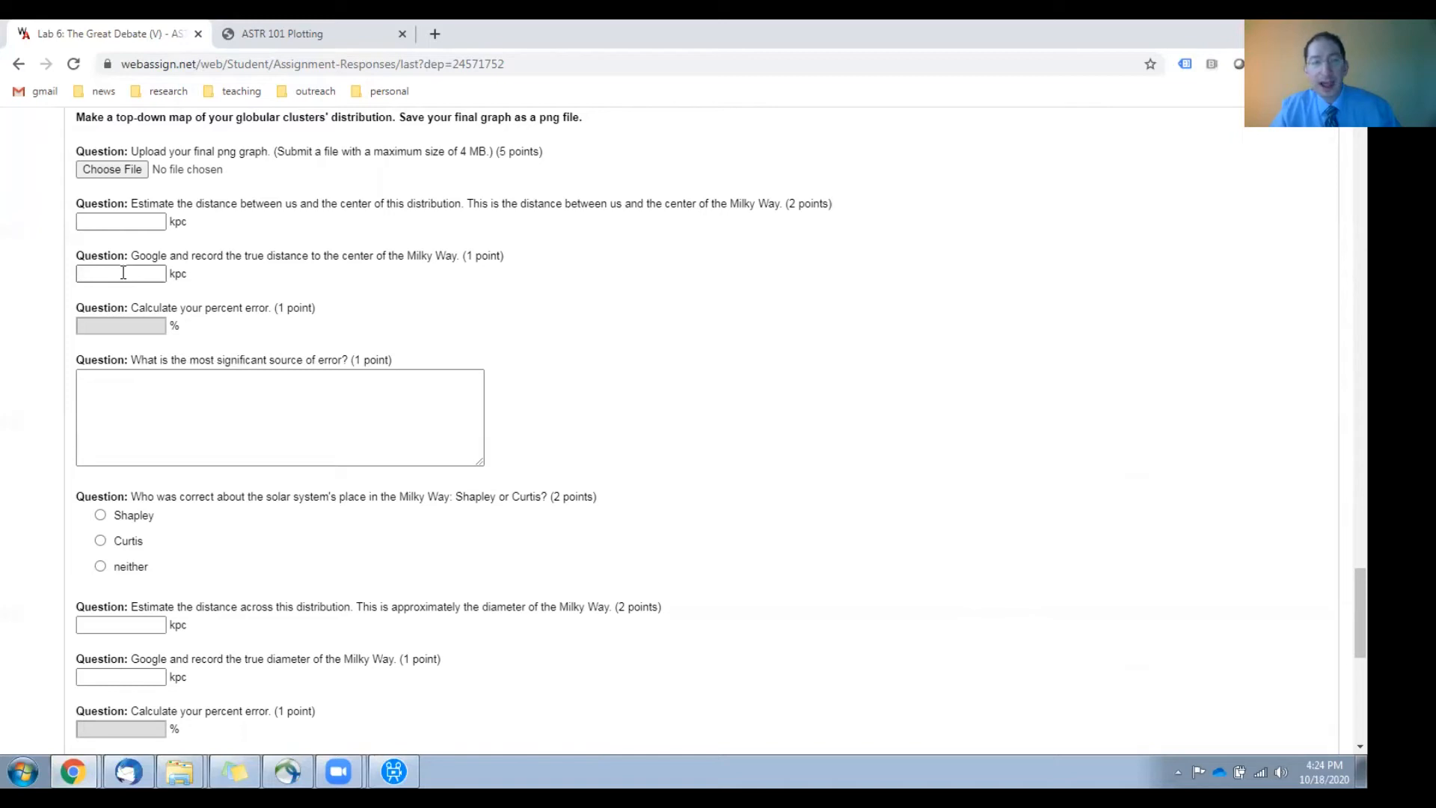
mouse_move(133, 333)
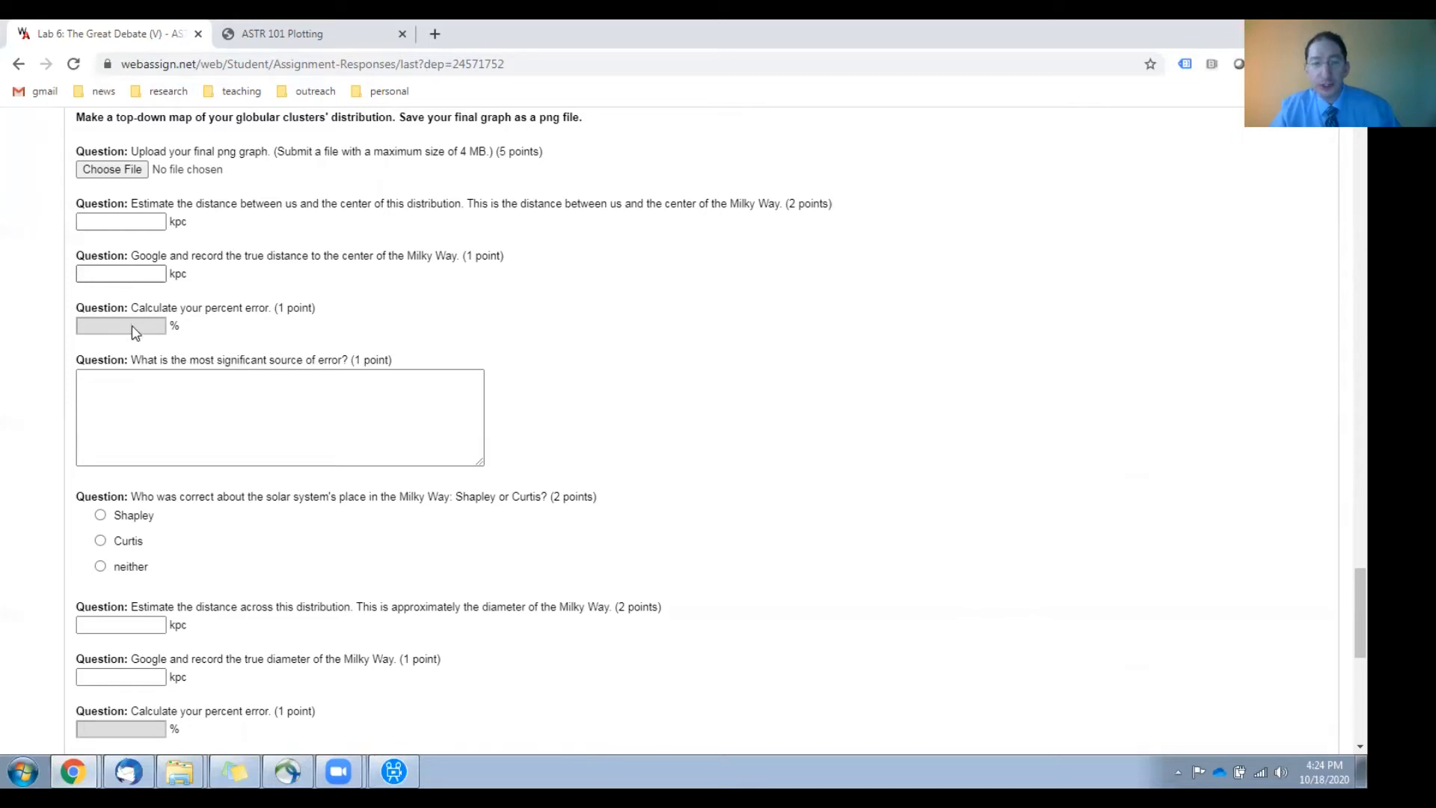
click(187, 394)
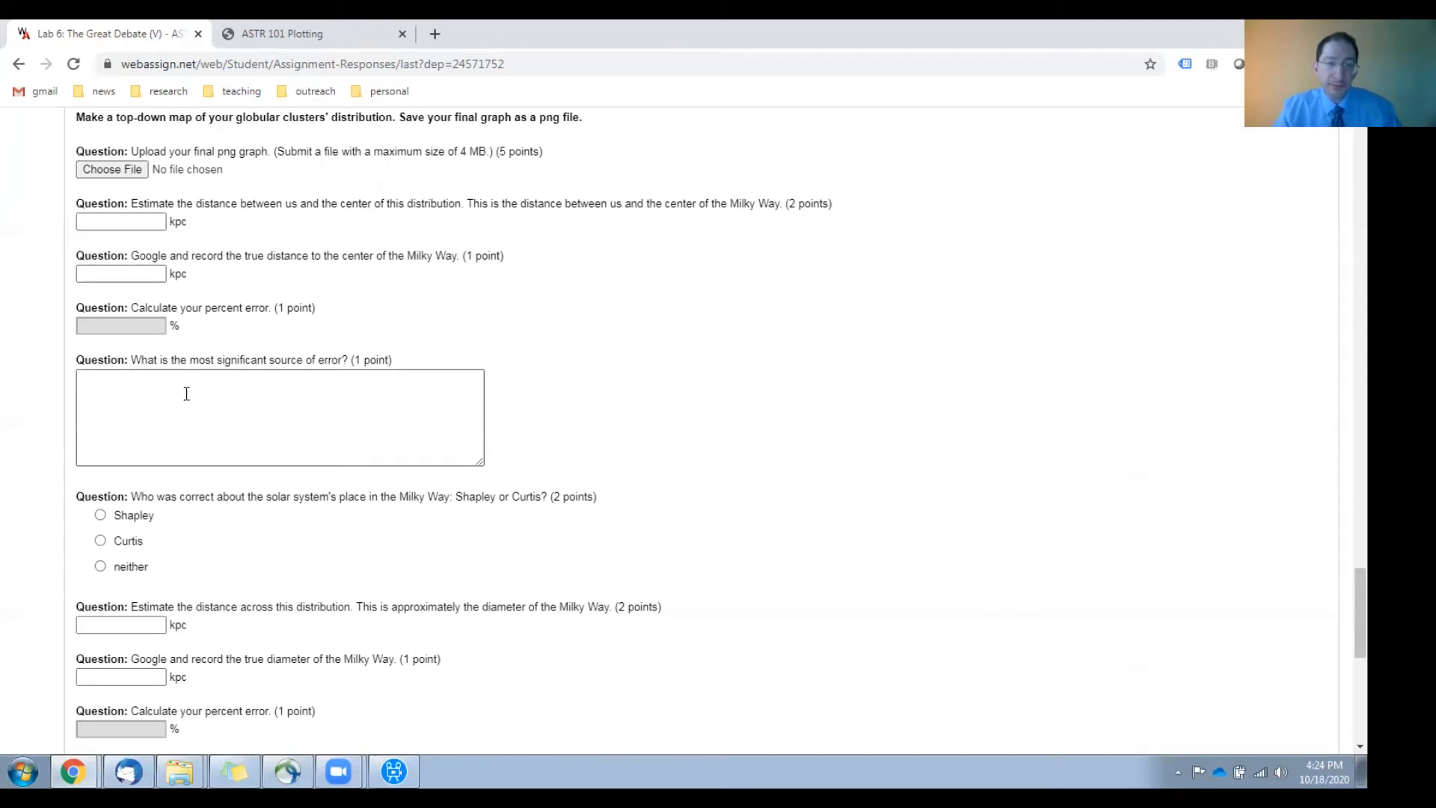
scroll(down, 3)
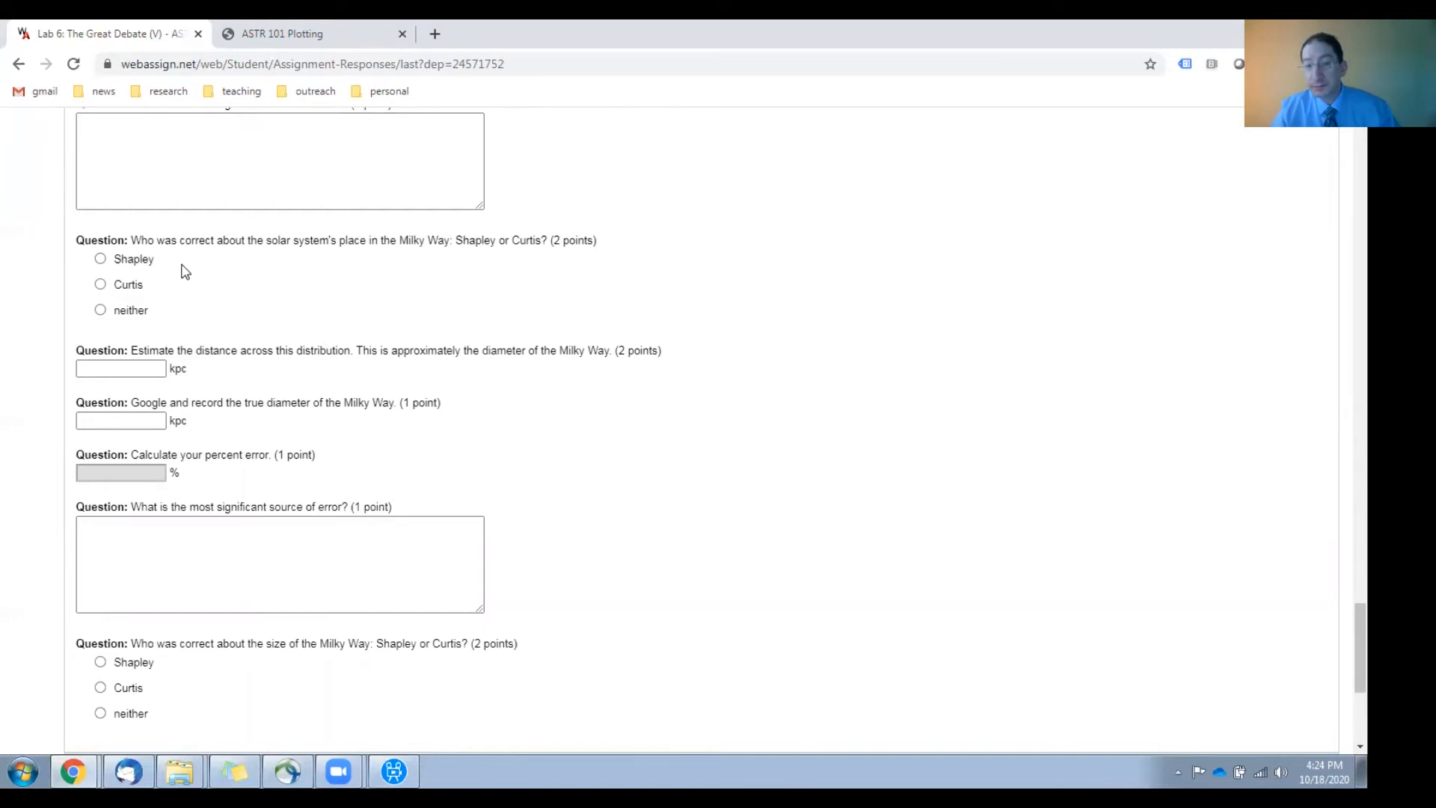
scroll(down, 3)
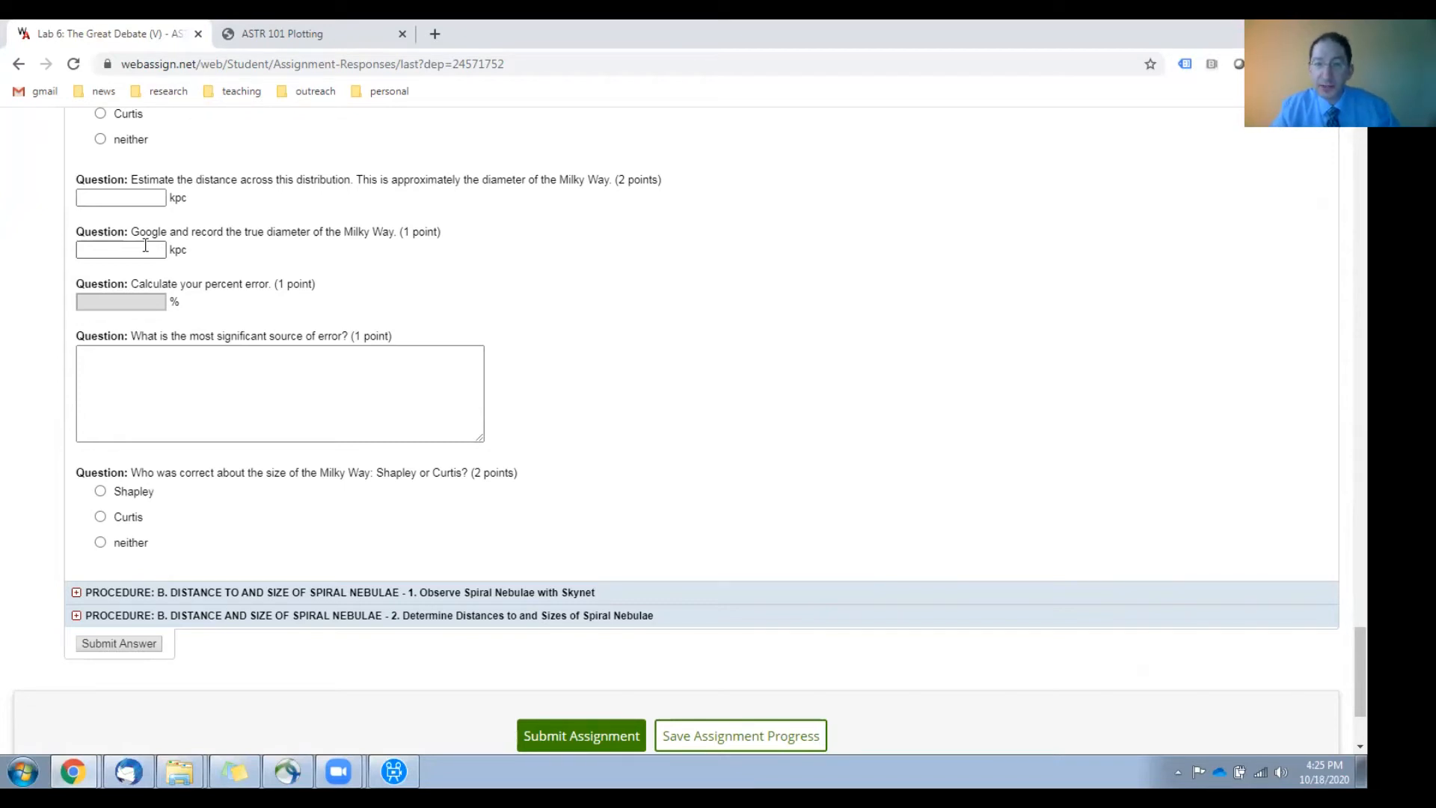
mouse_move(139, 308)
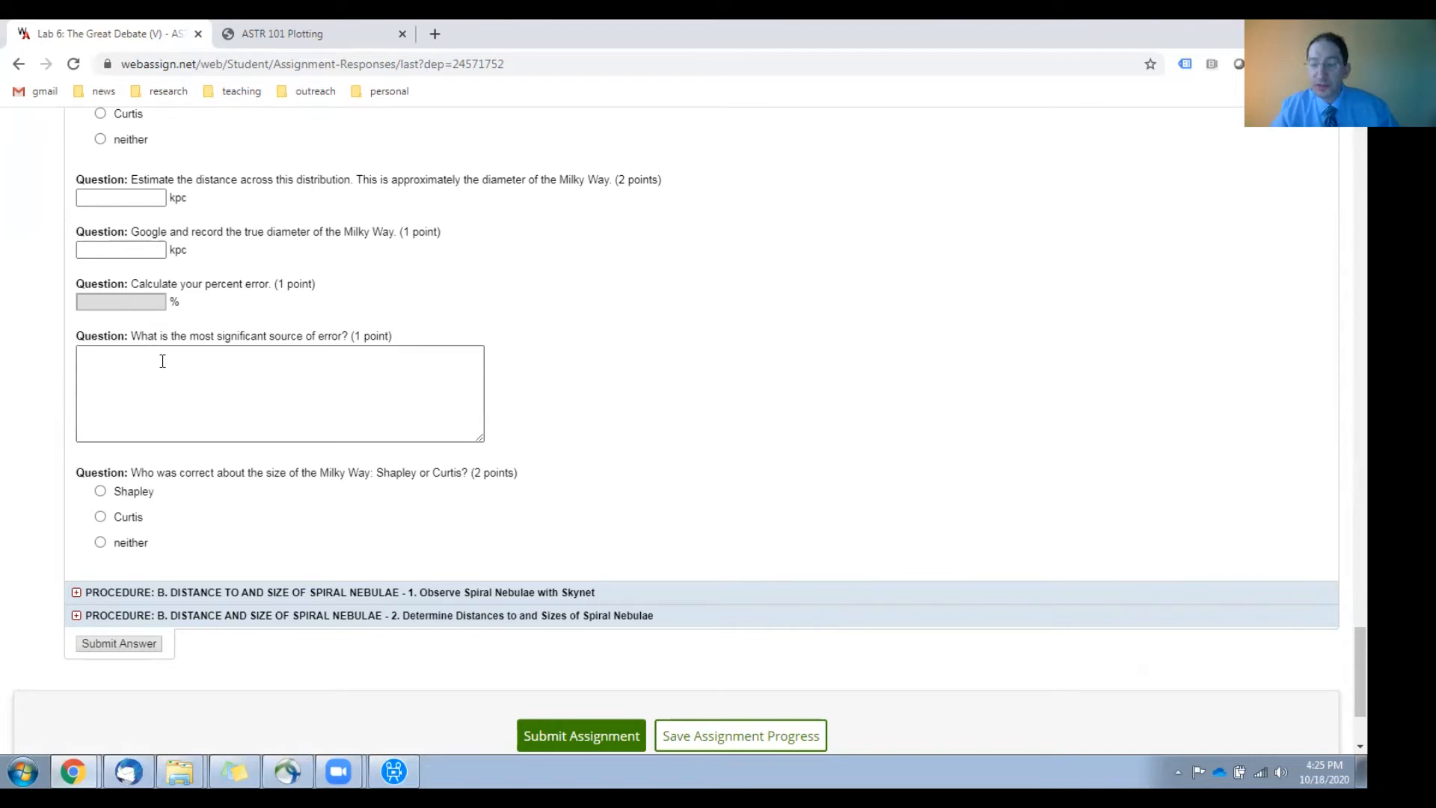
scroll(down, 3)
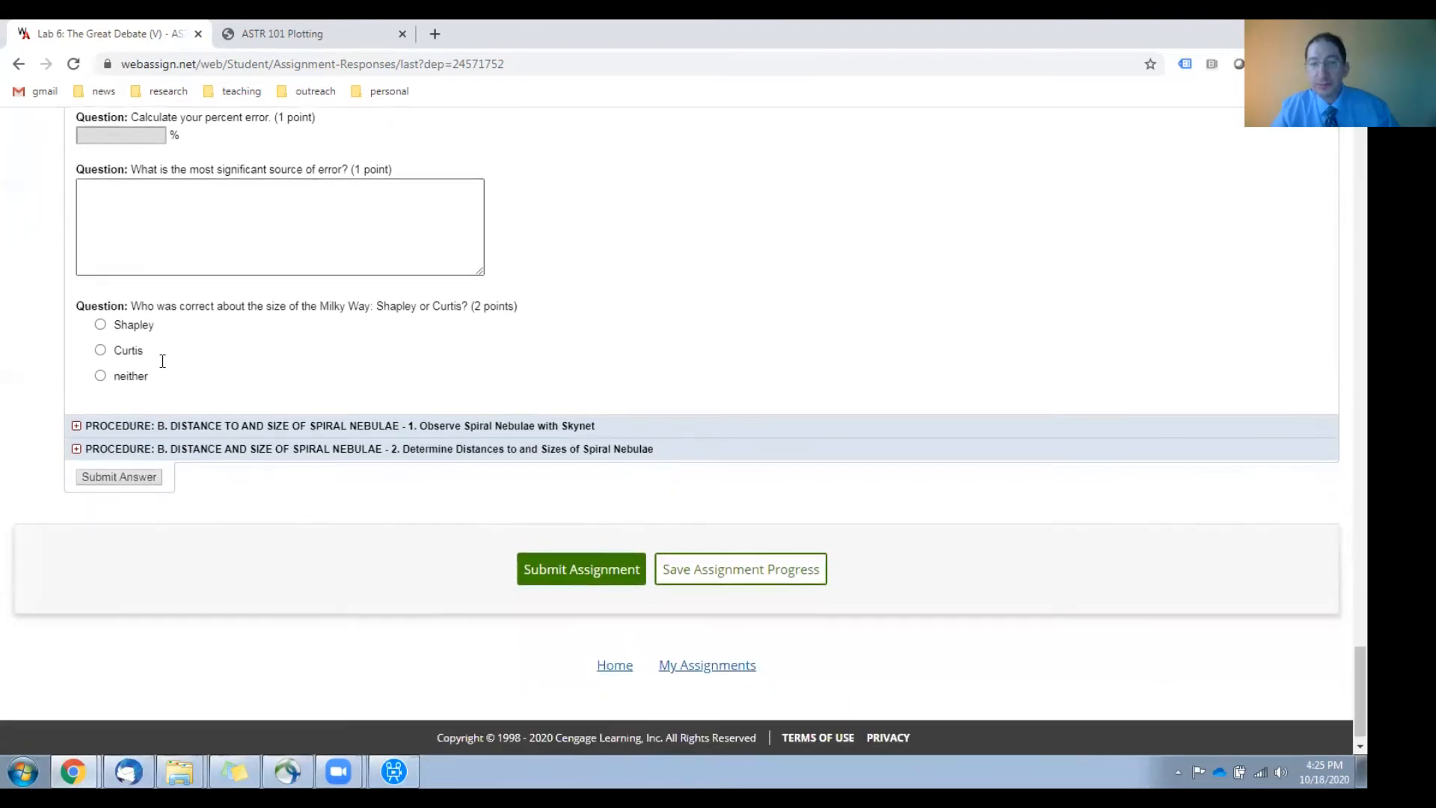
mouse_move(166, 360)
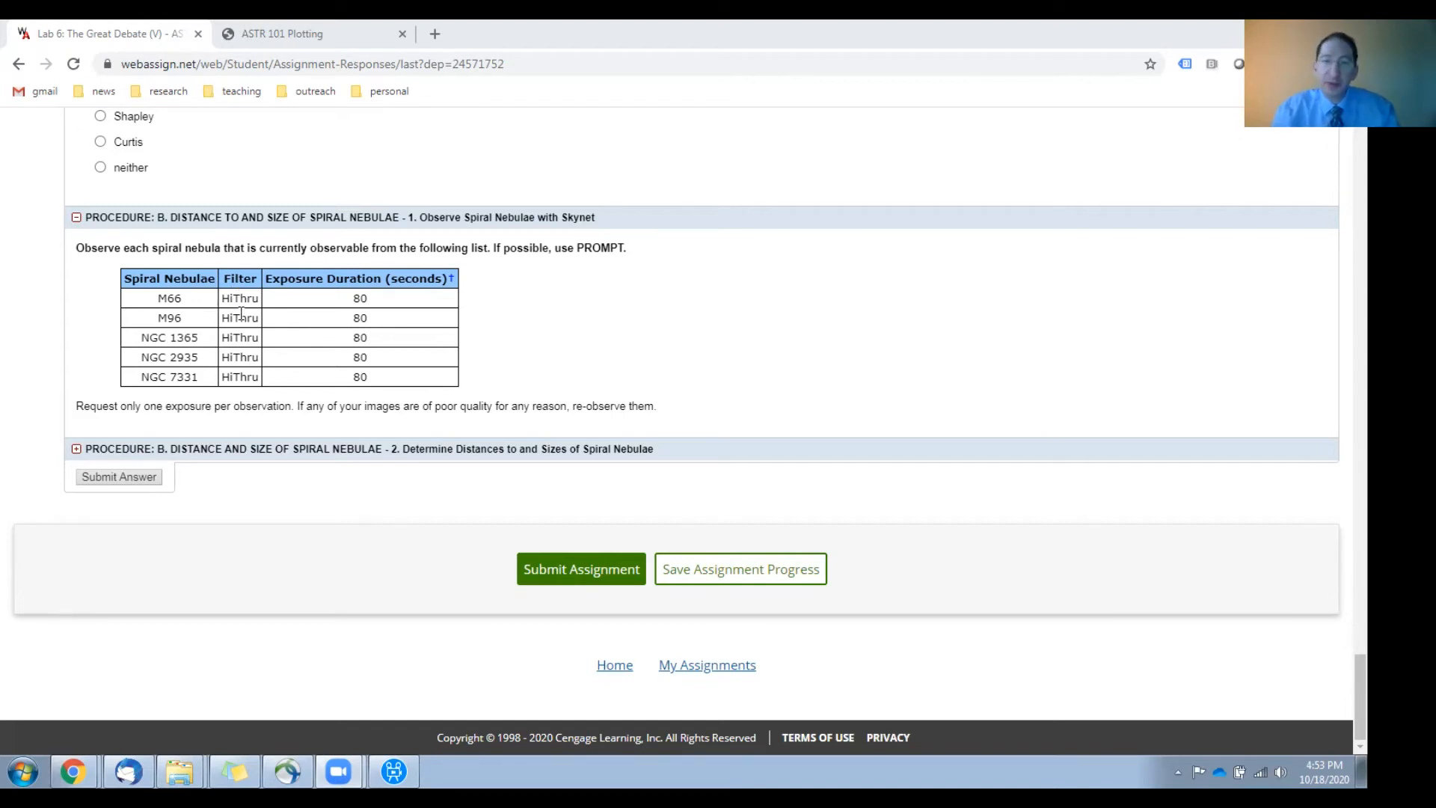
mouse_move(386, 310)
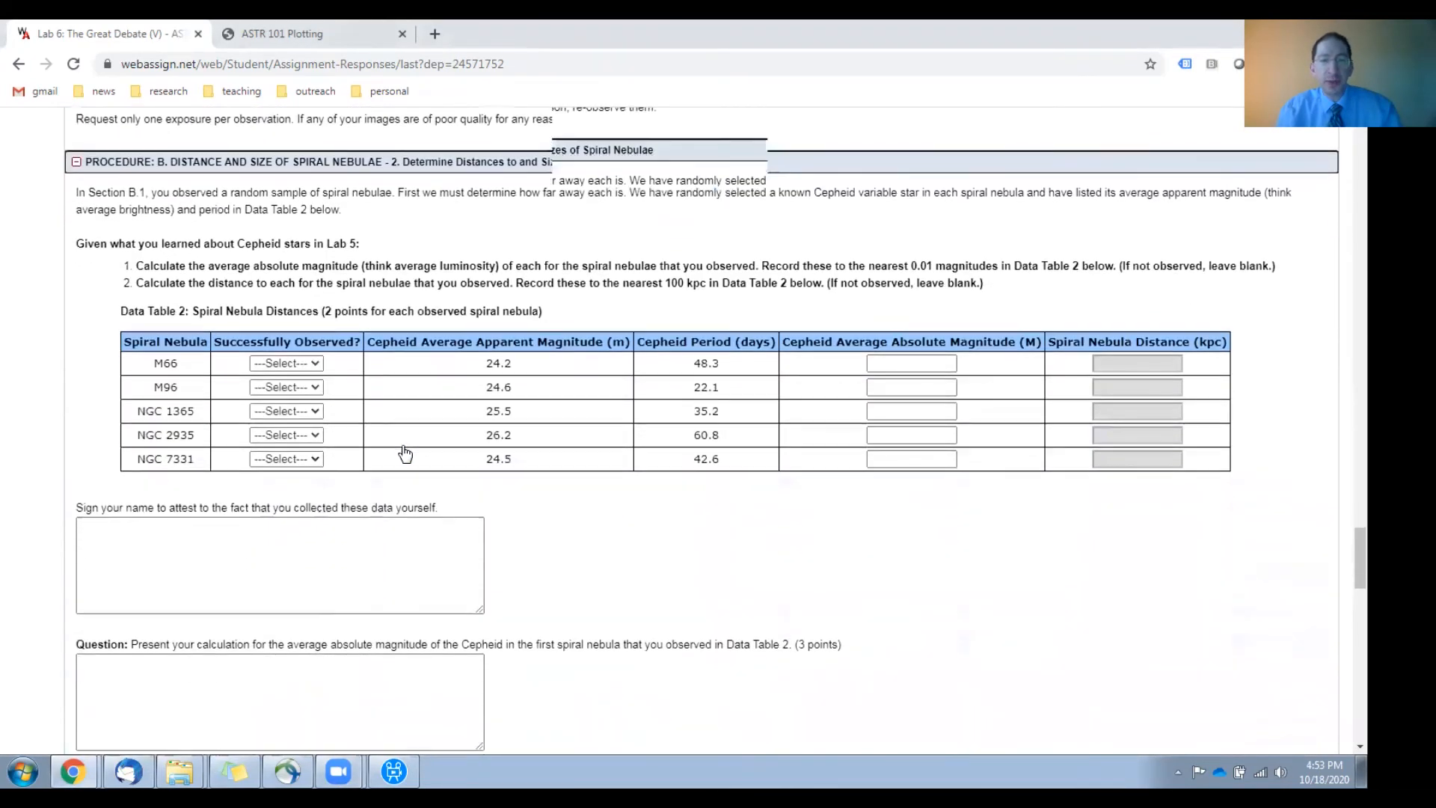
scroll(down, 3)
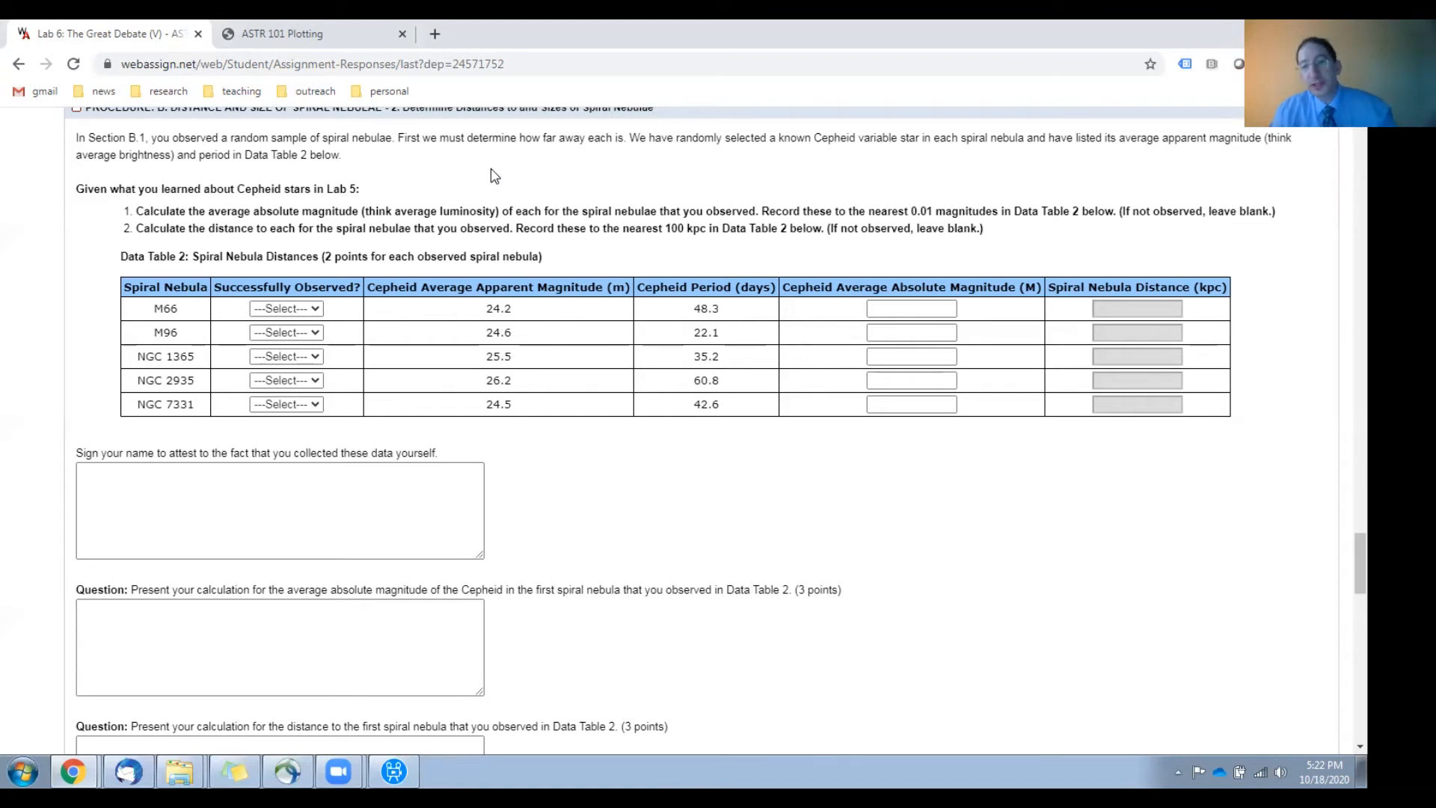
click(286, 308)
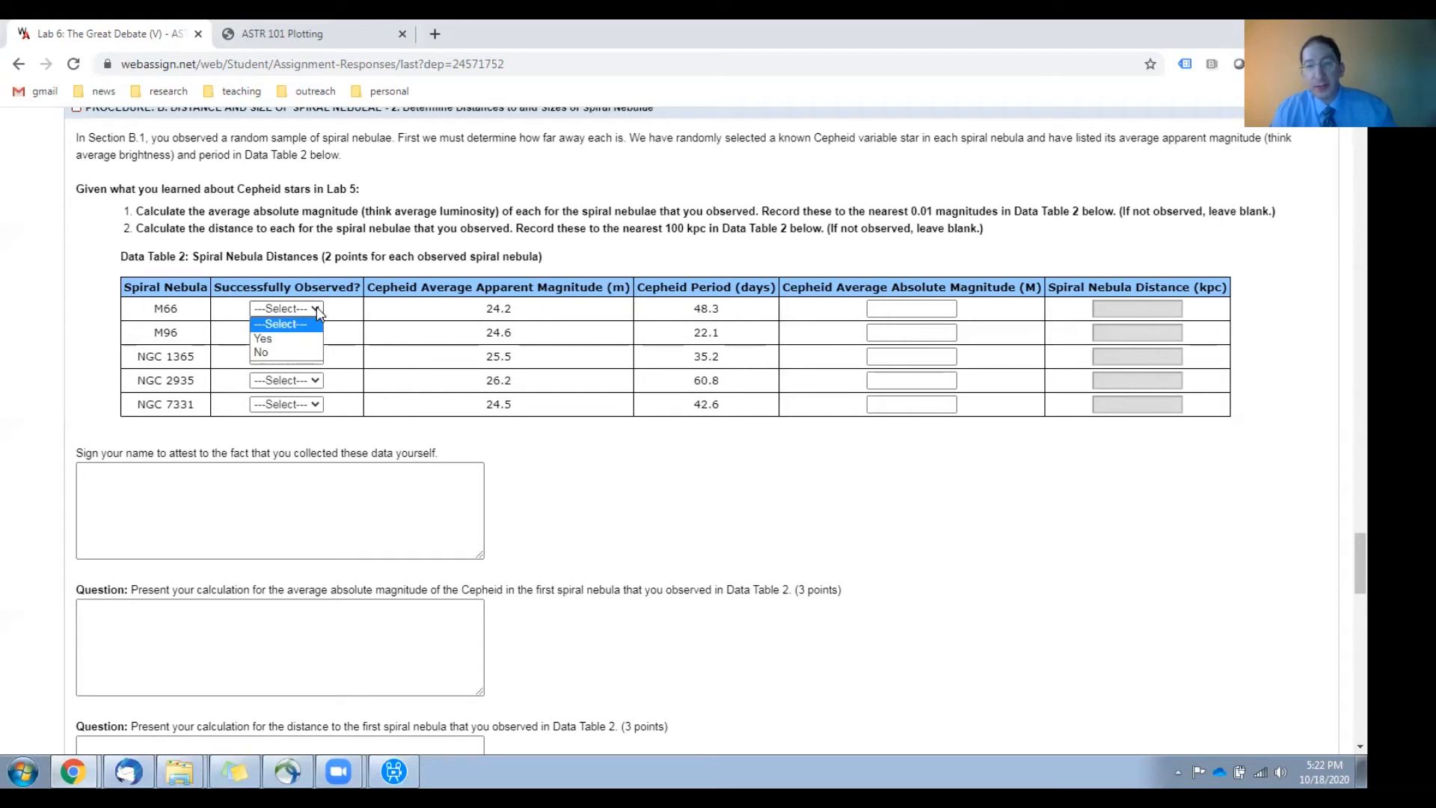
mouse_move(299, 355)
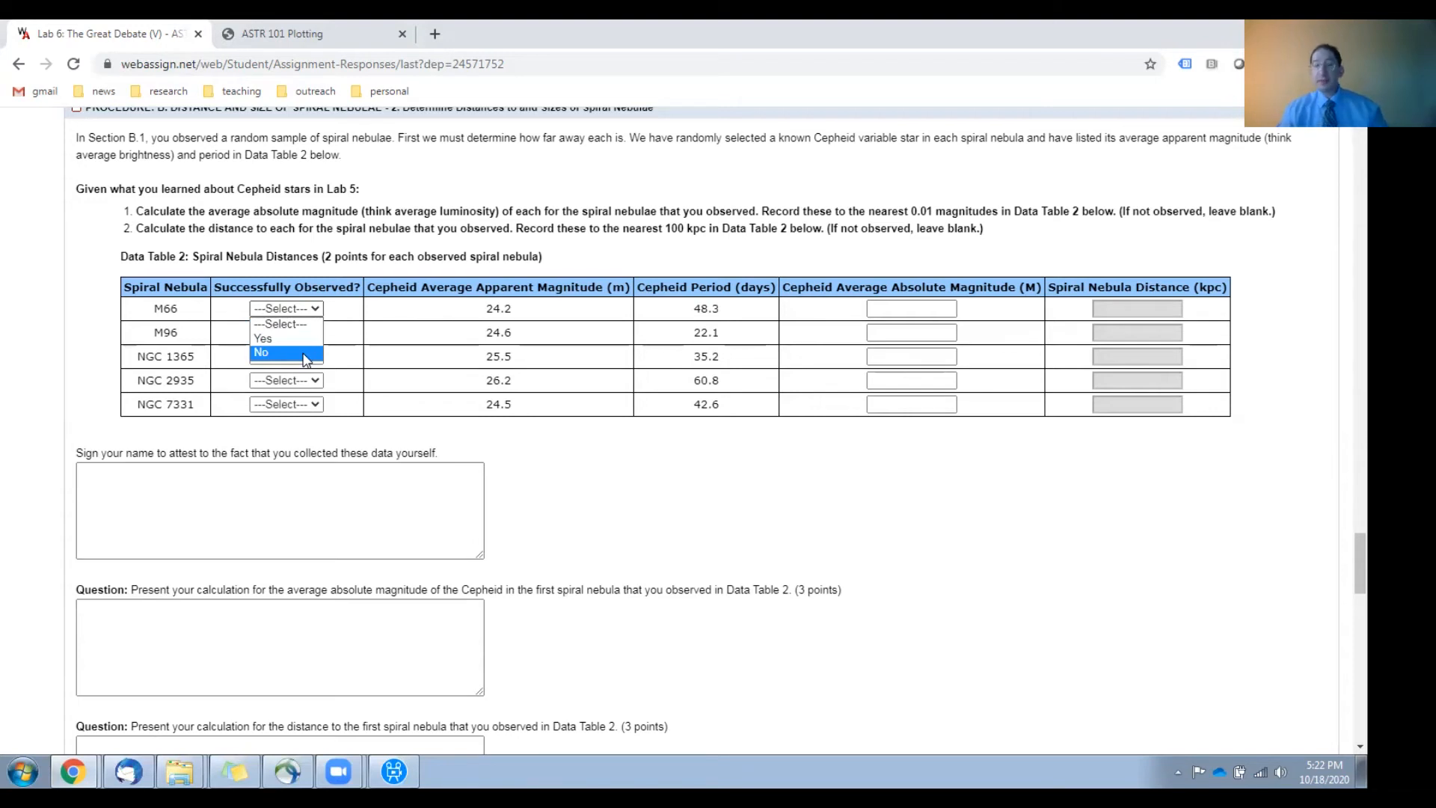
mouse_move(1149, 381)
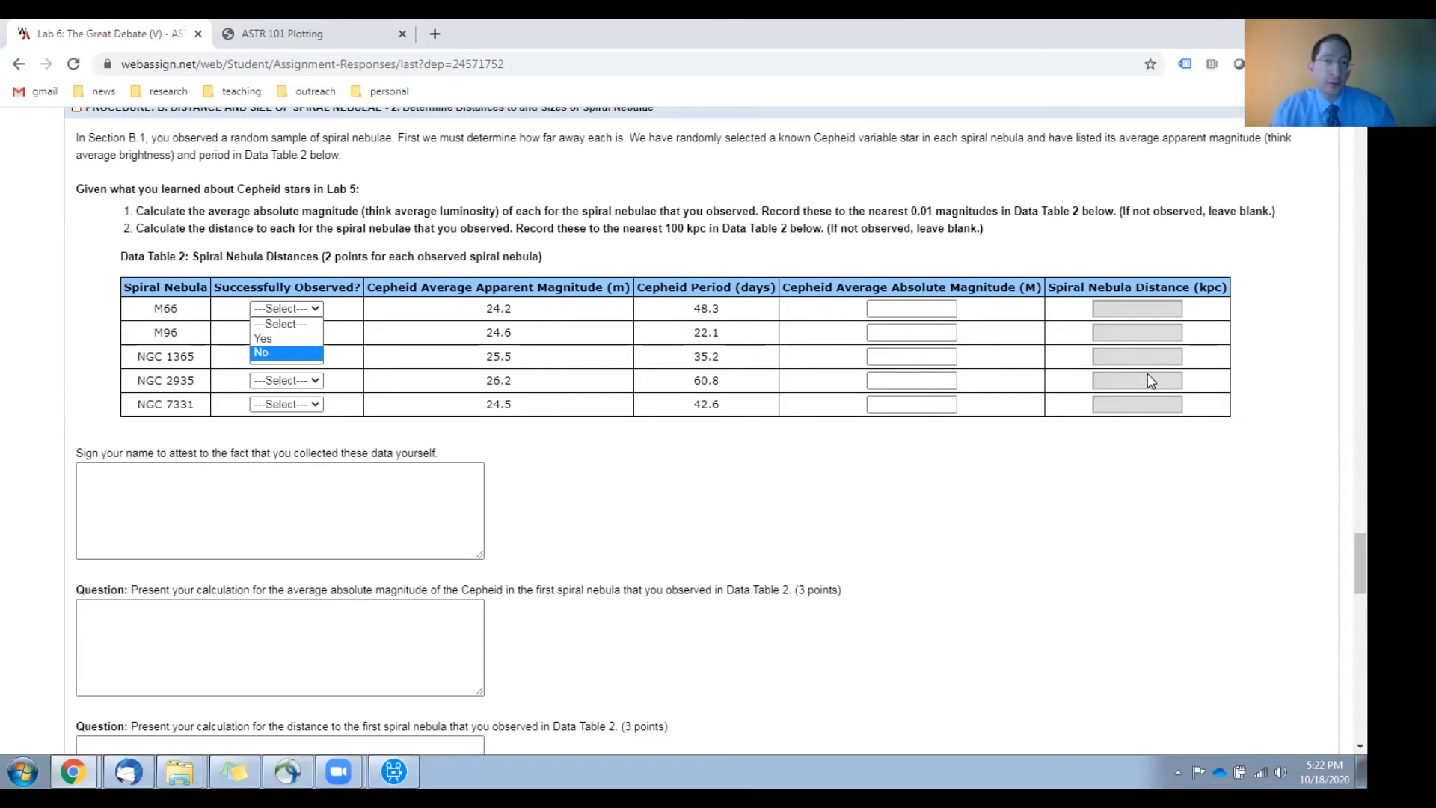
mouse_move(691, 509)
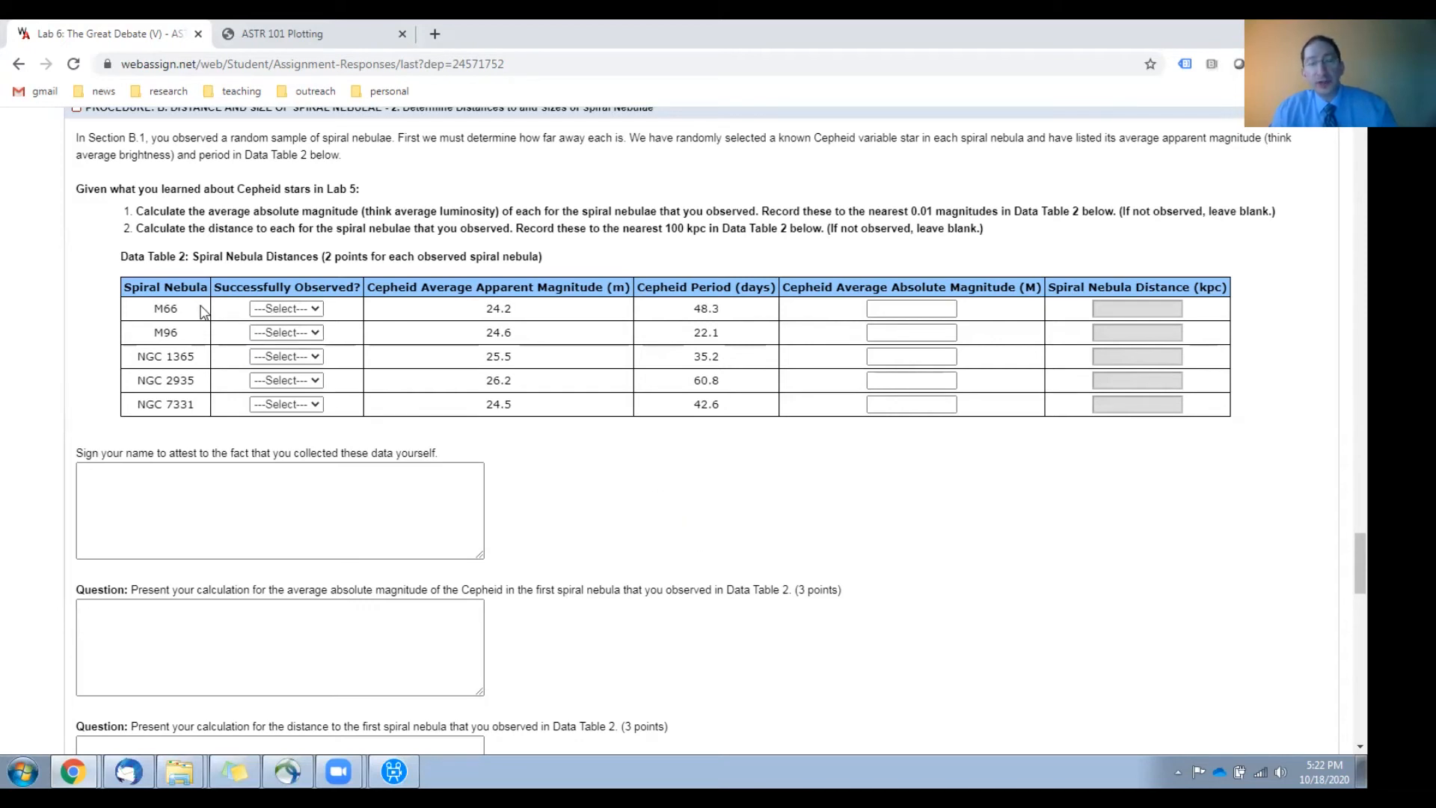
mouse_move(448, 356)
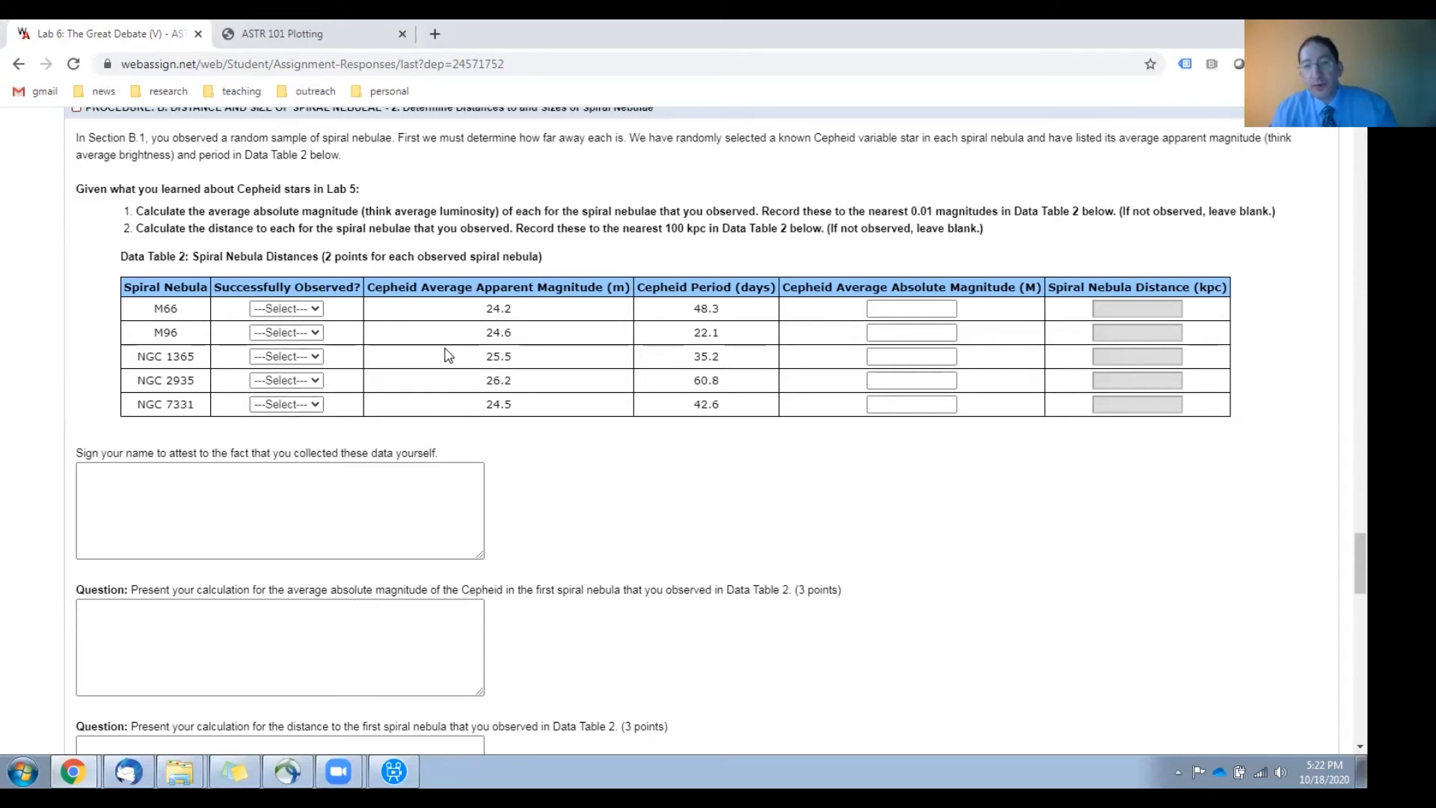
mouse_move(451, 339)
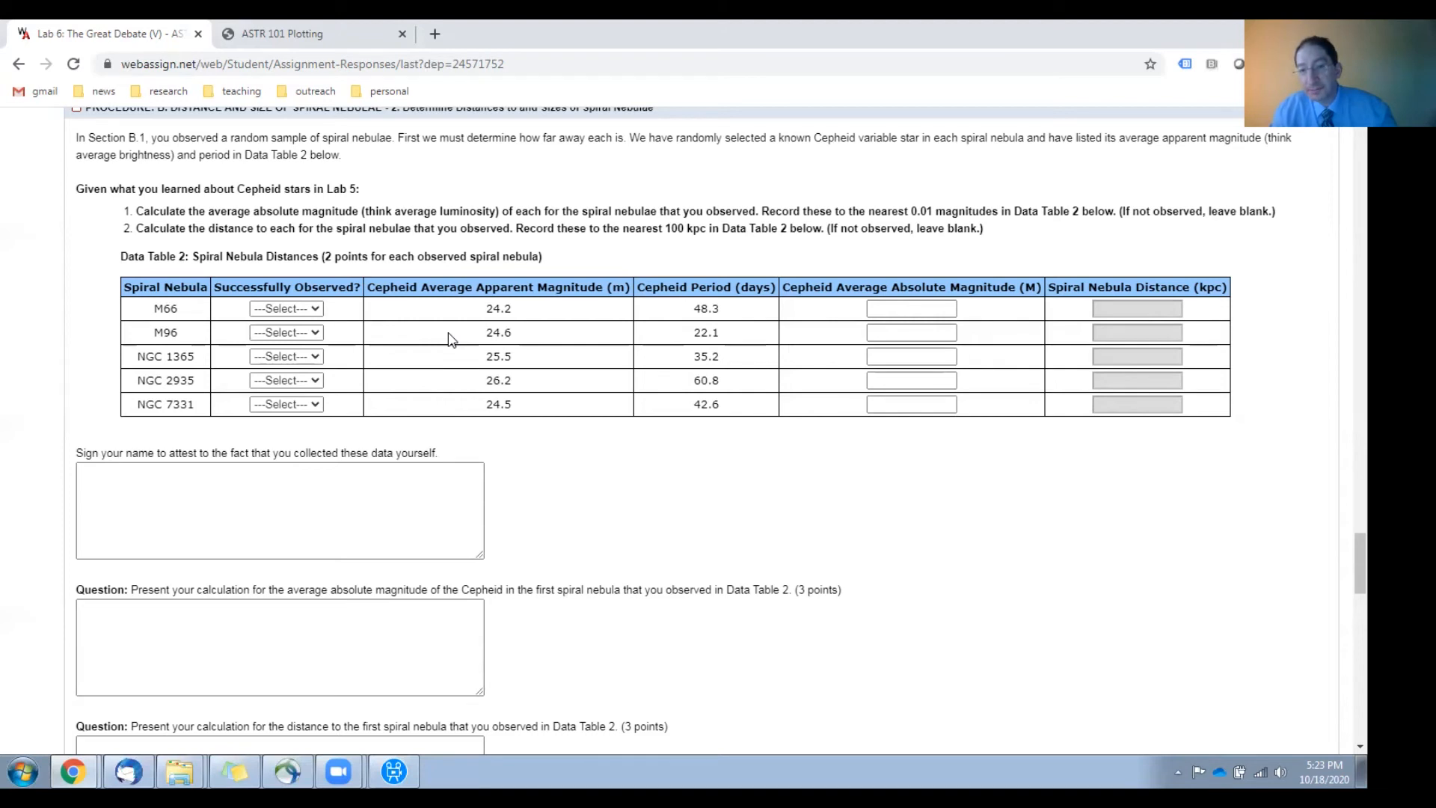
mouse_move(481, 406)
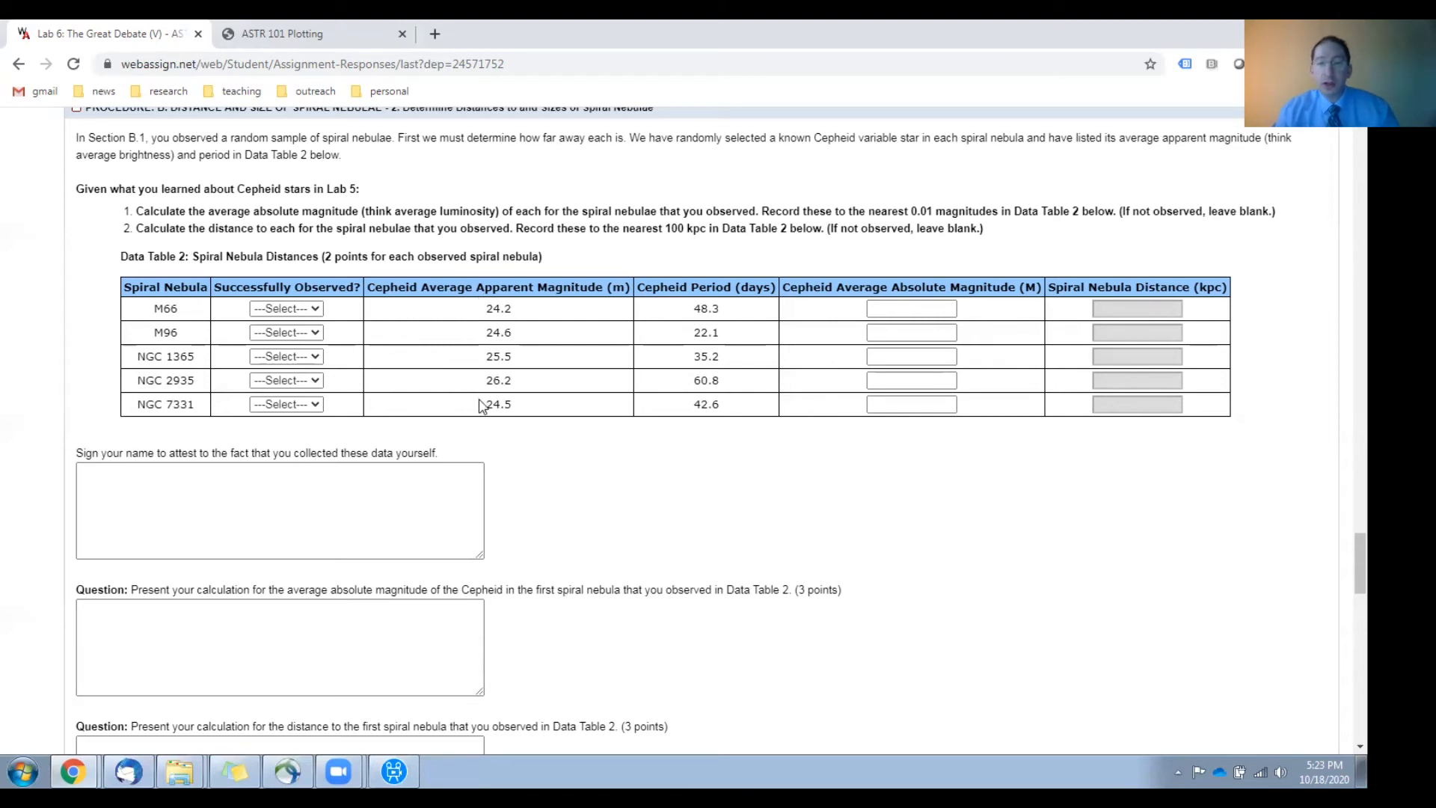
mouse_move(547, 287)
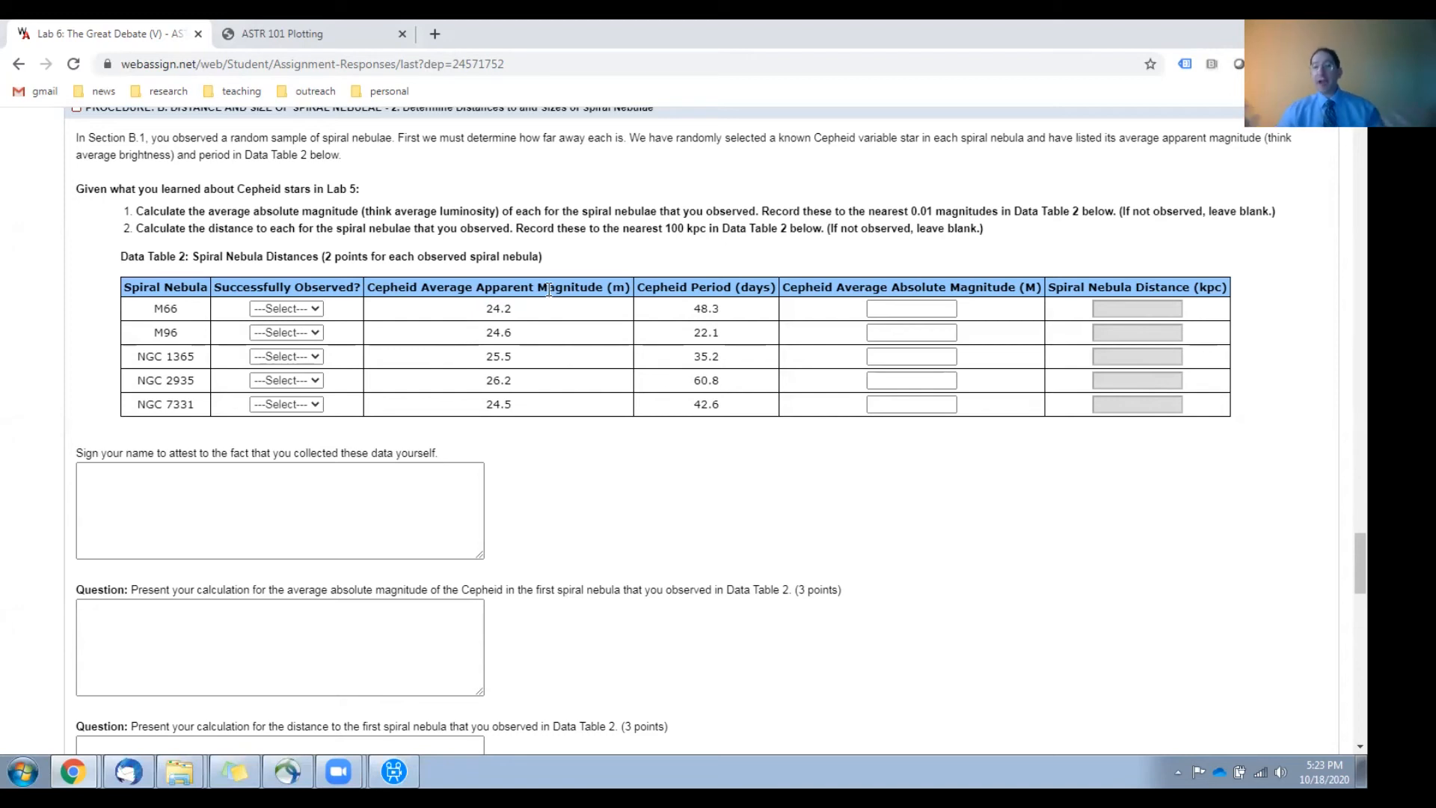
mouse_move(611, 306)
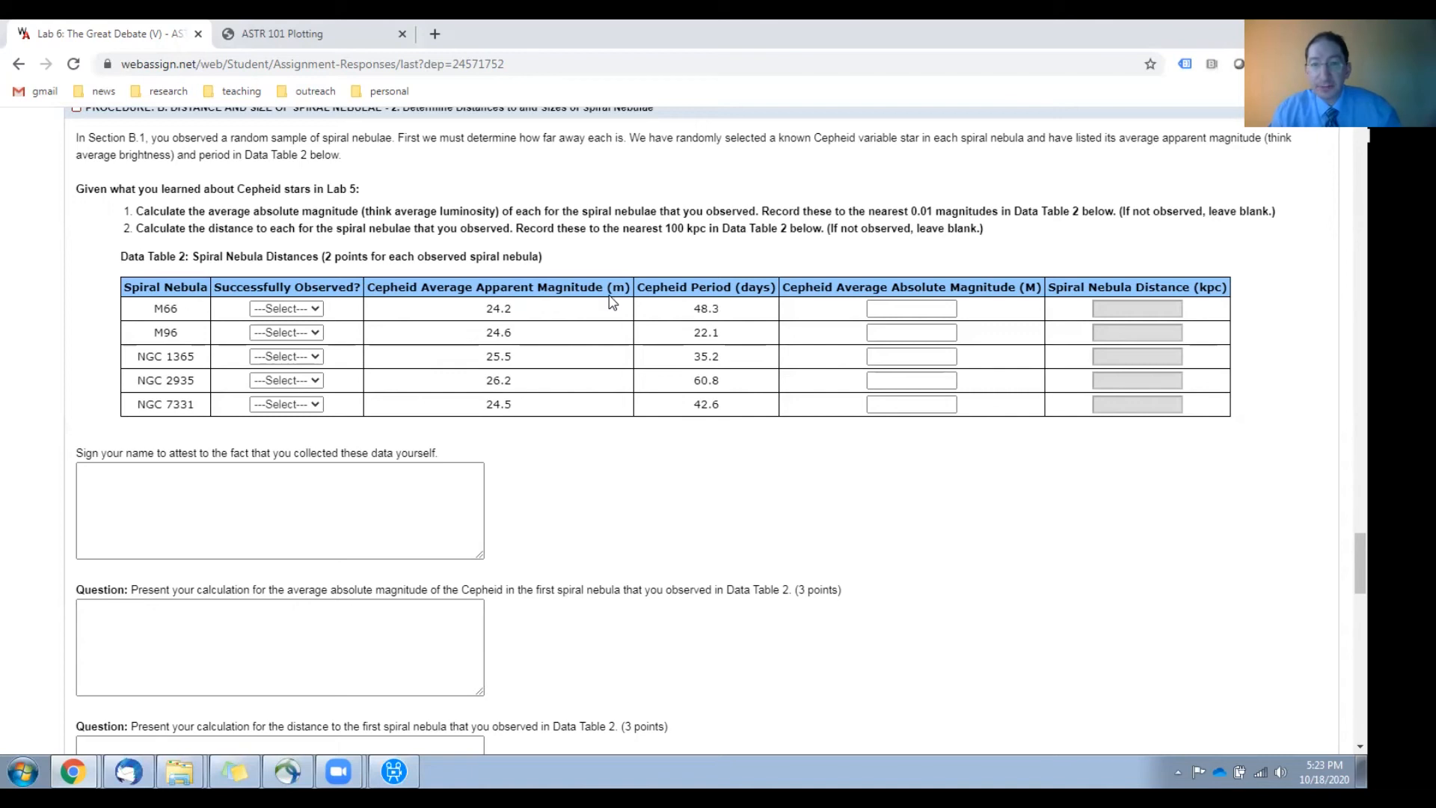
mouse_move(712, 308)
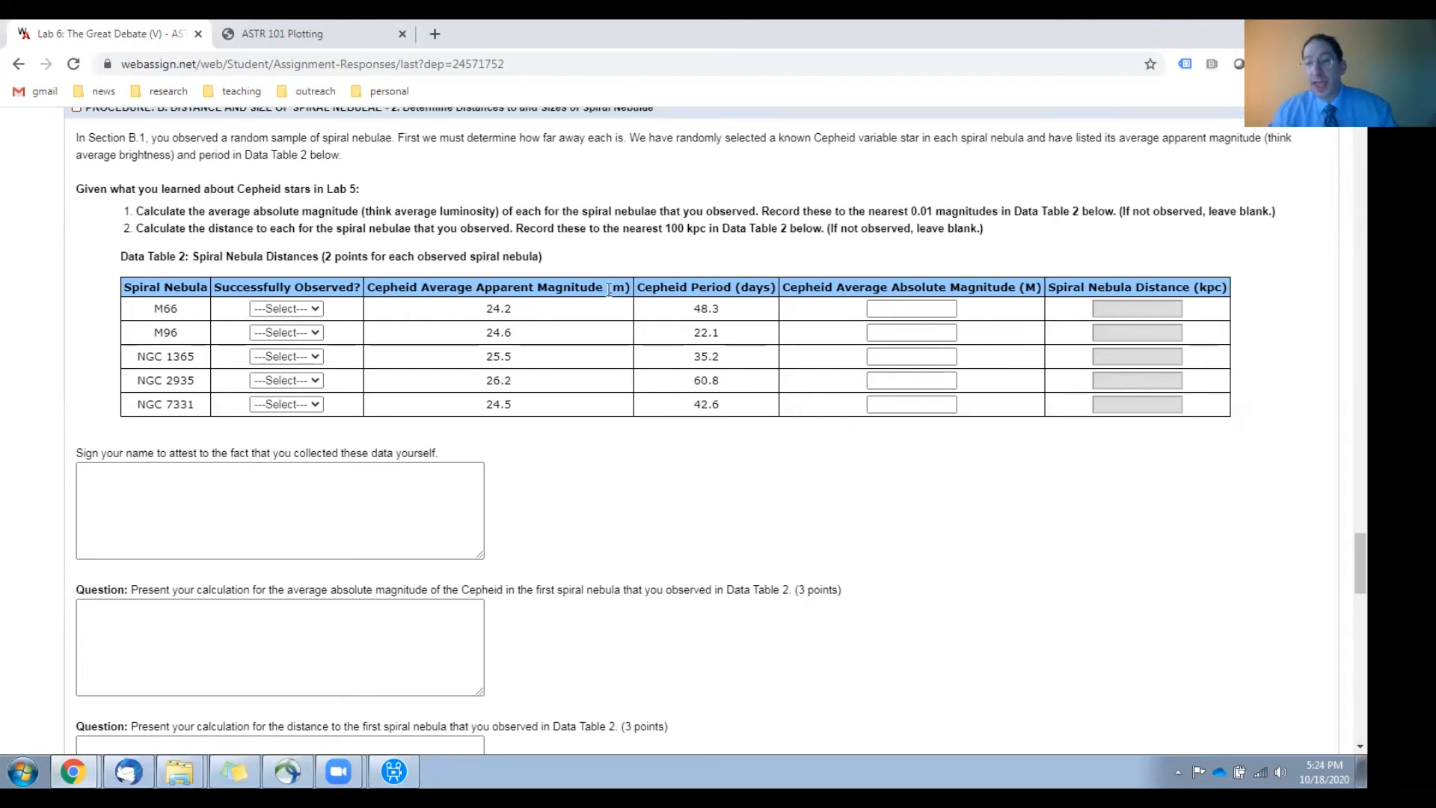
mouse_move(1034, 304)
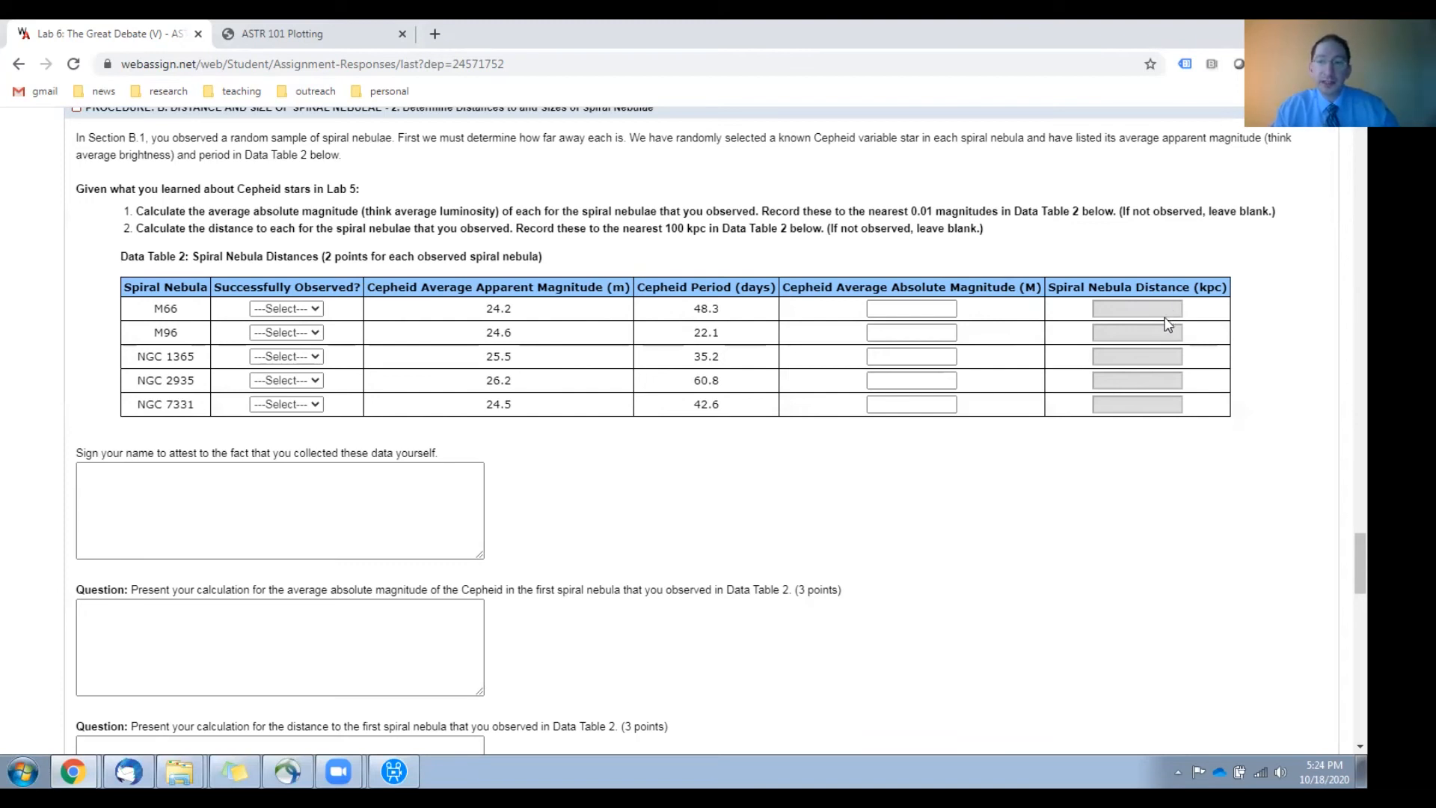
mouse_move(1174, 409)
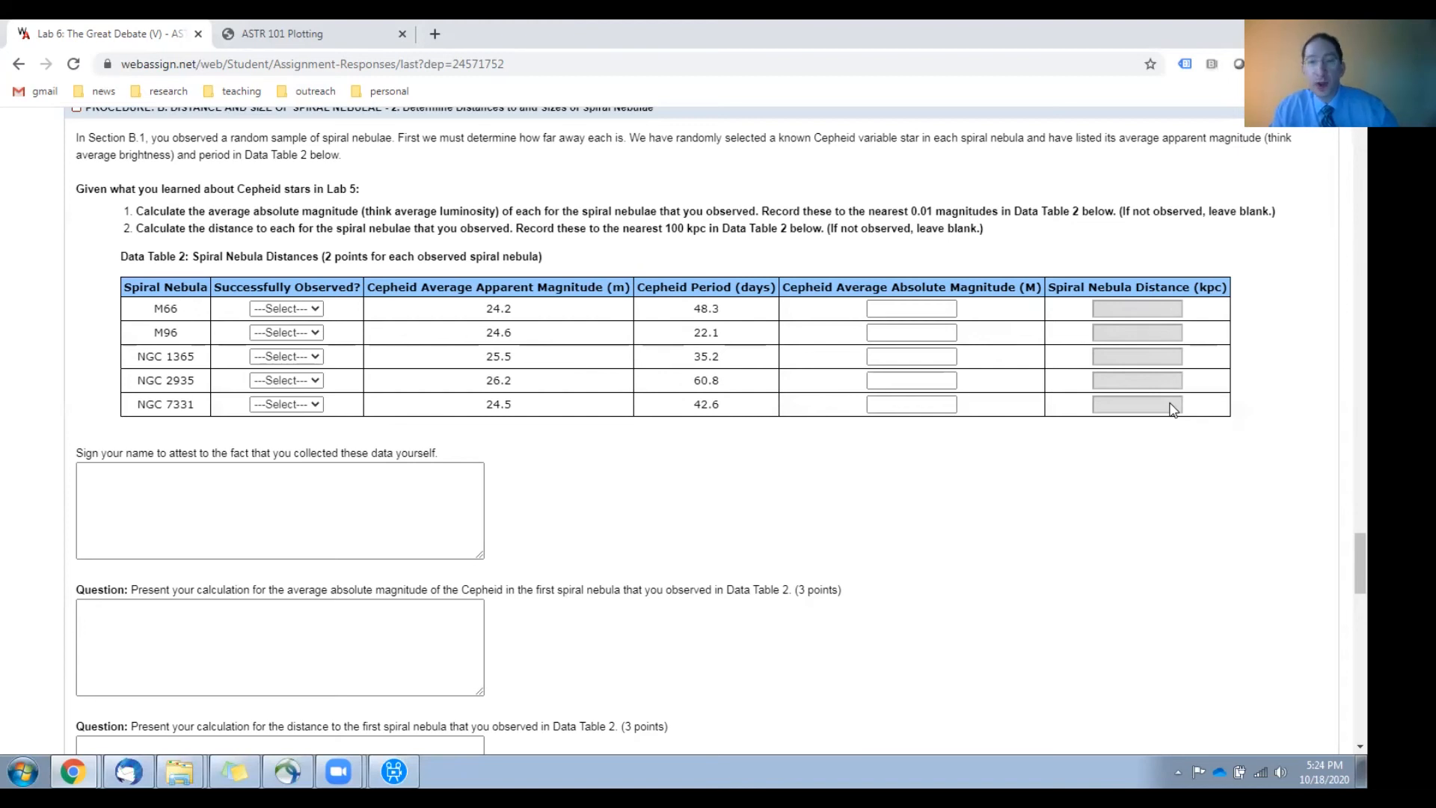
mouse_move(922, 469)
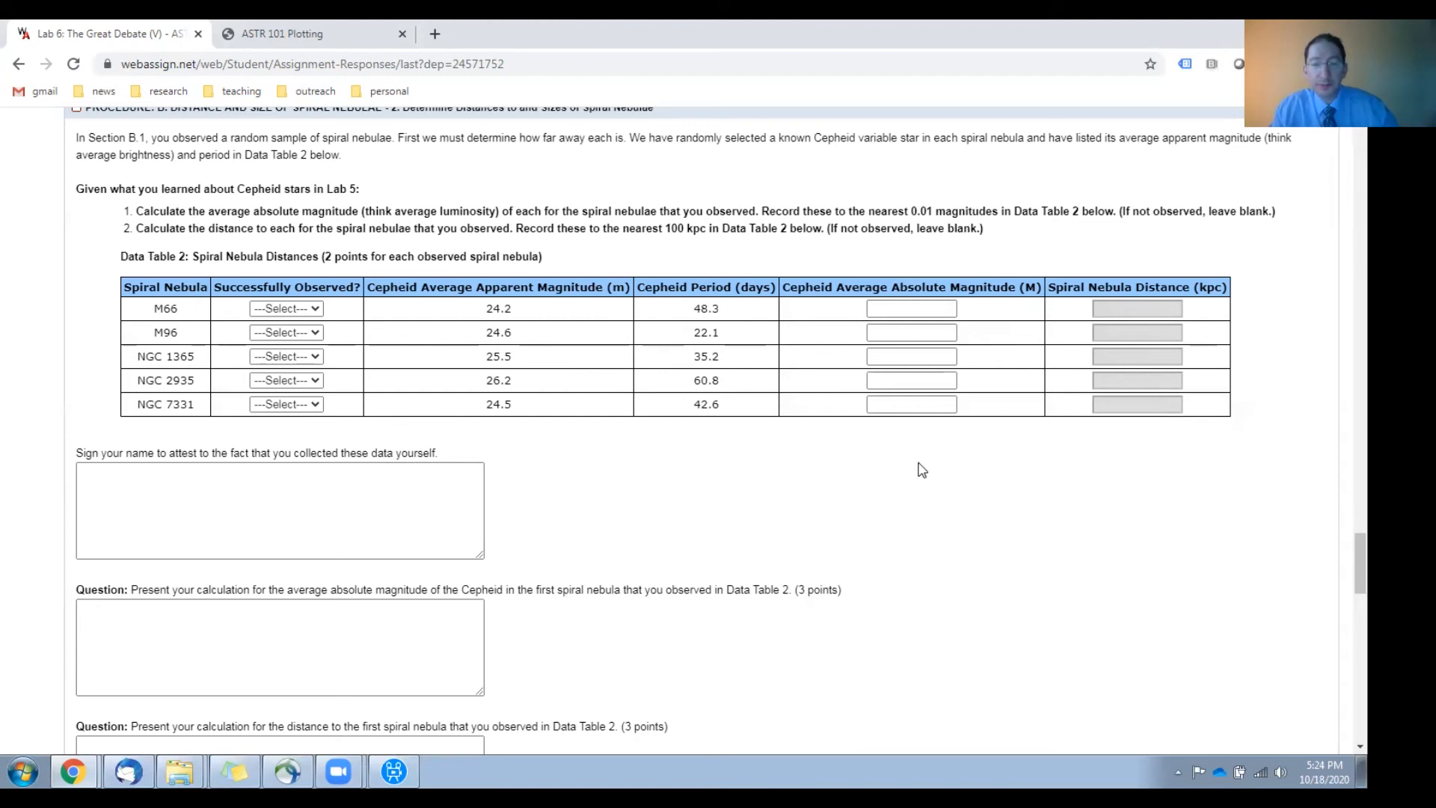
Scroll down to the Afterglow angular diameter instructions and sample spiral nebula image
scroll(down, 3)
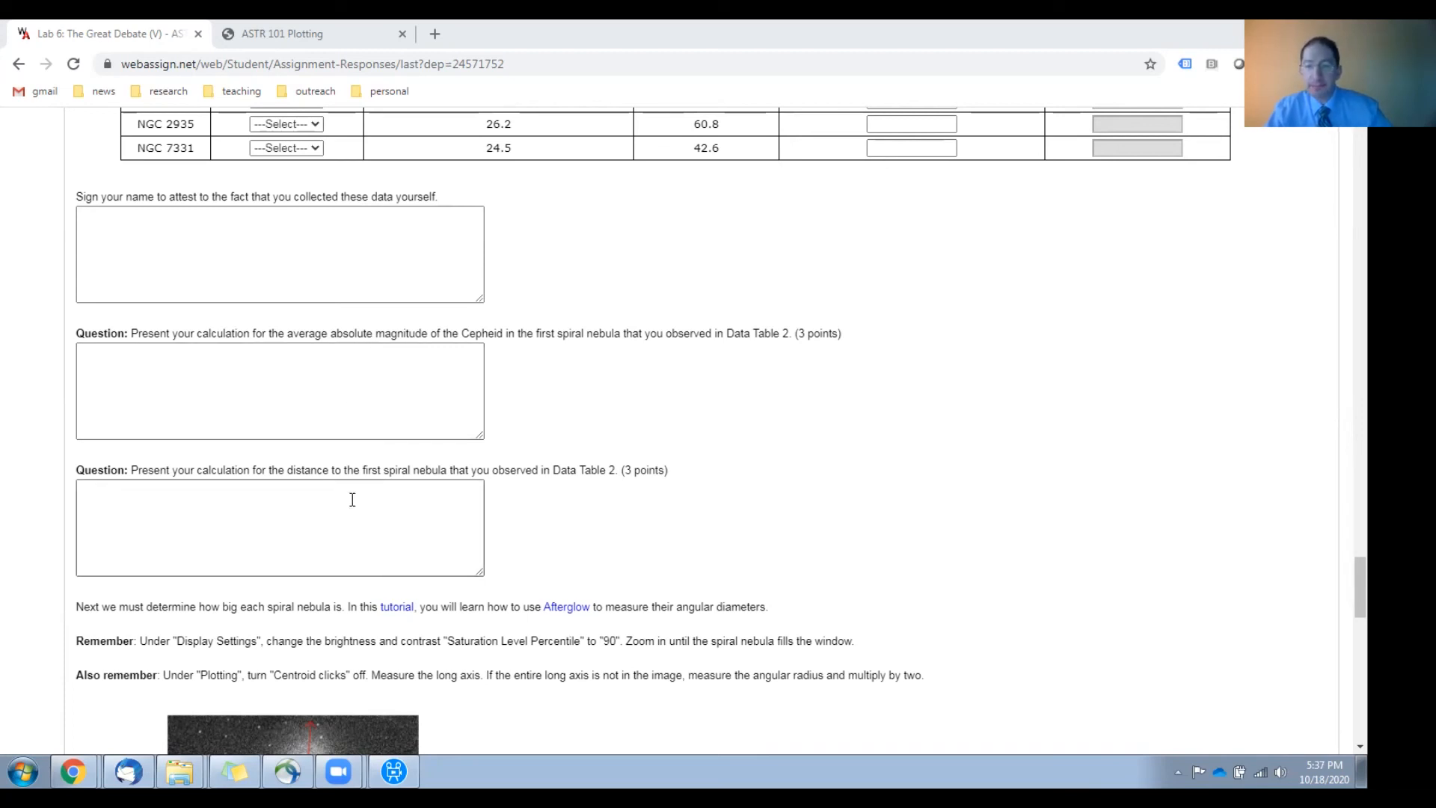
scroll(down, 3)
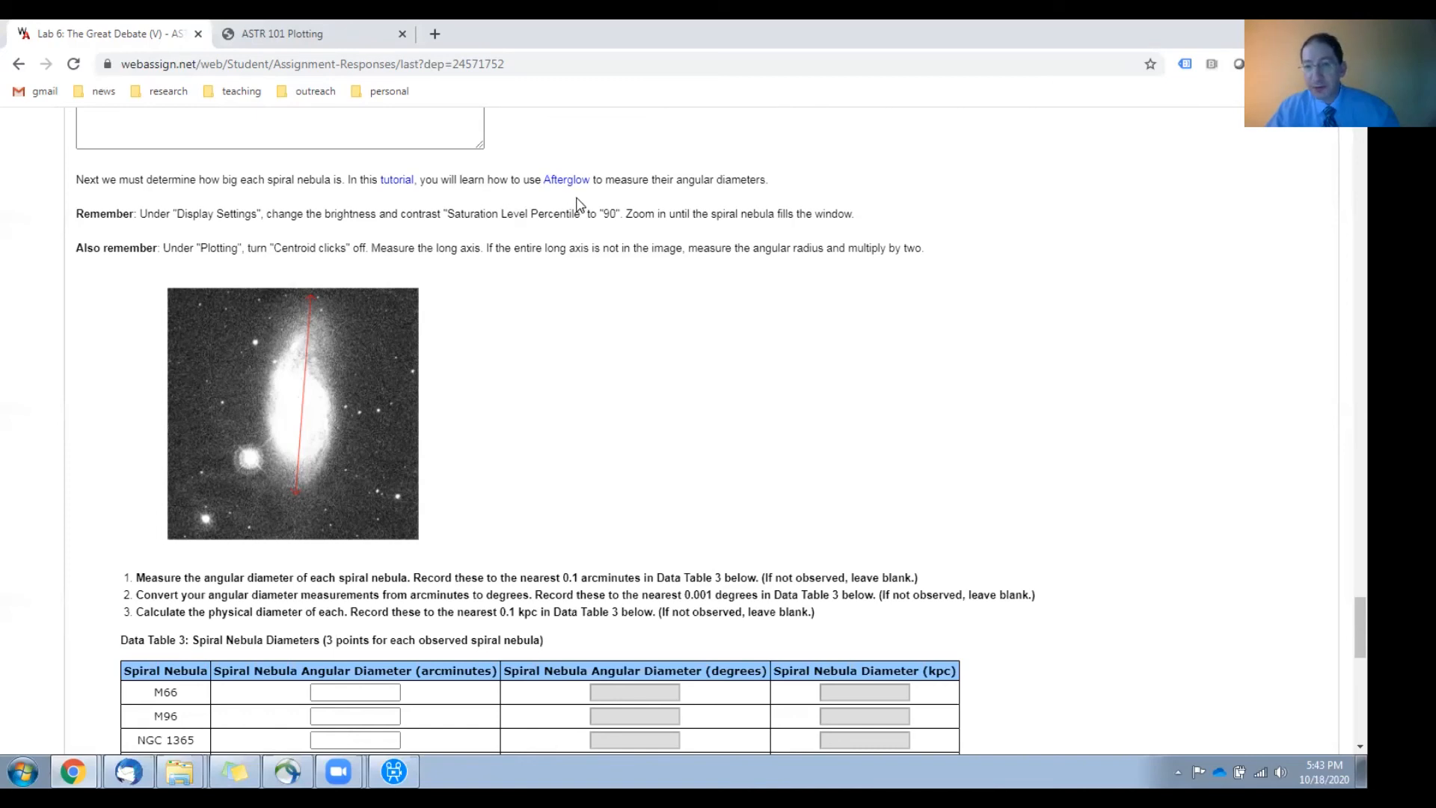
mouse_move(435, 367)
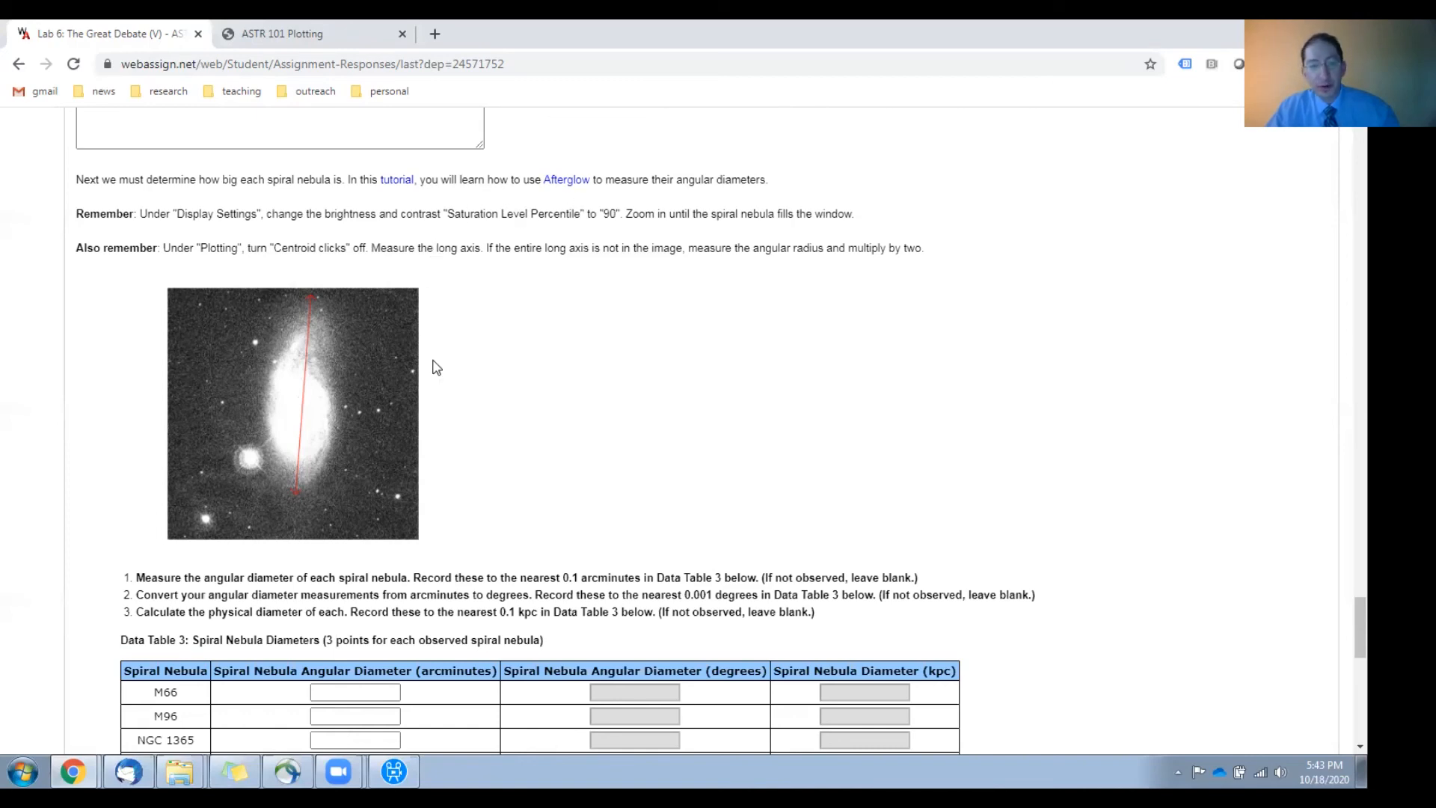
Scroll to Data Table 3 and the Milky Way size and Shapley-versus-Curtis questions
scroll(down, 3)
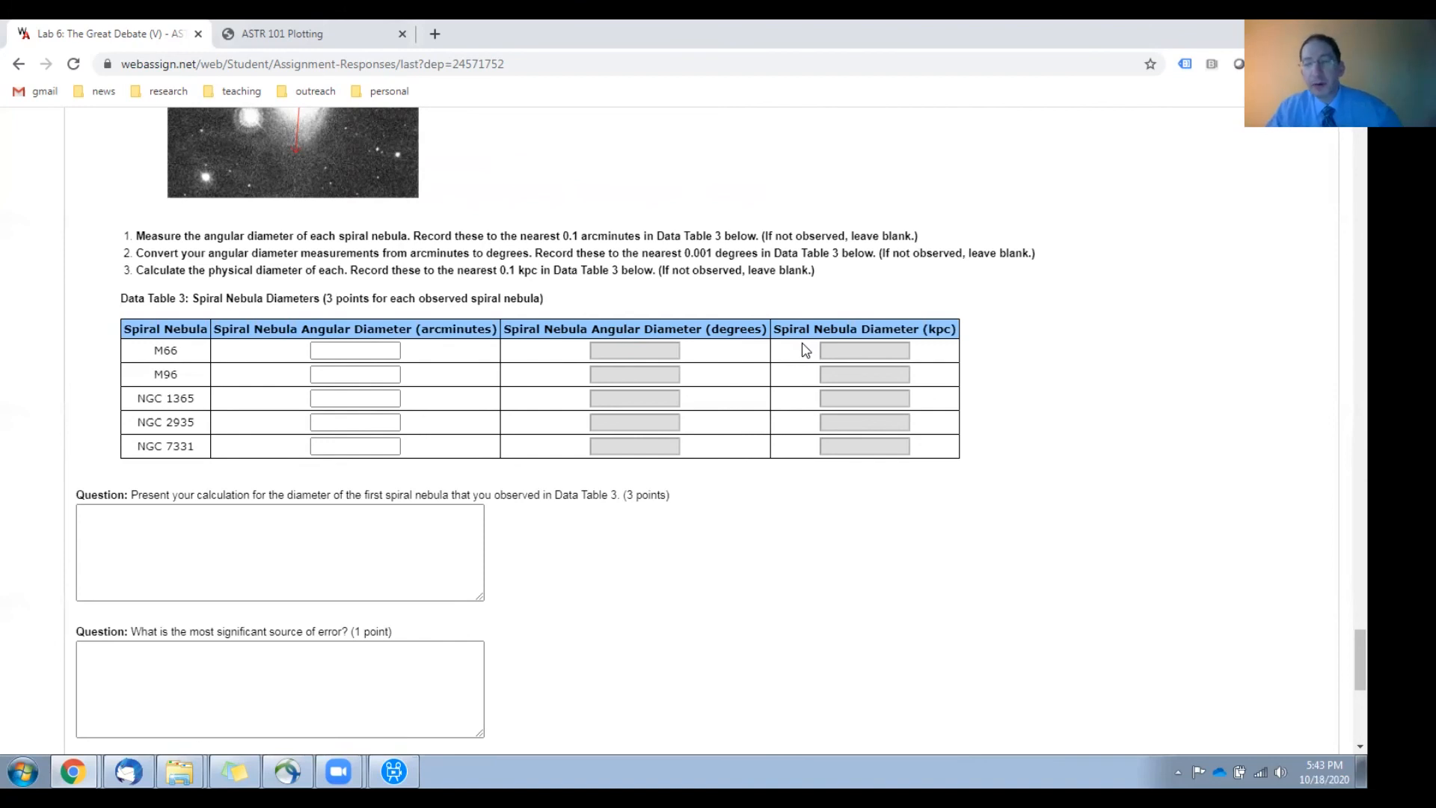
mouse_move(956, 353)
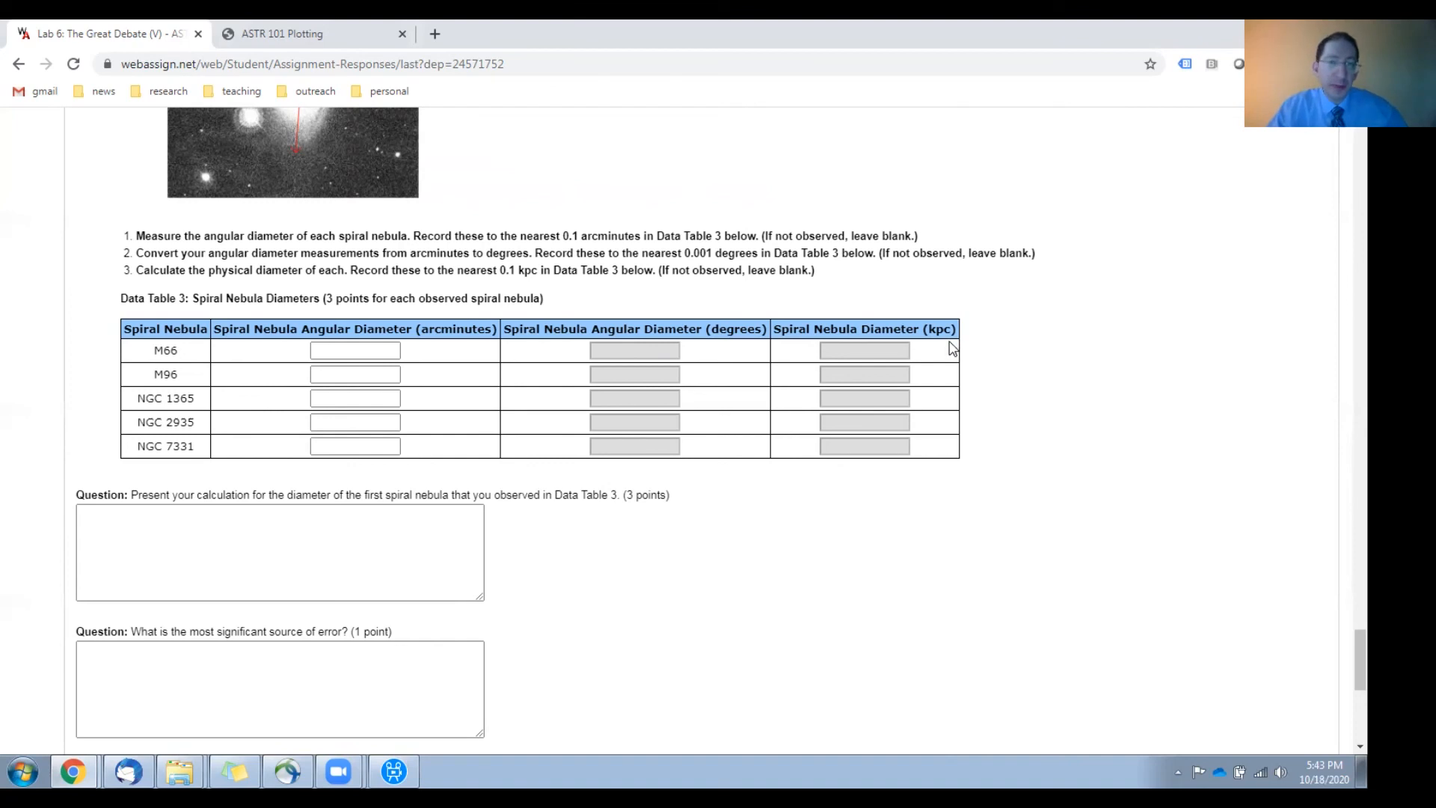
scroll(down, 3)
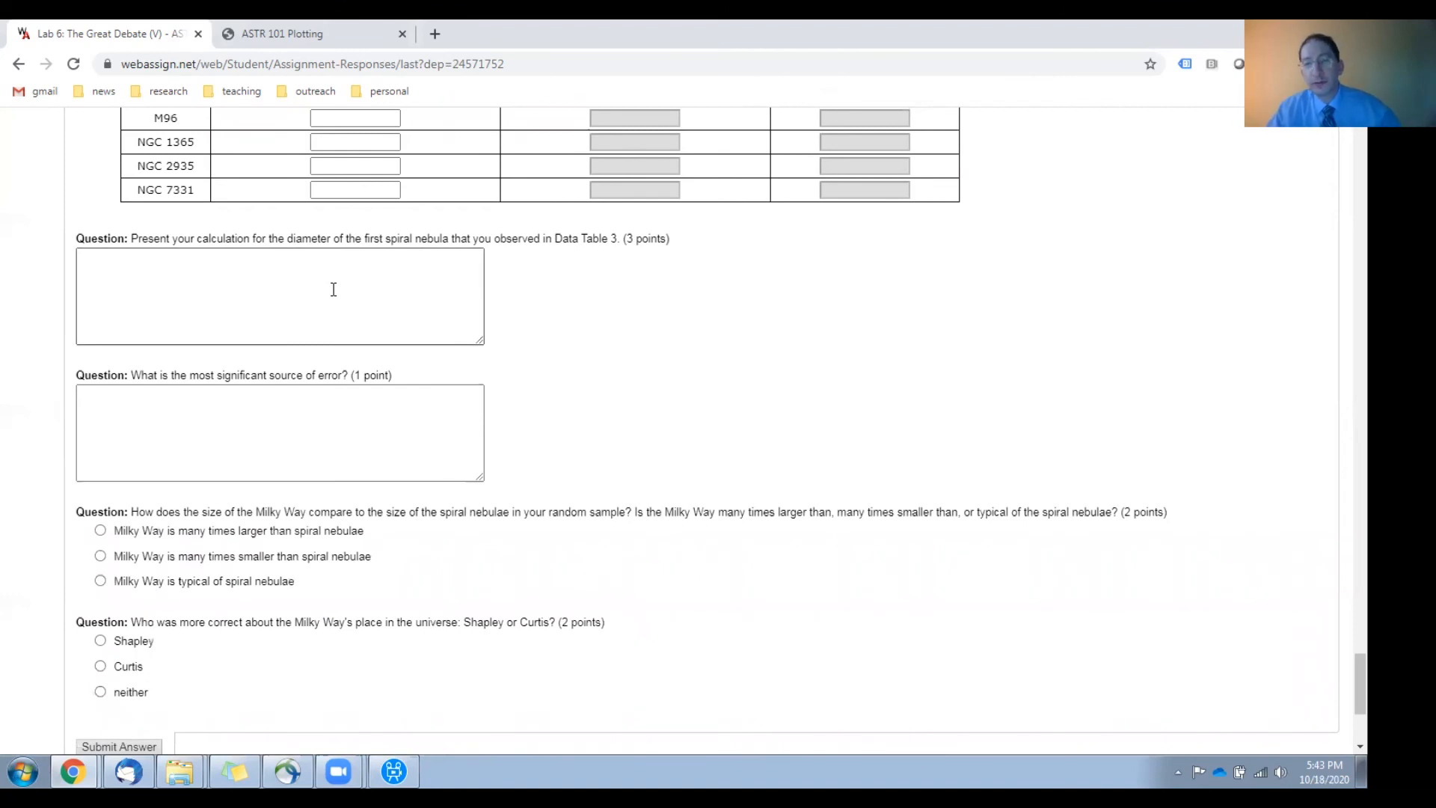
Scroll down to the Submit Assignment and Save Assignment Progress buttons
scroll(down, 3)
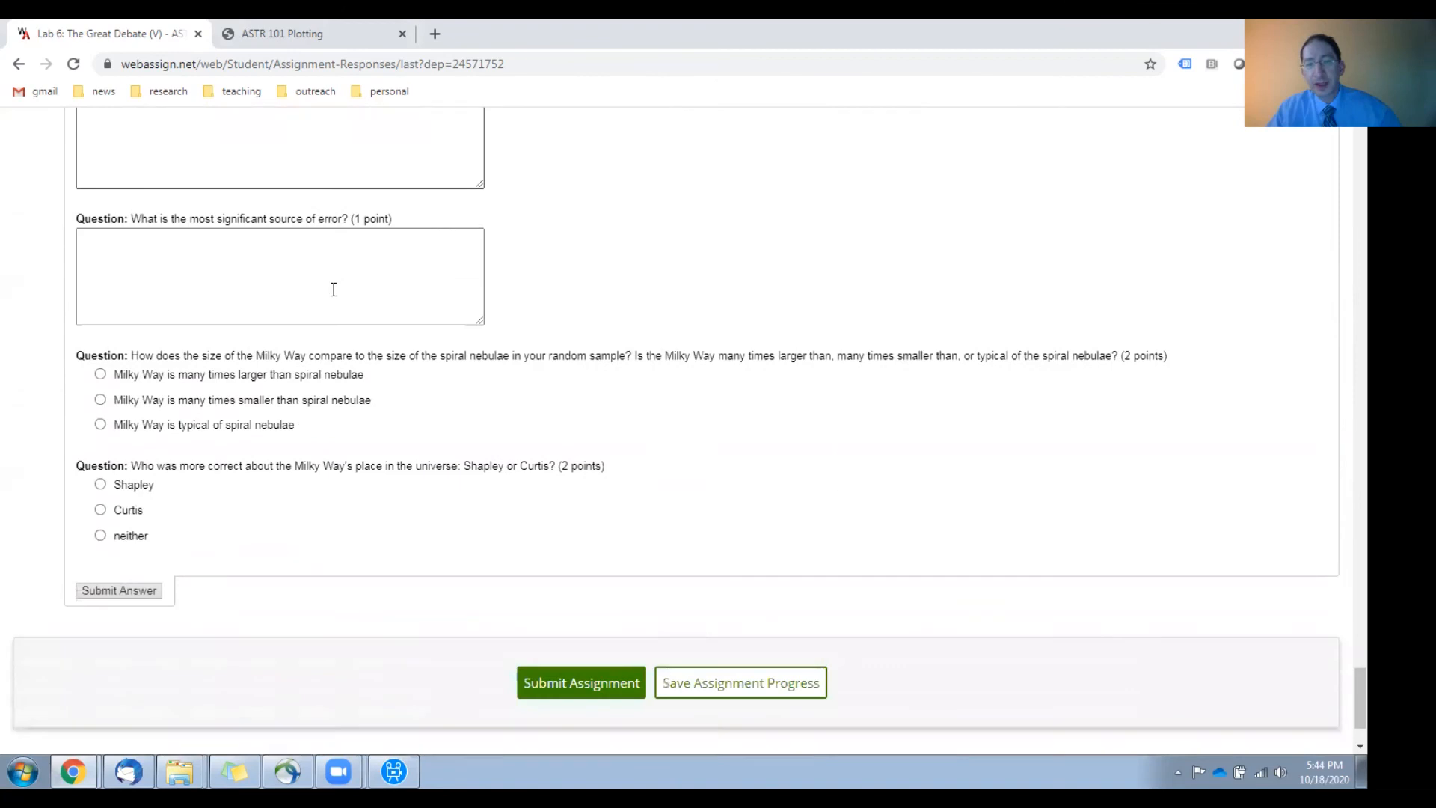
scroll(down, 3)
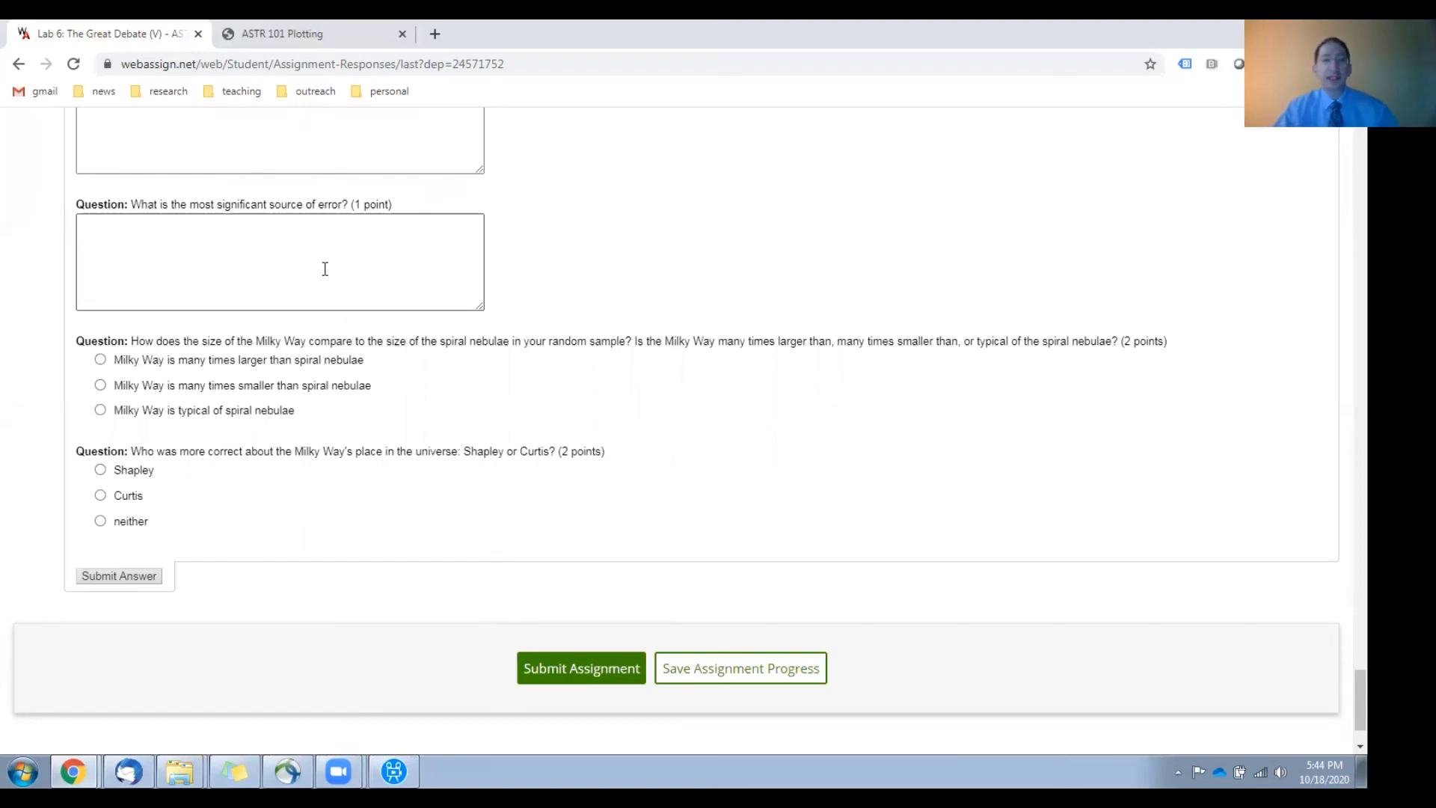
mouse_move(213, 483)
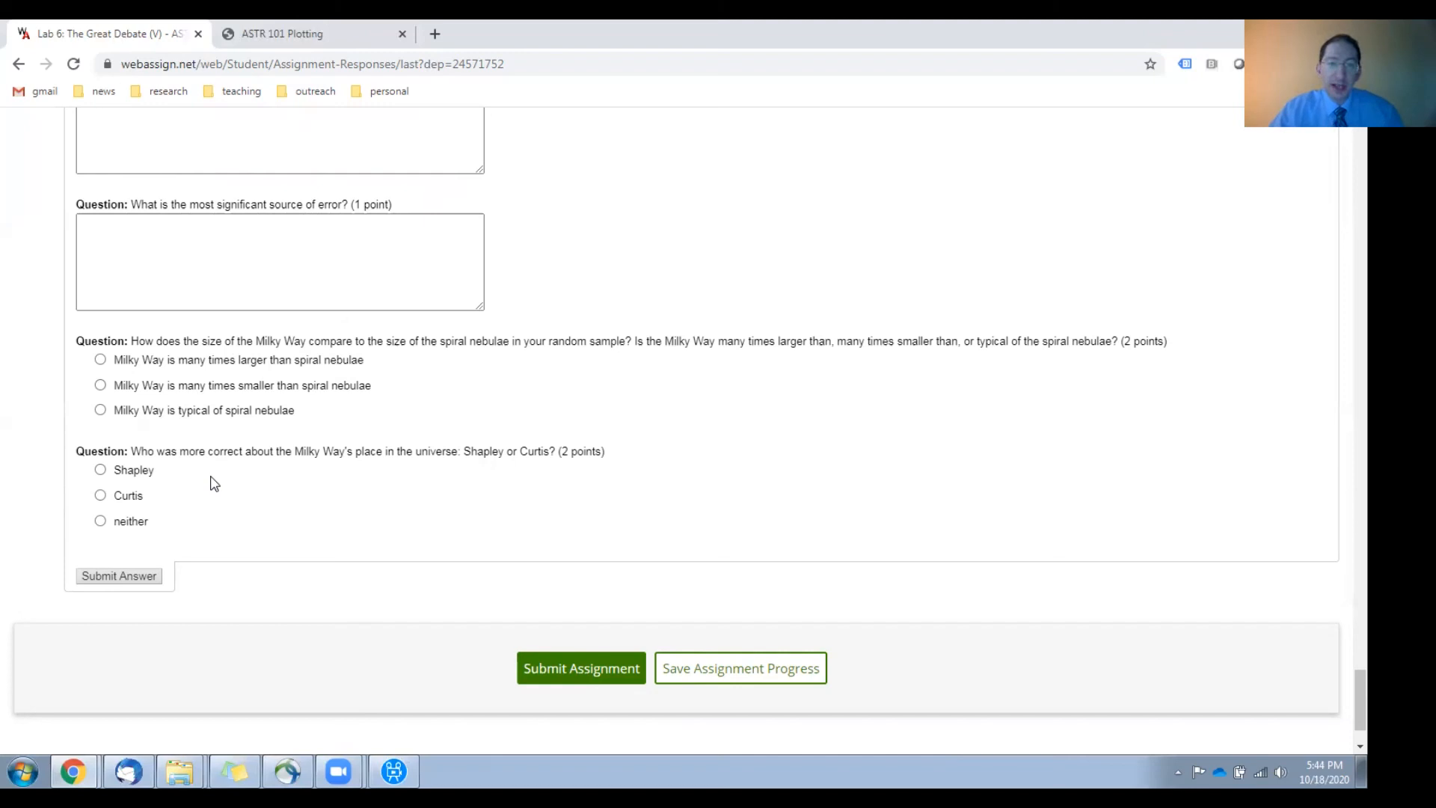